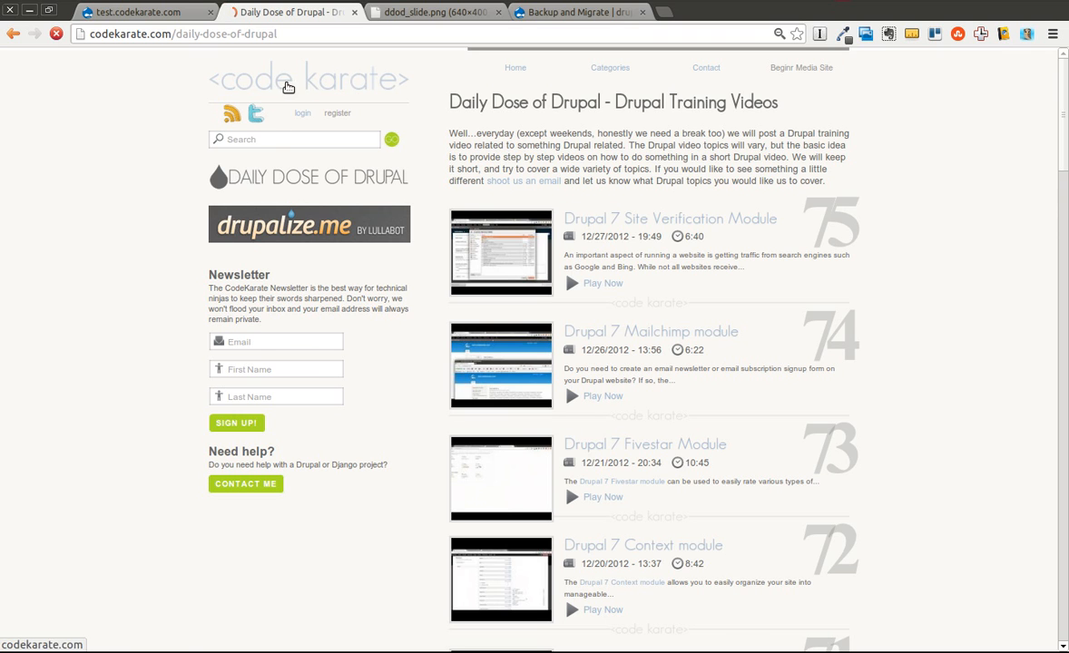
Switch to the Backup and Migrate drupal.org tab and read through the project description.
click(435, 12)
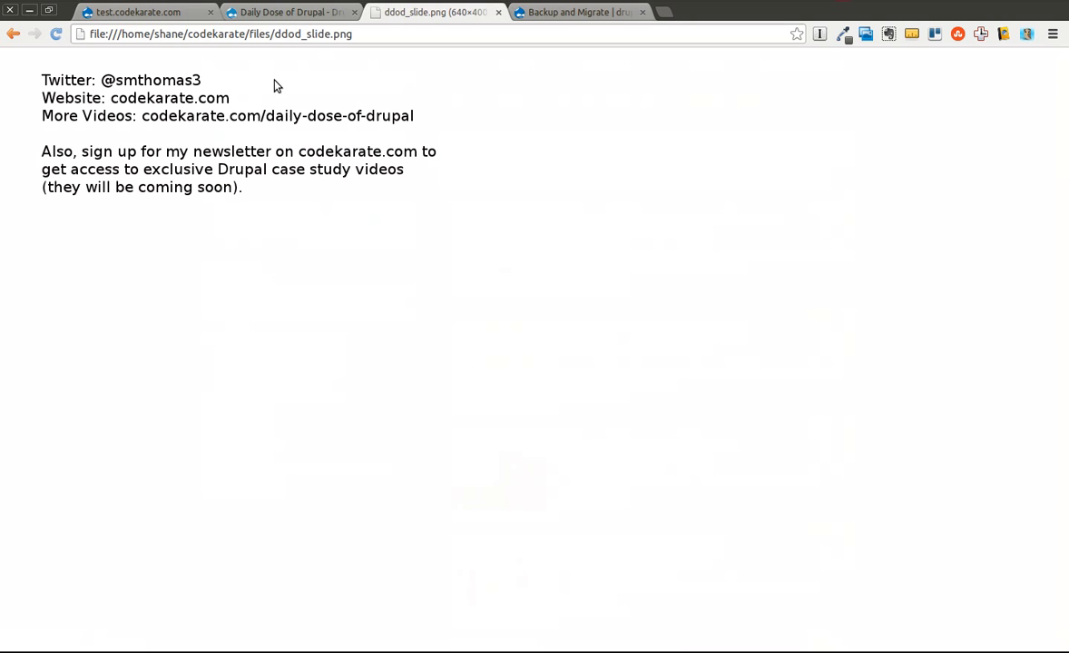
click(290, 12)
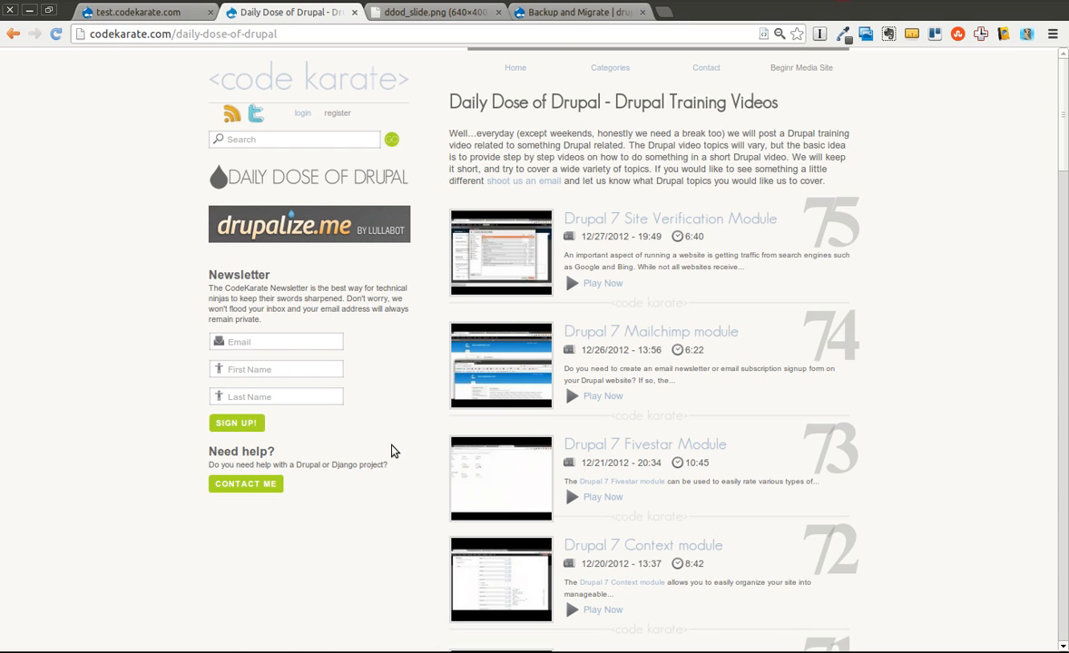
click(579, 11)
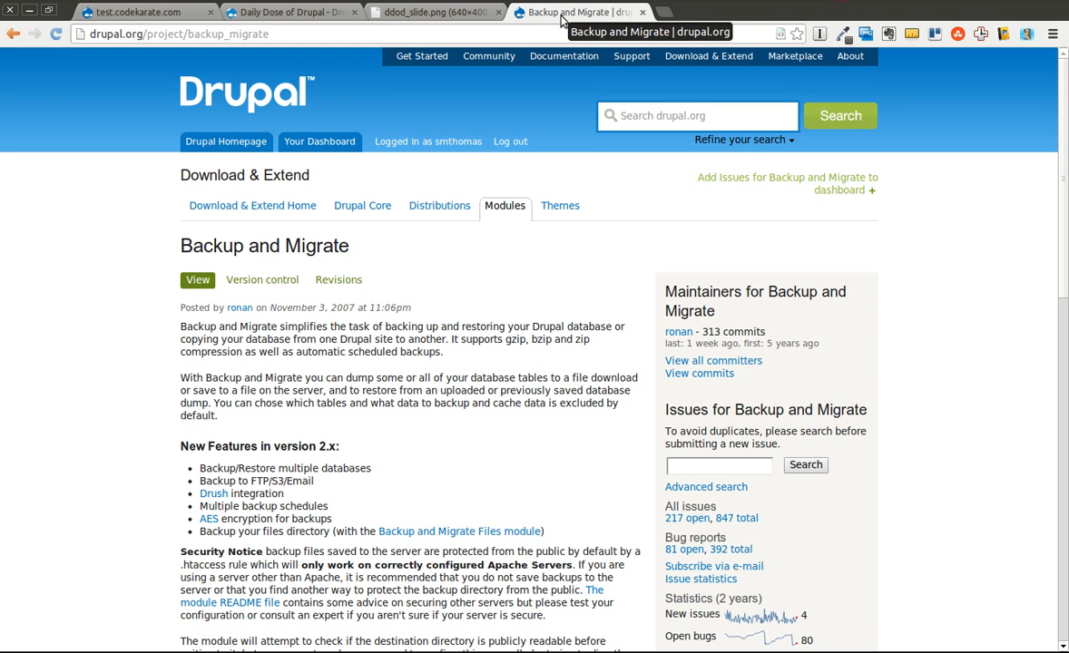
mouse_move(635, 320)
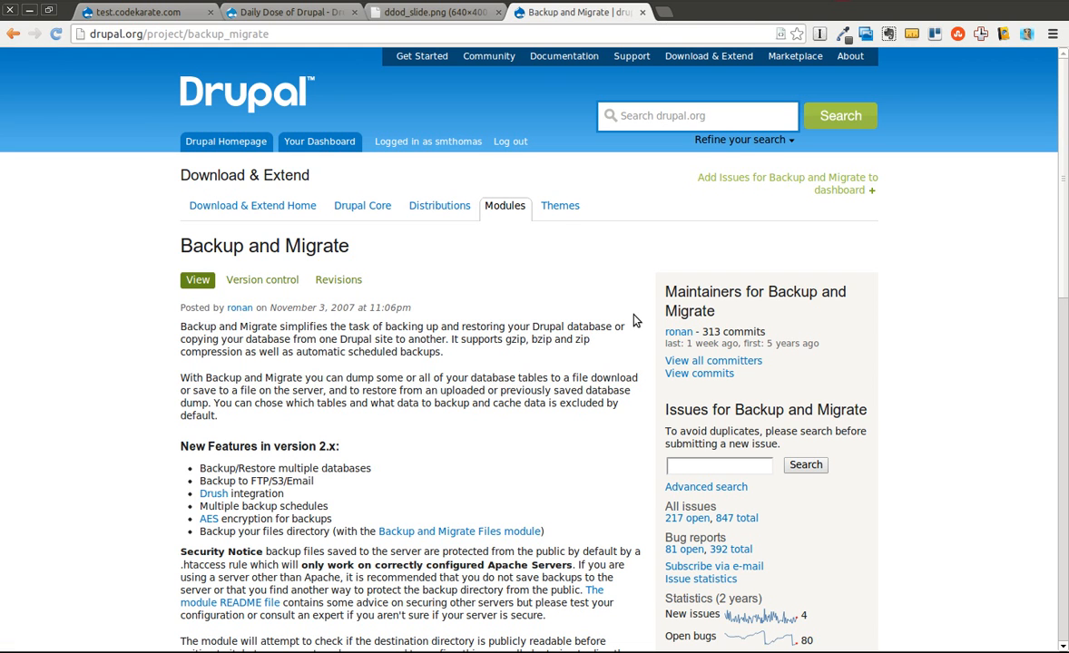
mouse_move(606, 360)
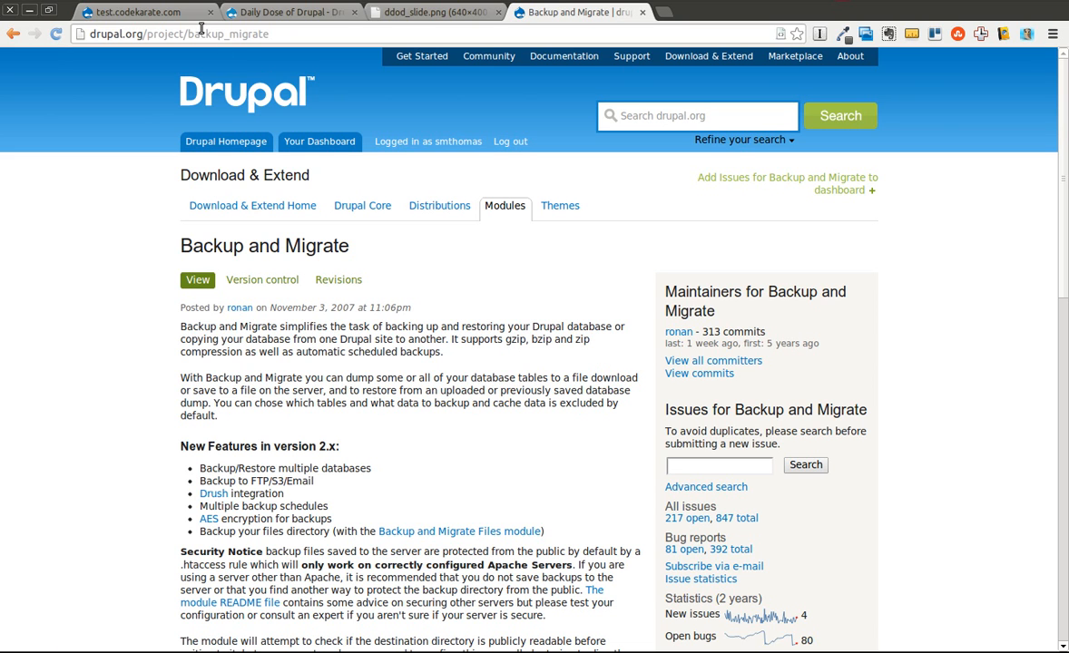
mouse_move(152, 238)
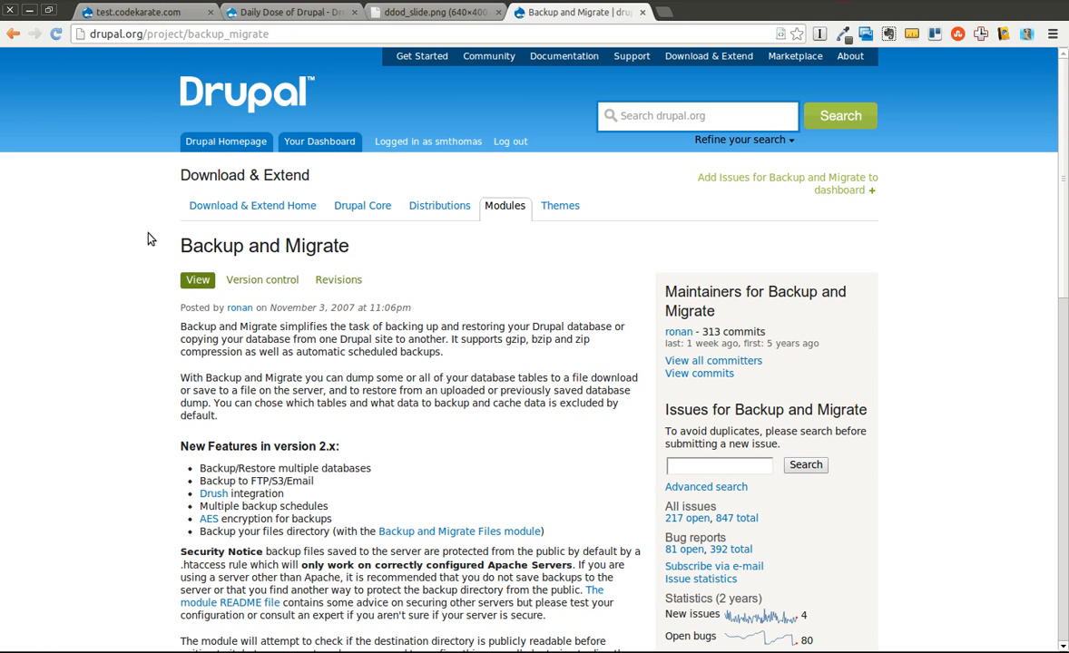
mouse_move(128, 239)
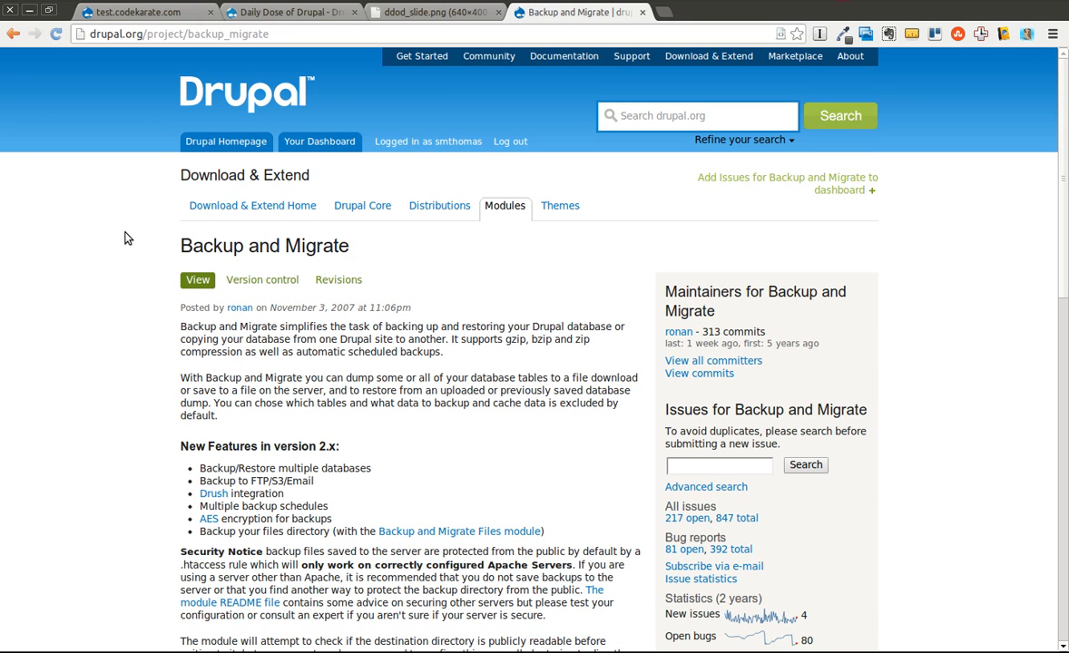
mouse_move(77, 304)
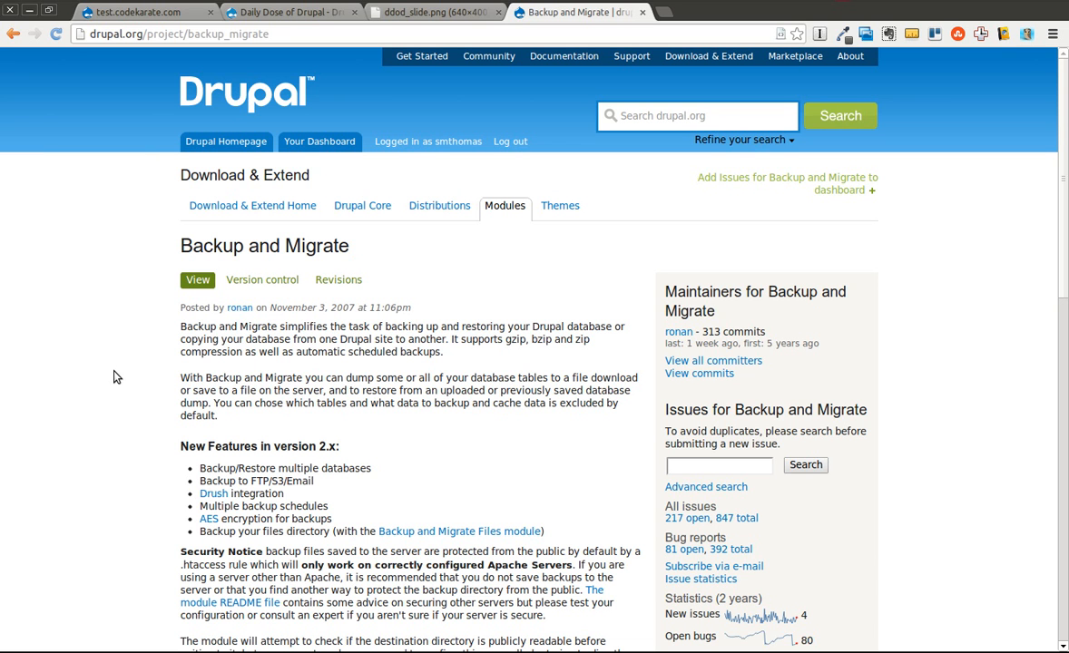
scroll(down, 3)
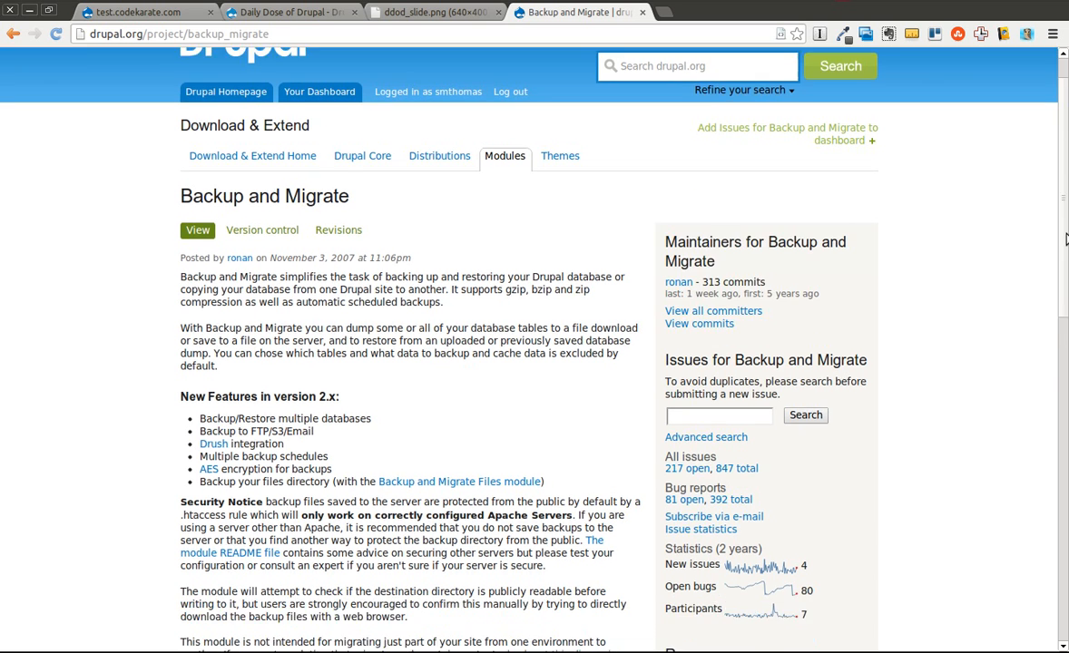
scroll(down, 3)
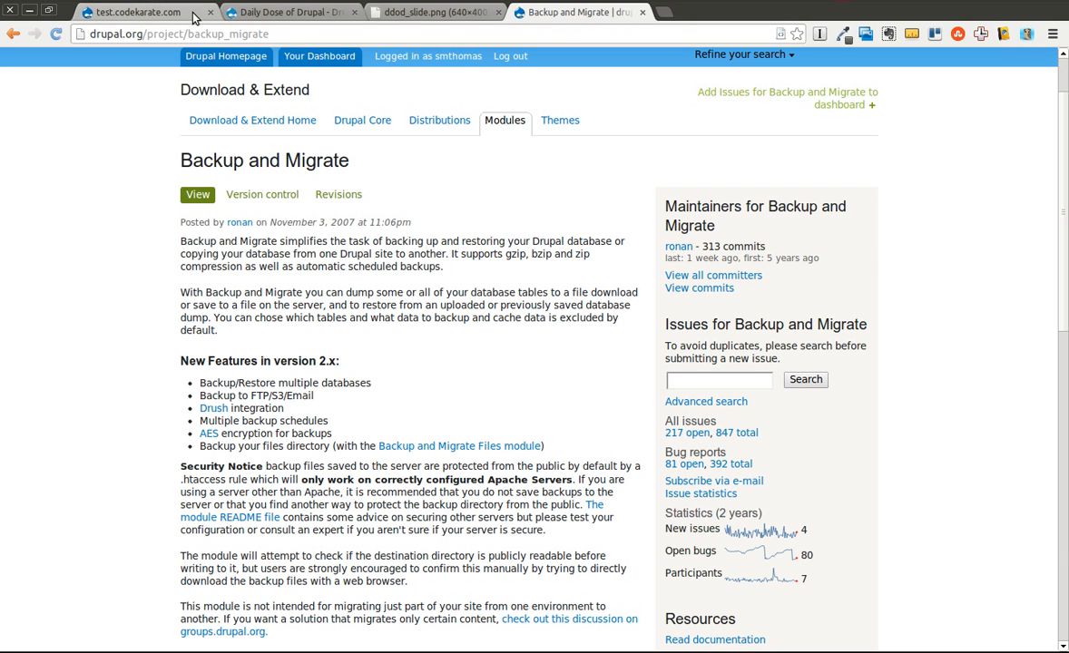
On the test site, filter the Modules list with 'bac' to show Backup and Migrate.
click(136, 12)
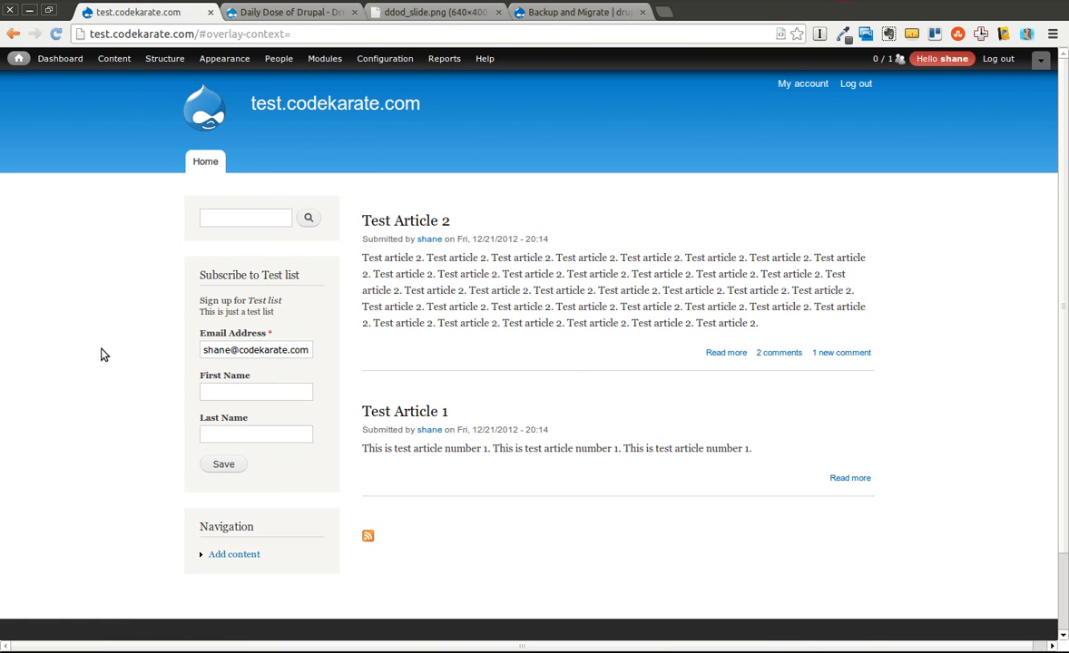
click(224, 58)
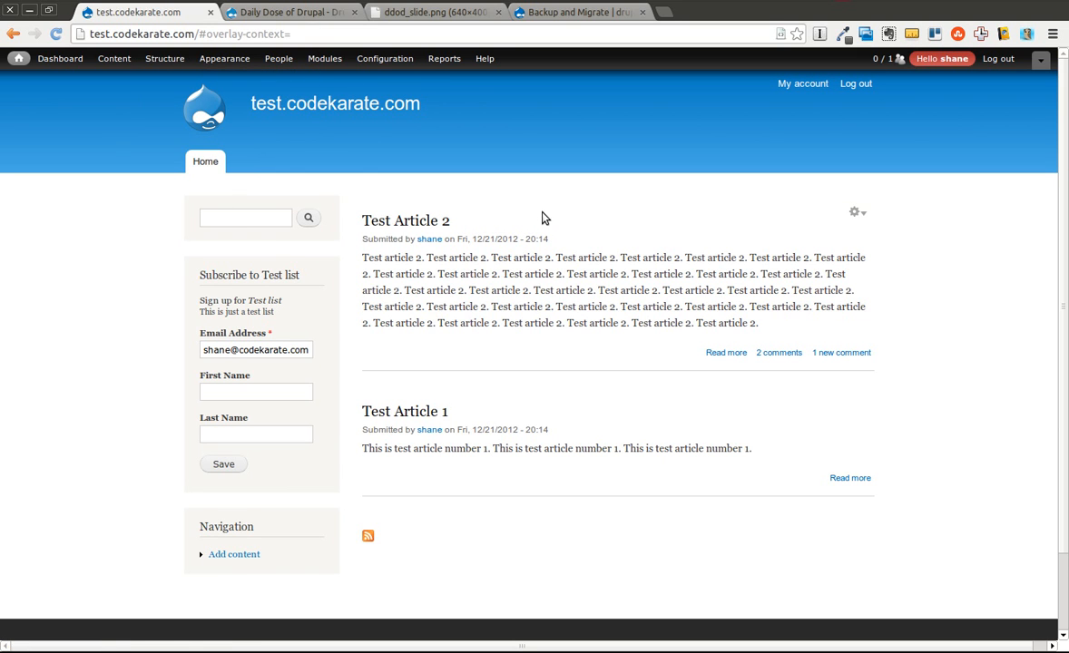
click(324, 58)
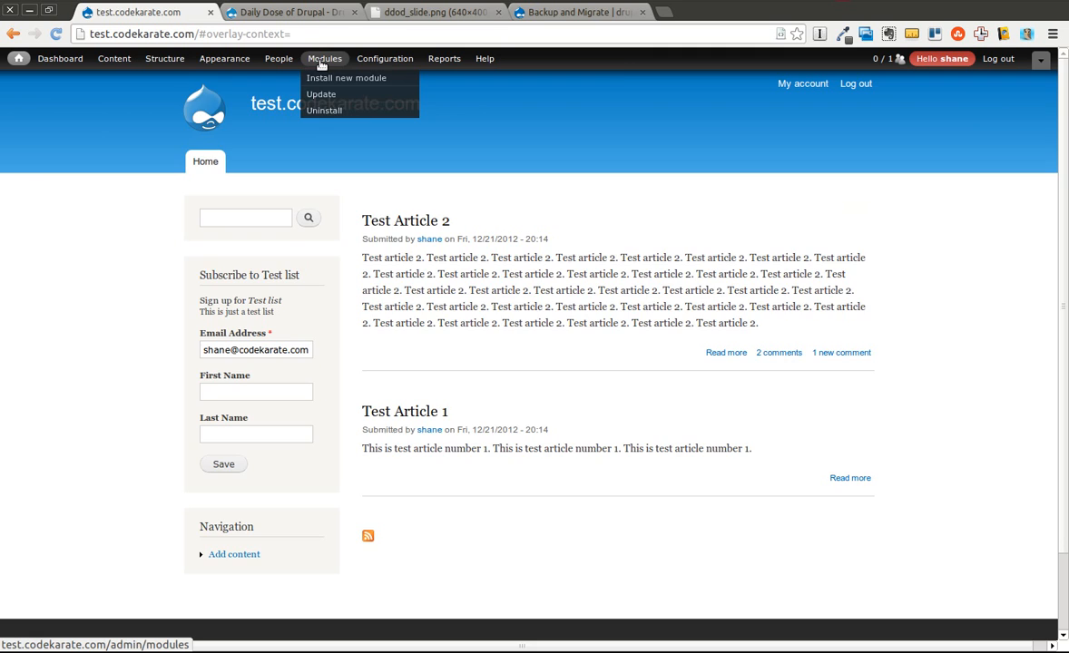
click(324, 58)
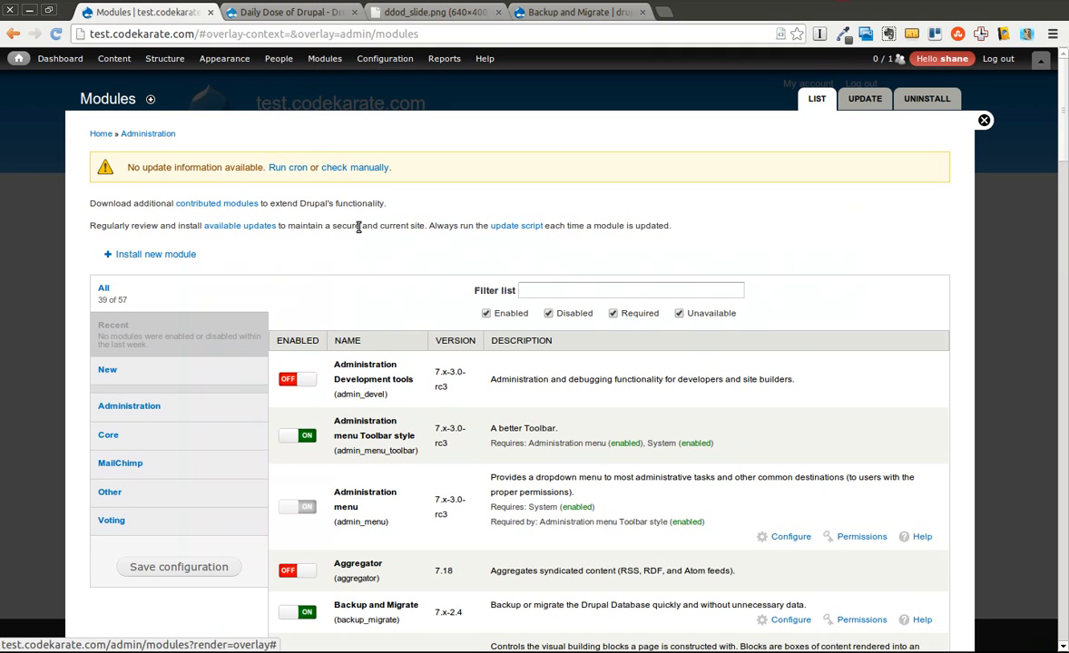
text(back)
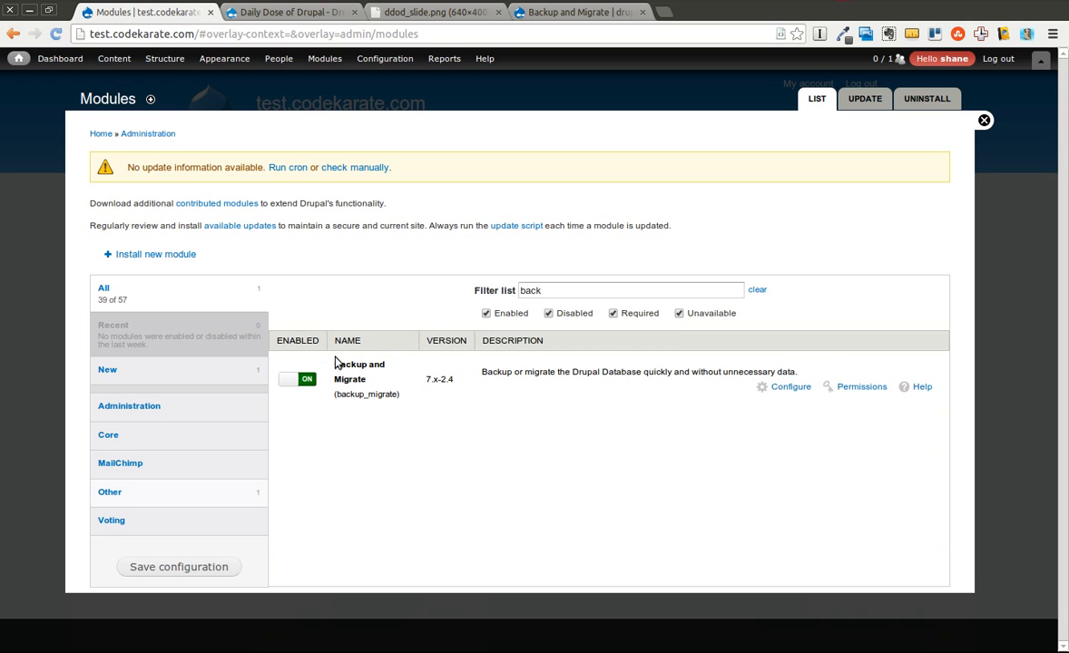
mouse_move(862, 386)
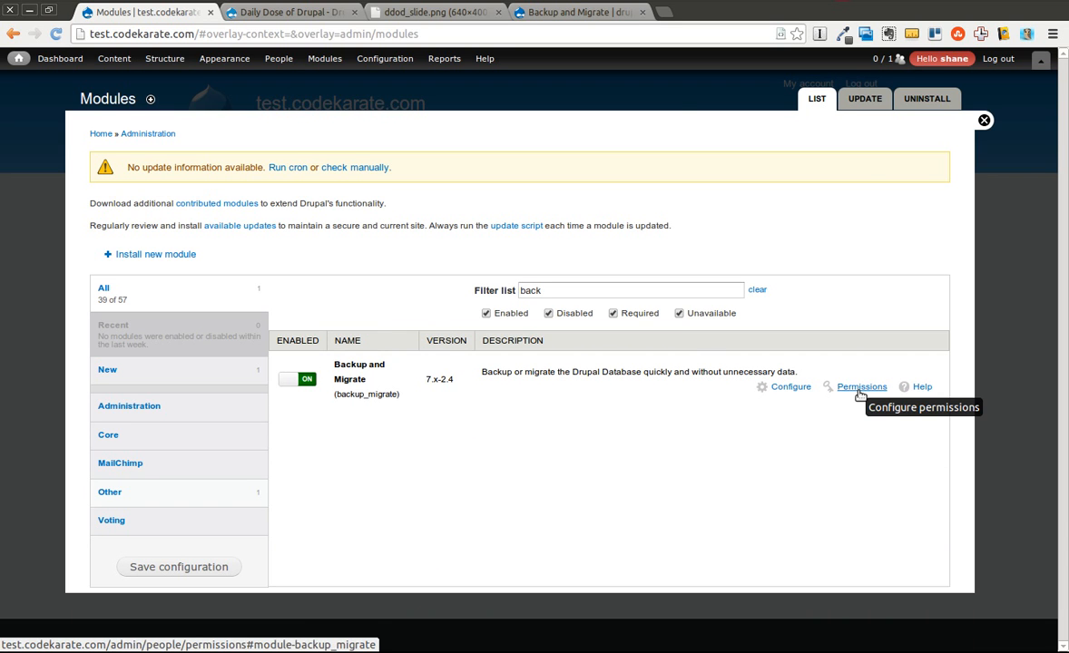
View the Backup and Migrate permissions, granted only to the administrator role.
click(861, 386)
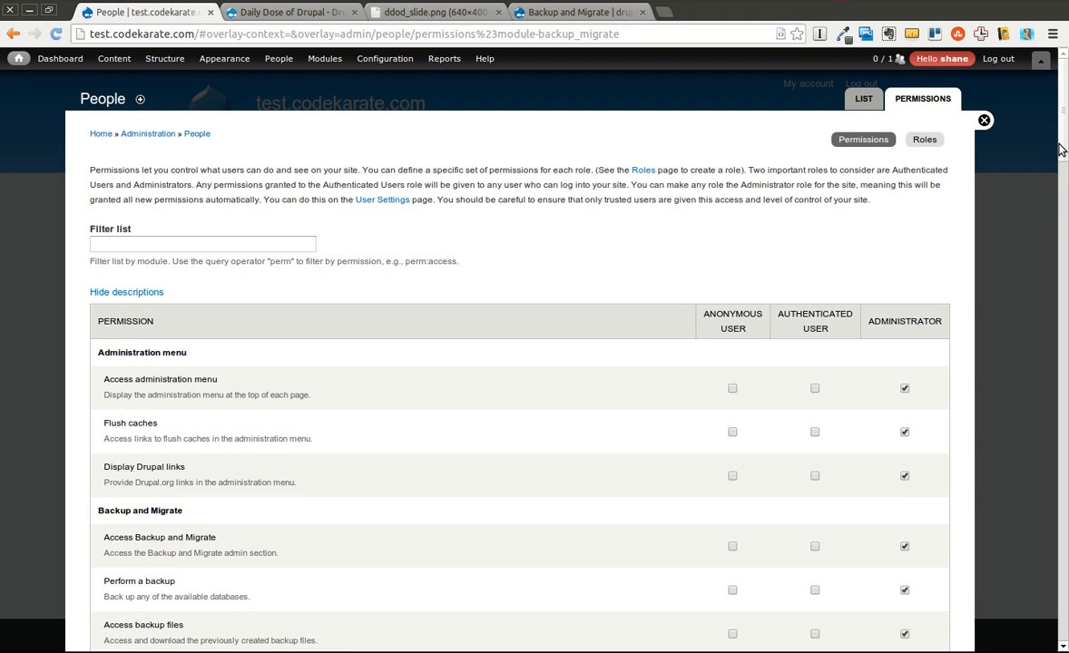
scroll(down, 3)
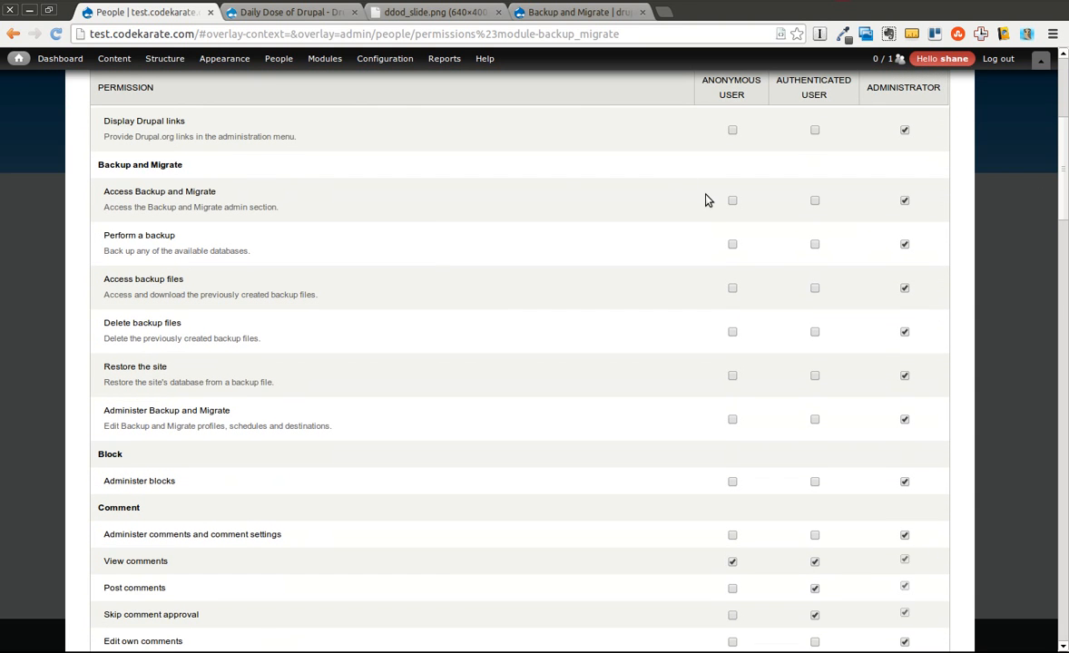
mouse_move(318, 216)
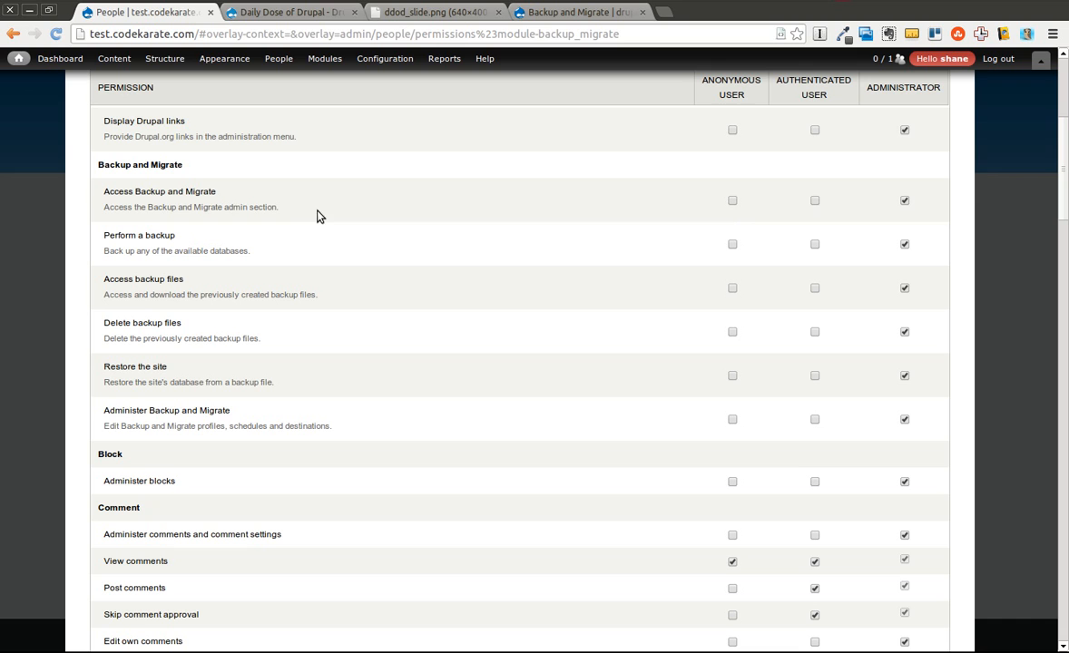
mouse_move(122, 198)
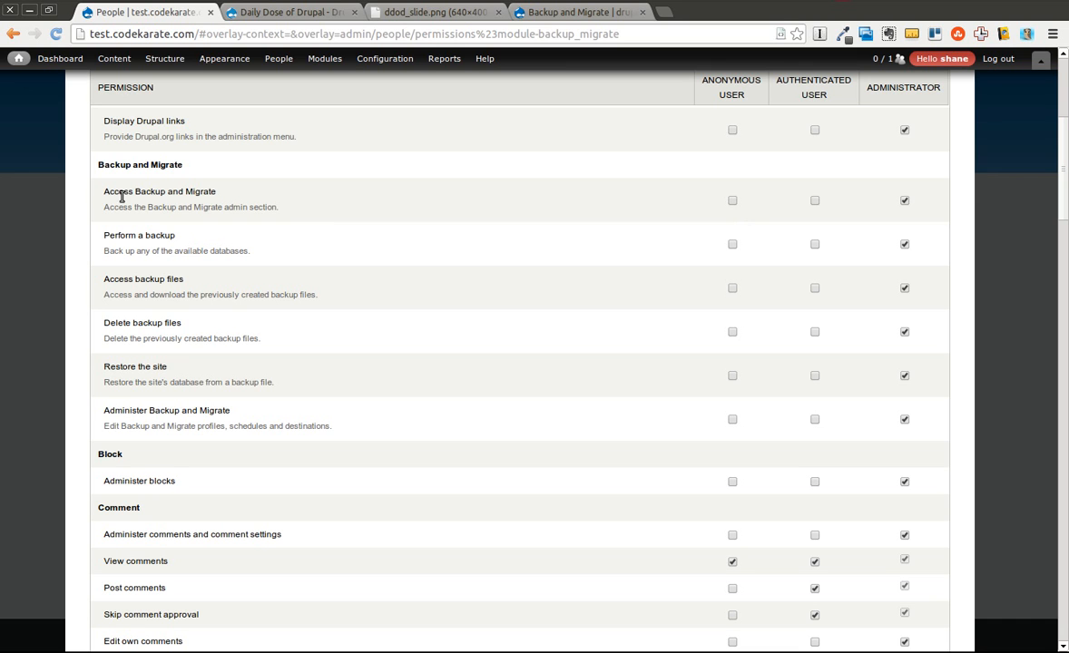
mouse_move(184, 237)
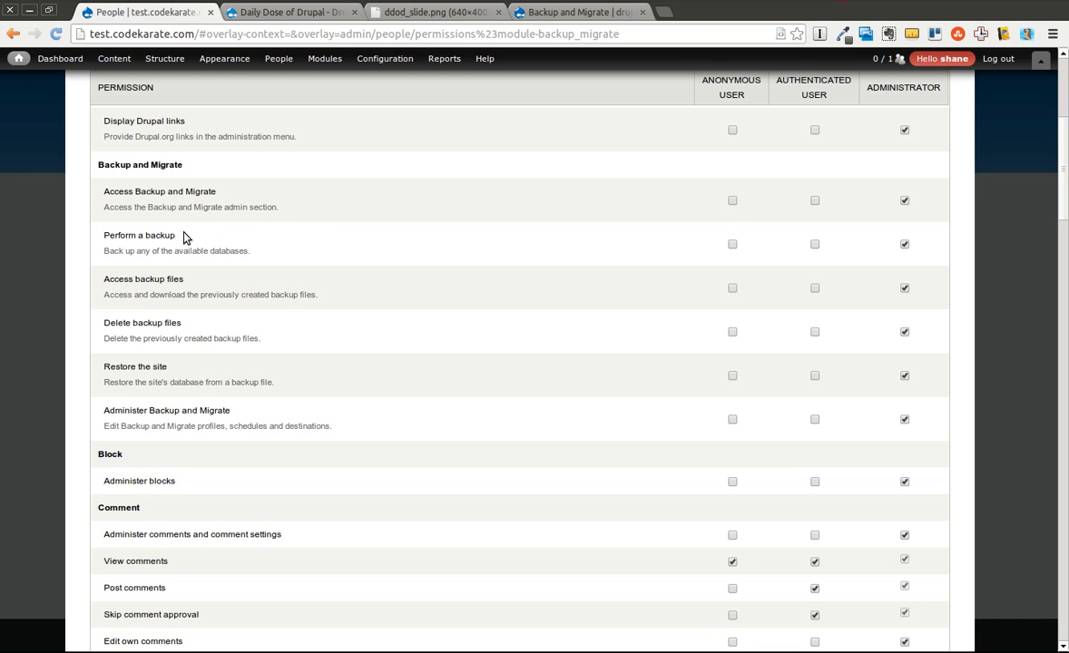
mouse_move(308, 300)
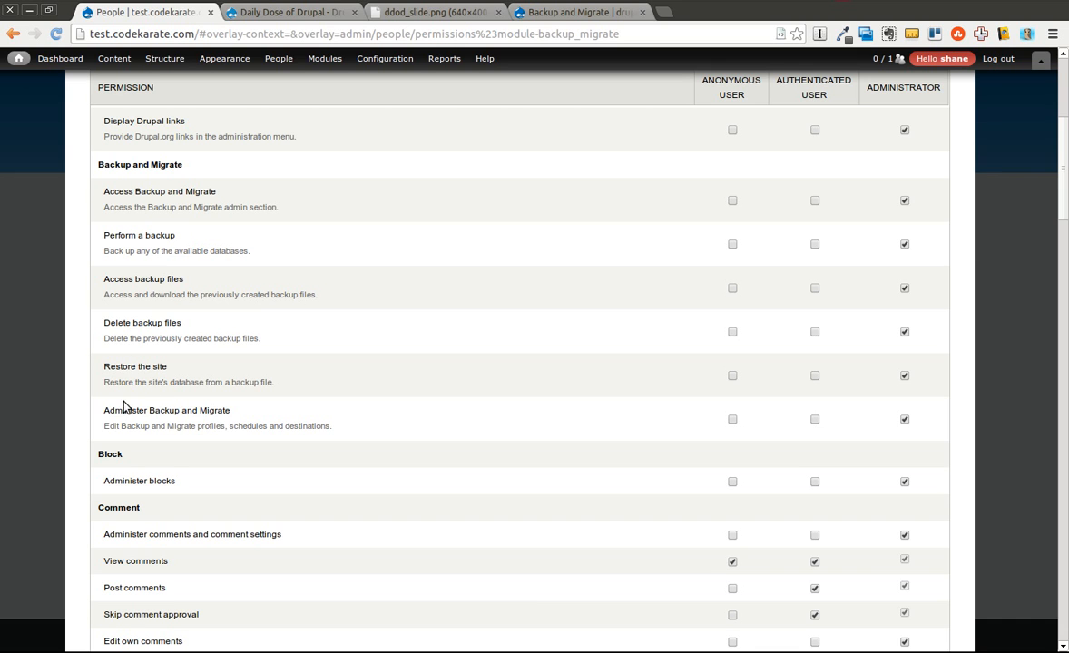
mouse_move(328, 424)
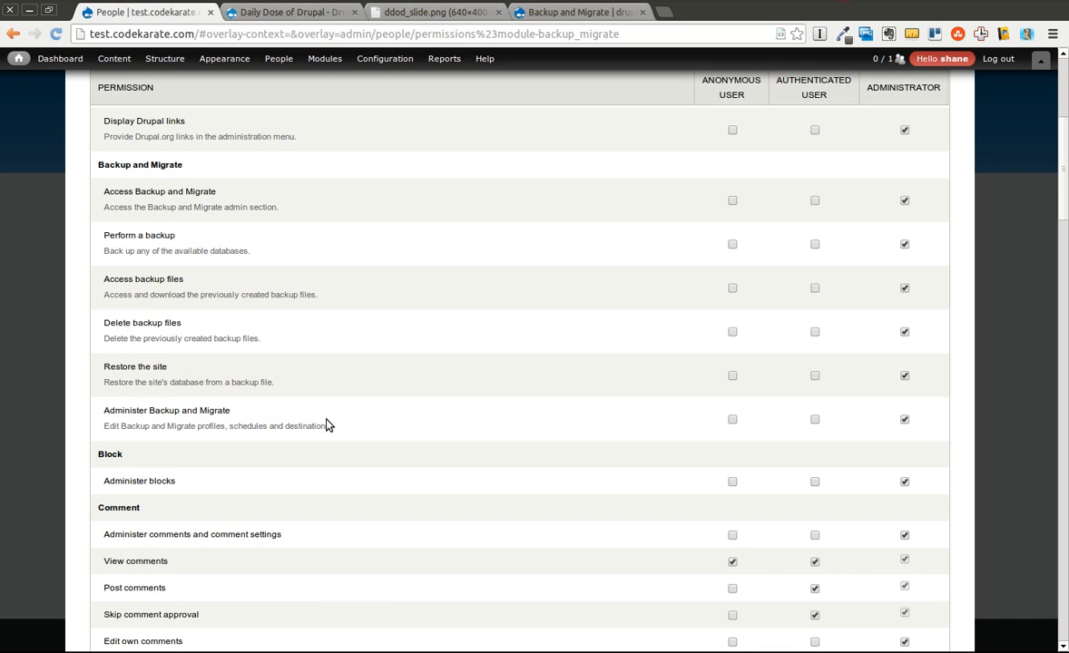
mouse_move(354, 414)
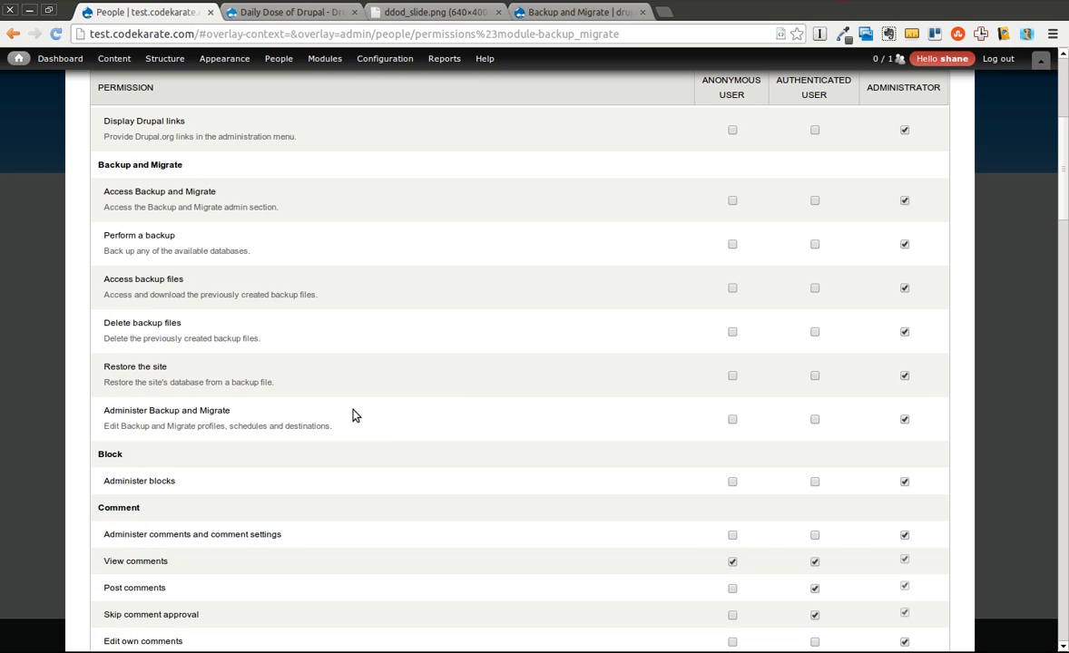
mouse_move(343, 270)
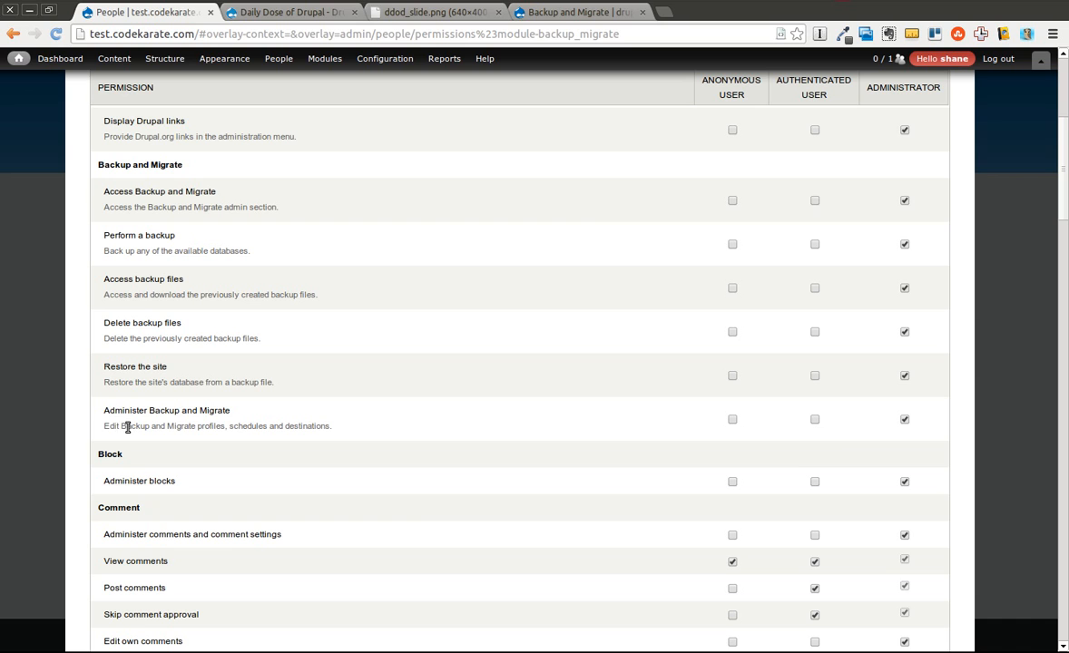
mouse_move(842, 456)
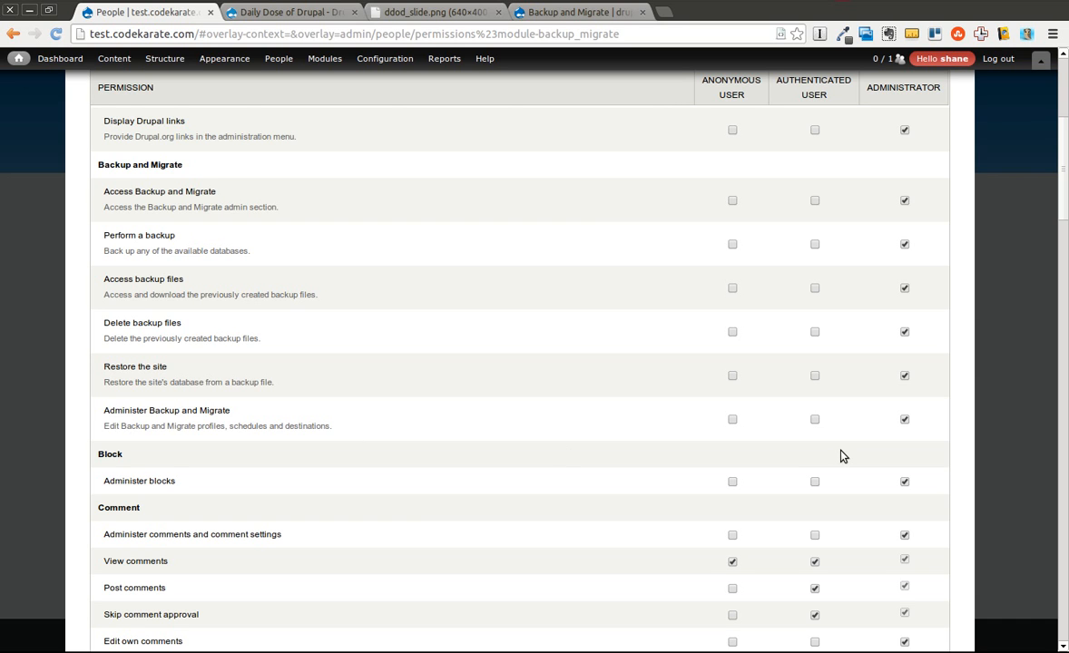
mouse_move(771, 403)
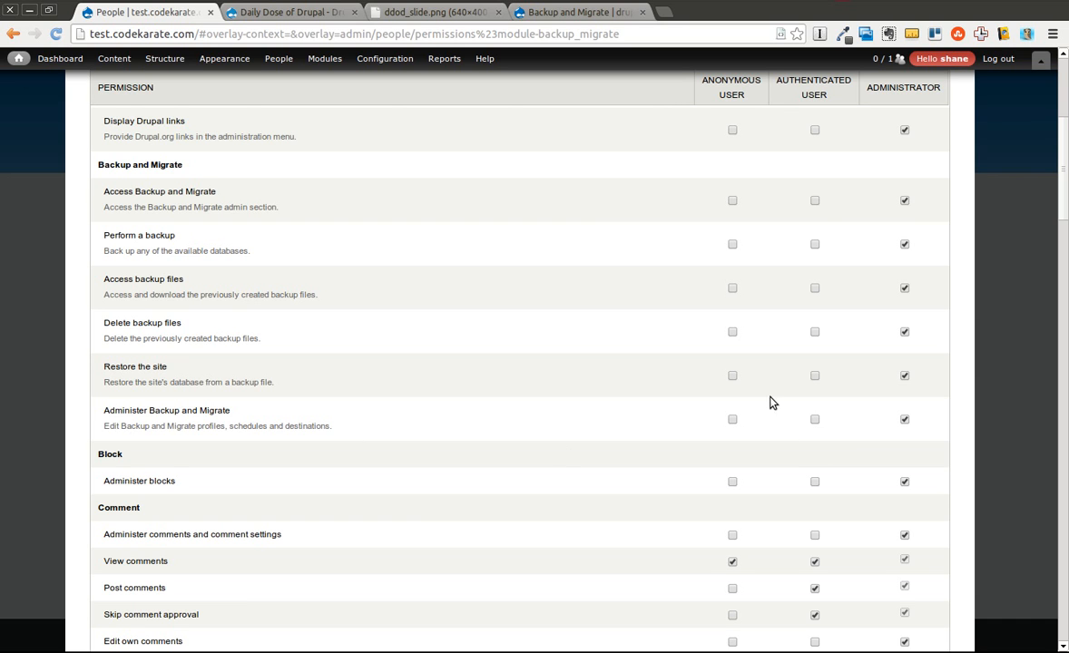
mouse_move(724, 452)
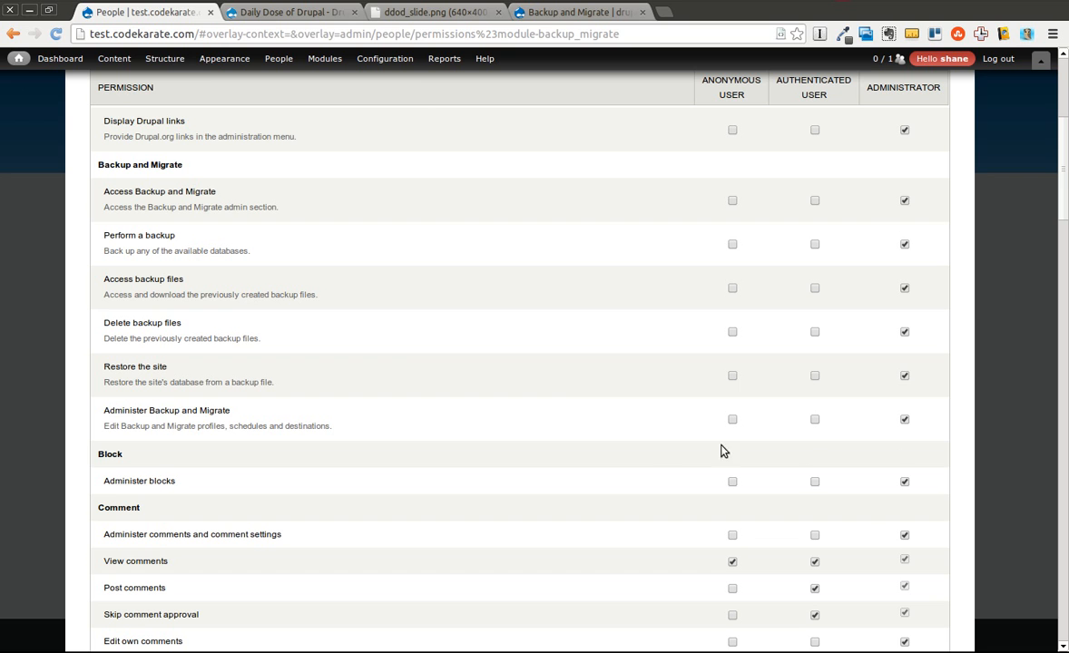
click(165, 59)
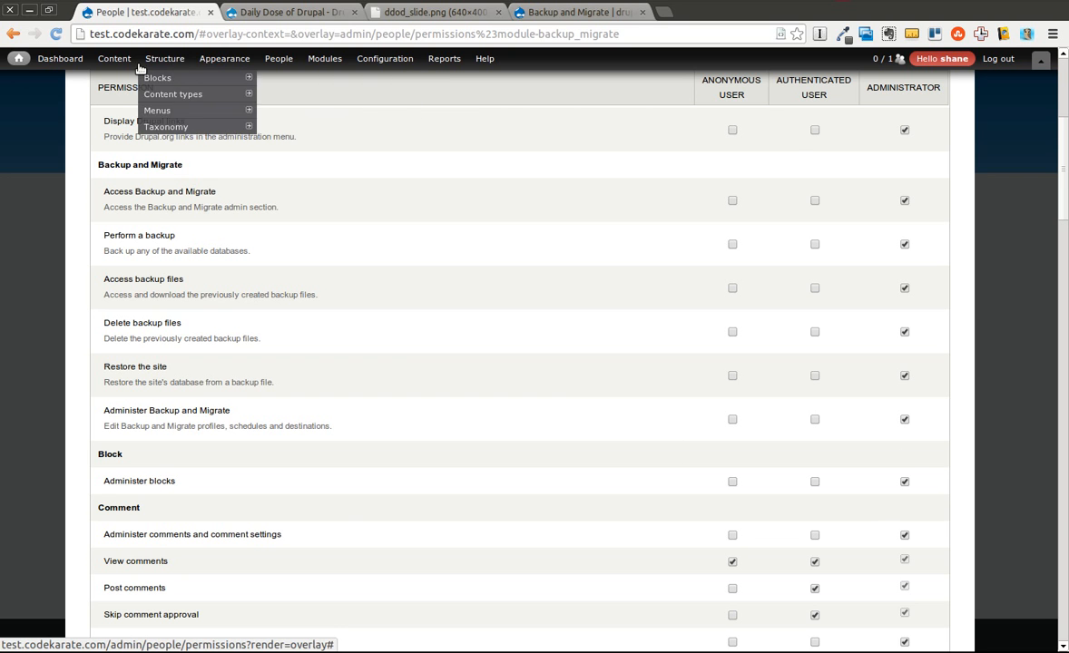
Reach Backup and Migrate's Quick Backup page, keeping the Default Database as source.
click(324, 58)
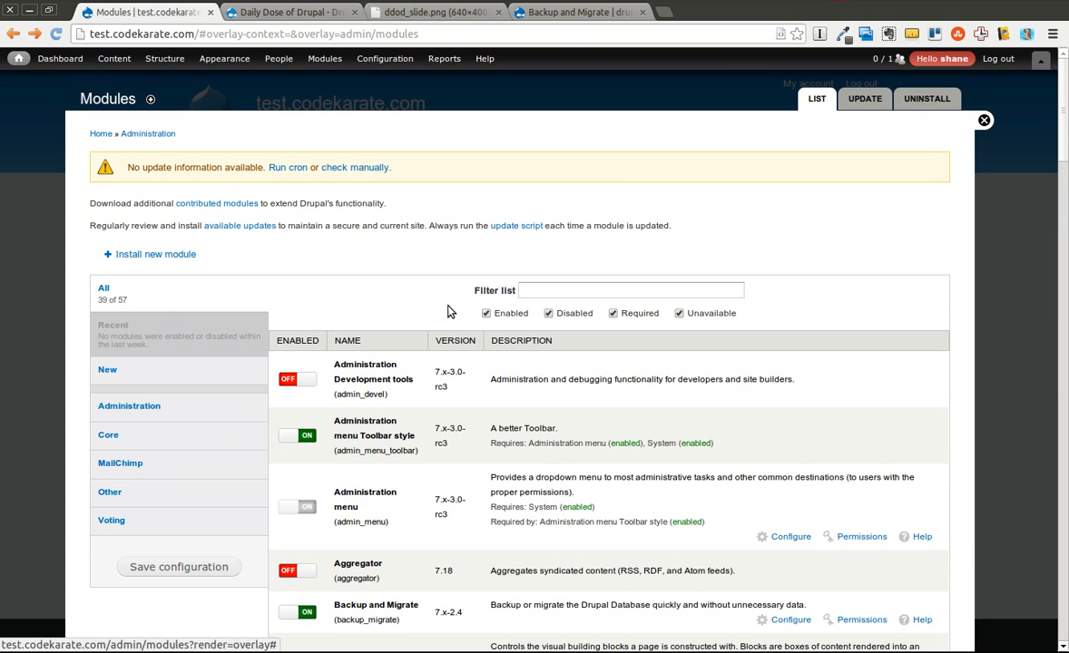
text(back)
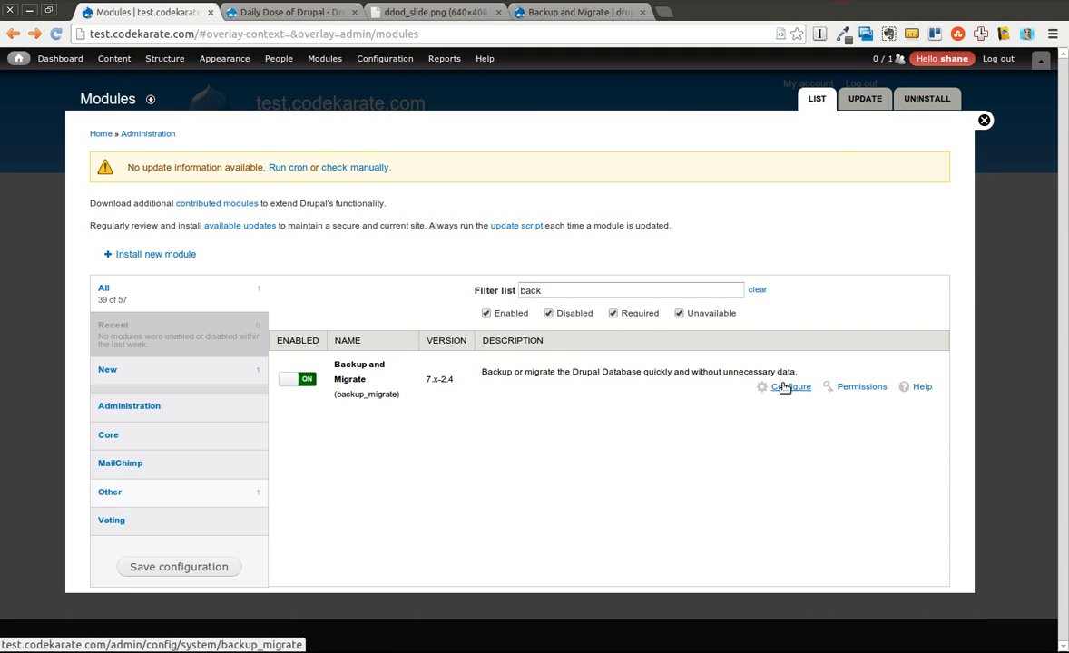
click(791, 387)
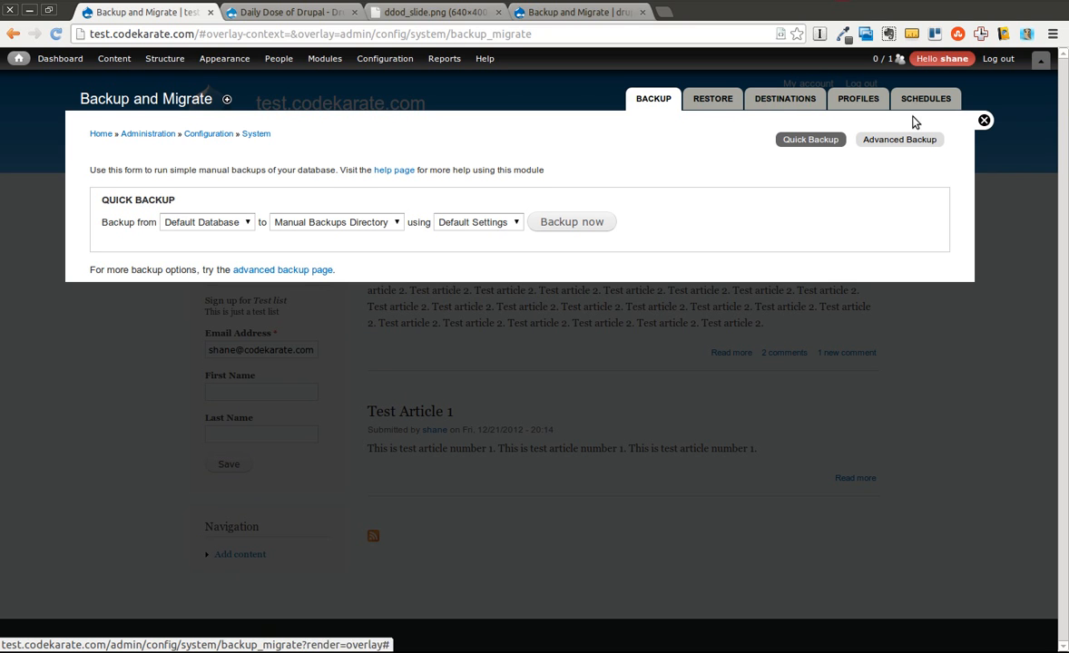
mouse_move(154, 211)
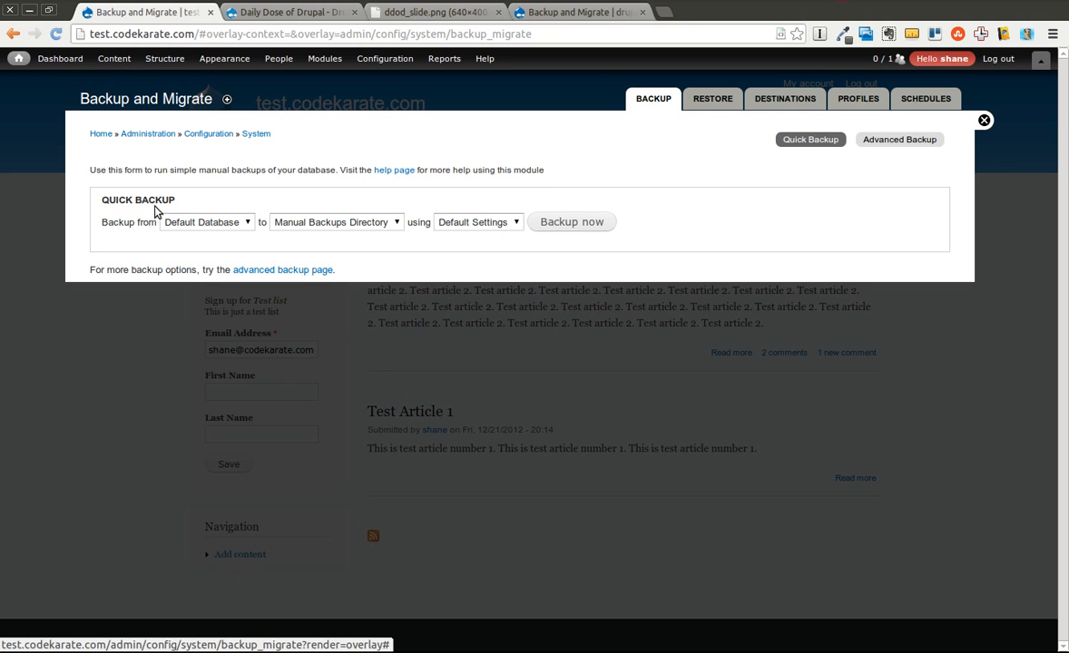
mouse_move(206, 226)
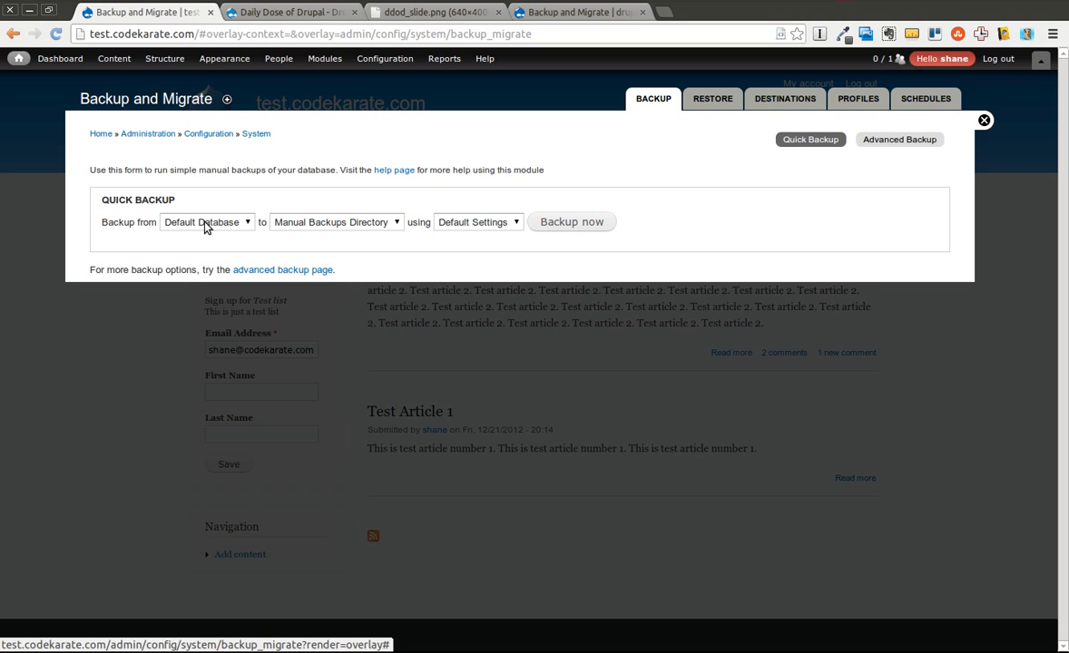
click(206, 222)
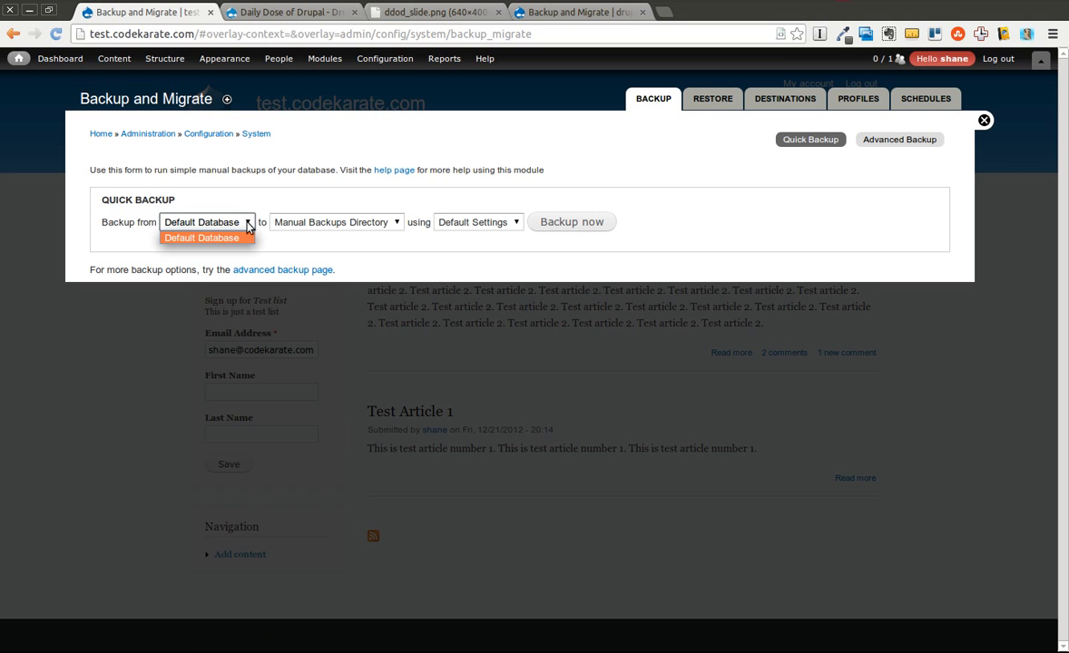
click(200, 238)
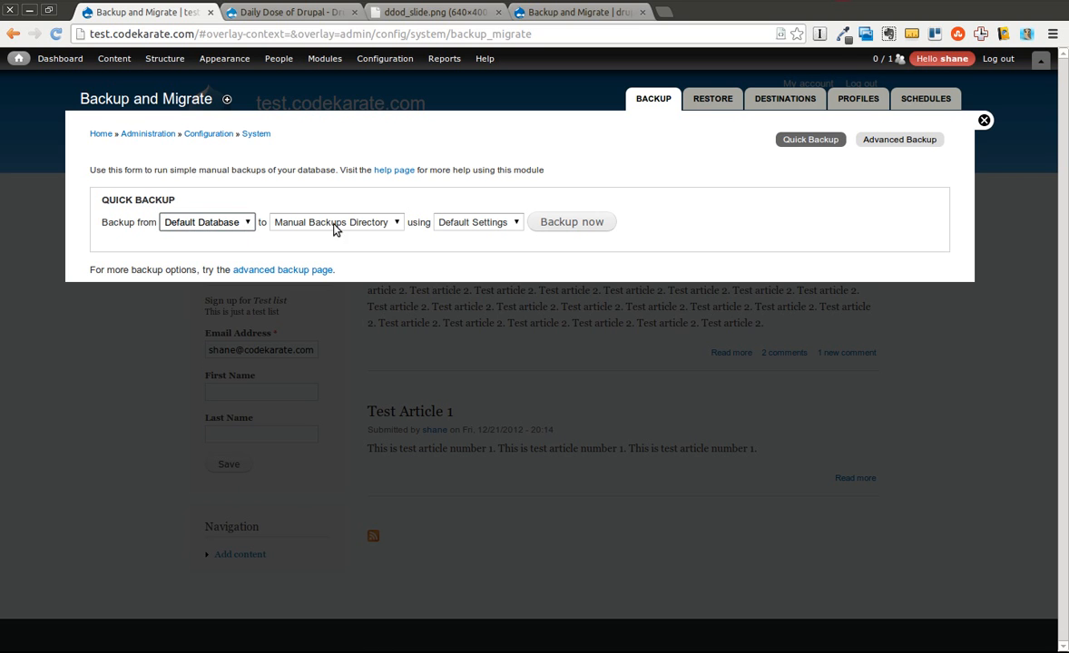
Send the quick backup as a Download and confirm the mysql.gz file in Downloads.
click(336, 222)
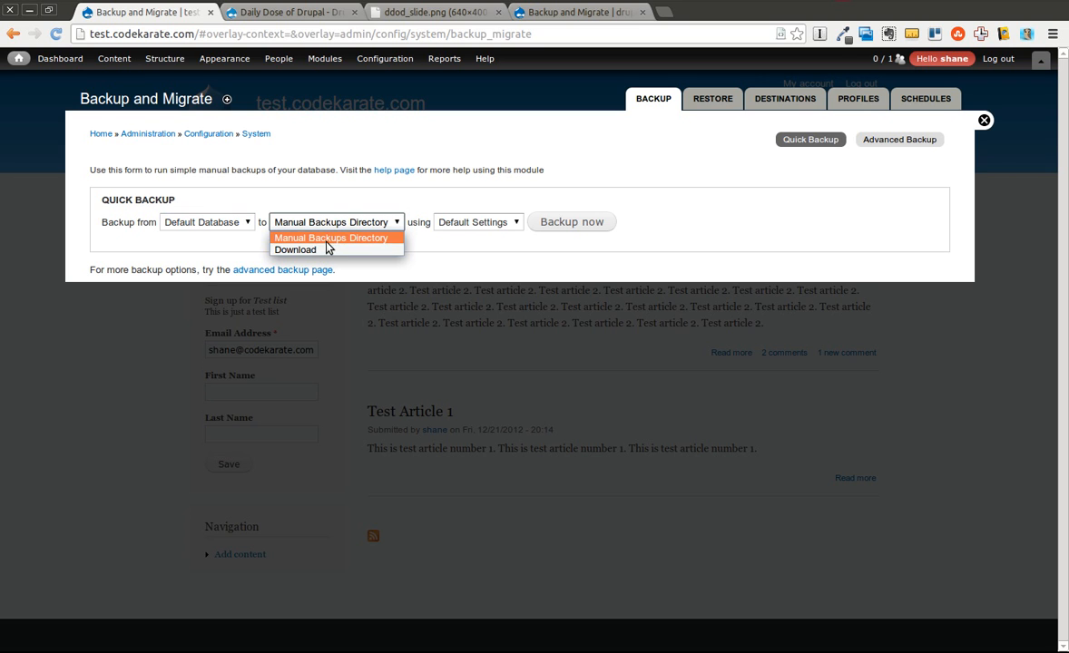
click(331, 237)
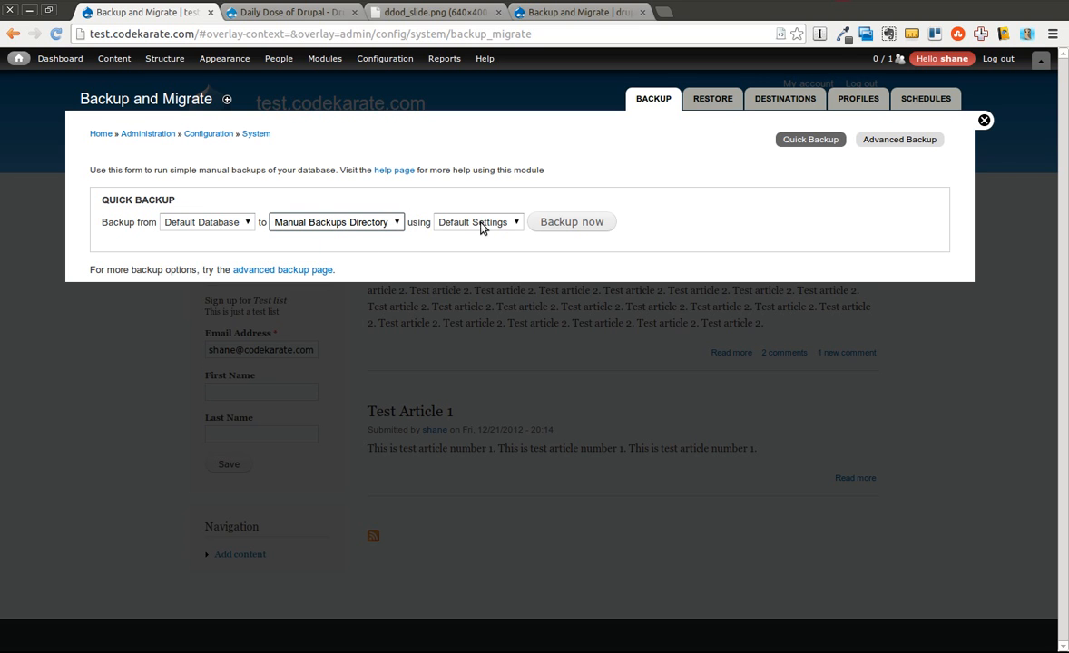
click(335, 222)
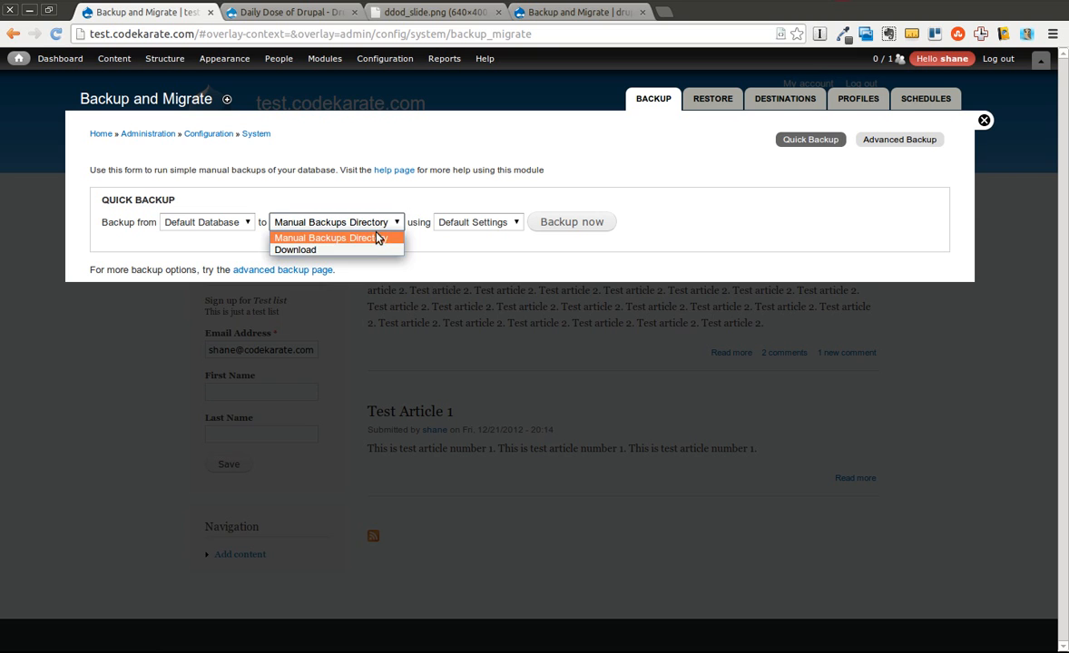
click(295, 249)
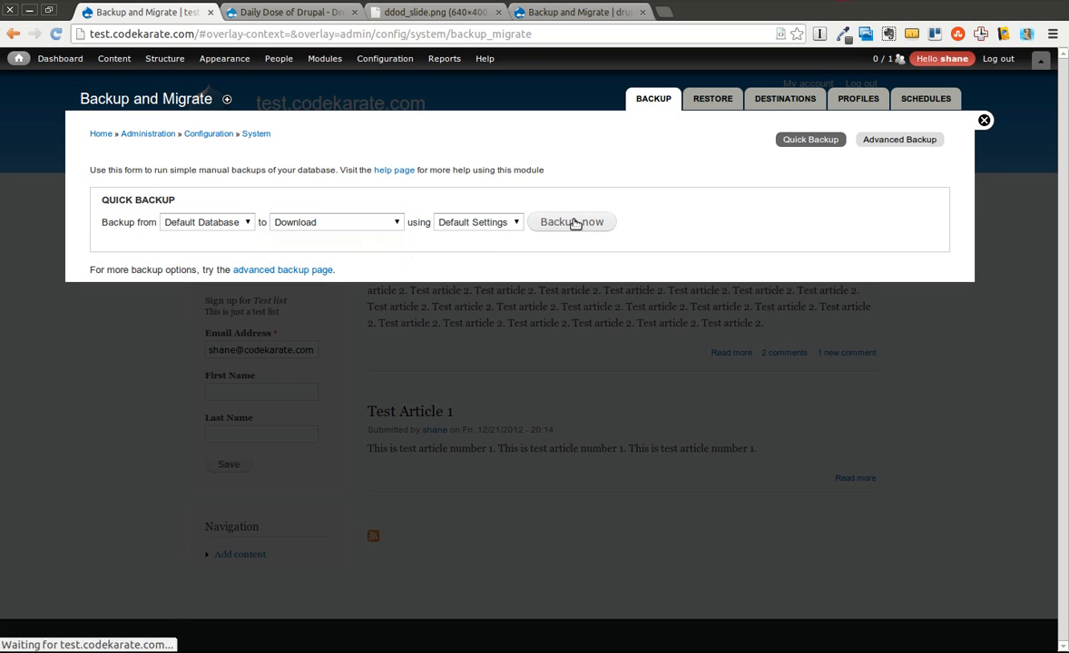
click(572, 221)
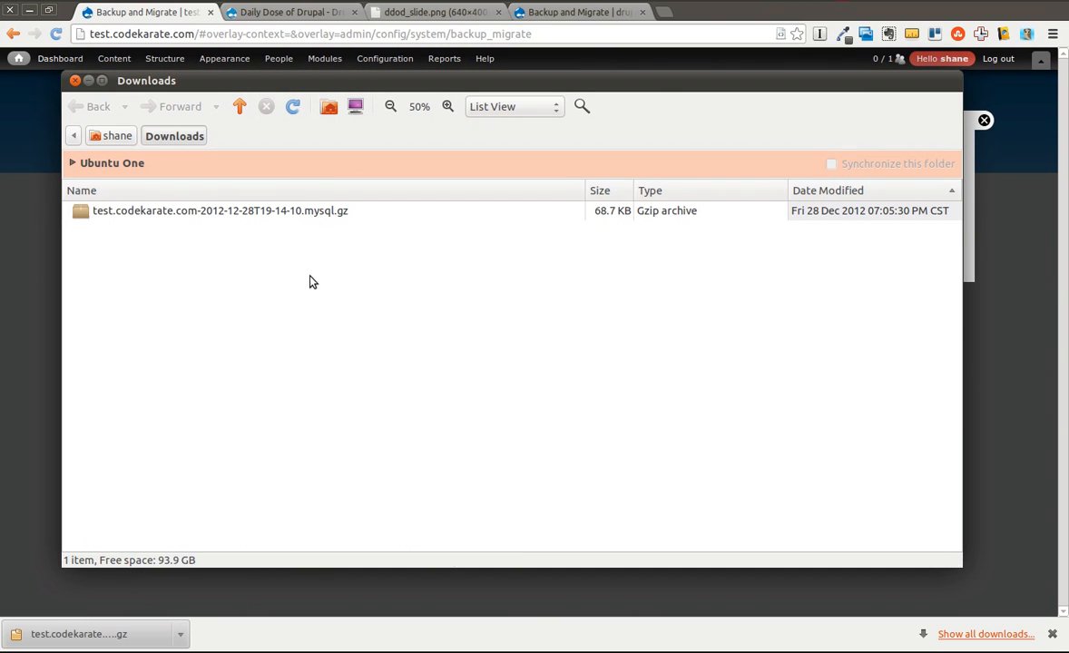
click(220, 209)
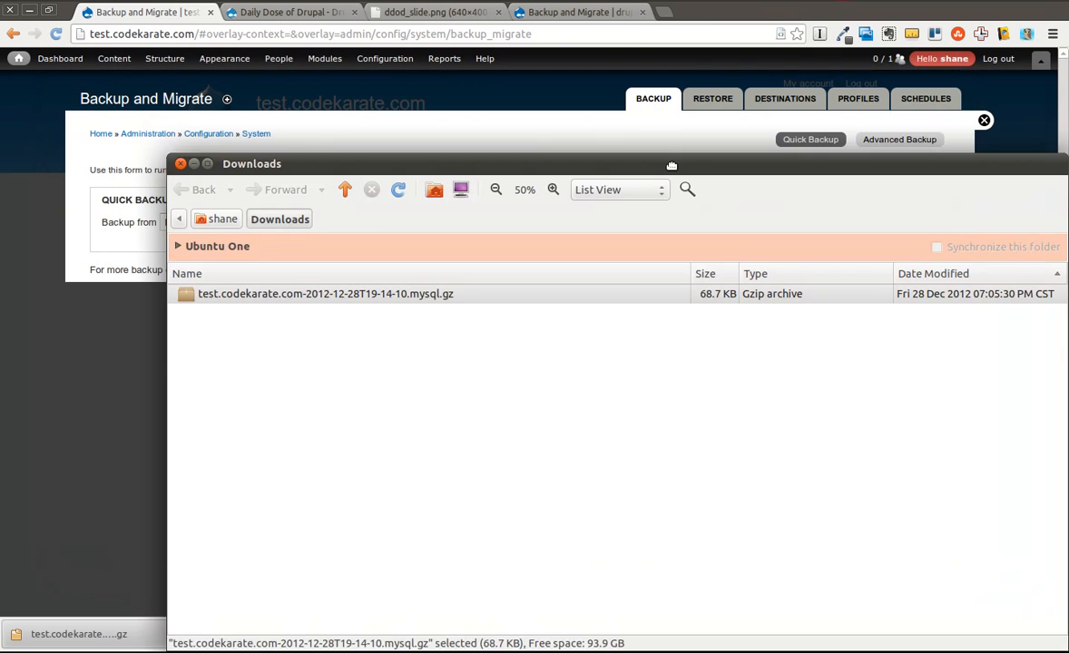
click(180, 164)
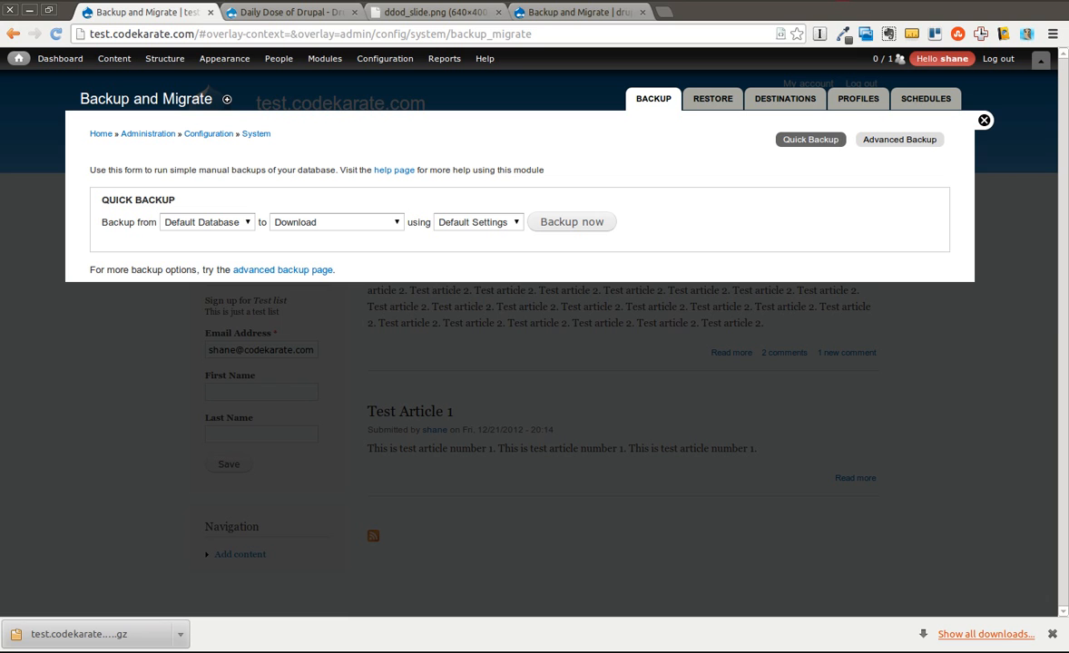
Review the Restore upload form and close the admin overlay.
click(713, 98)
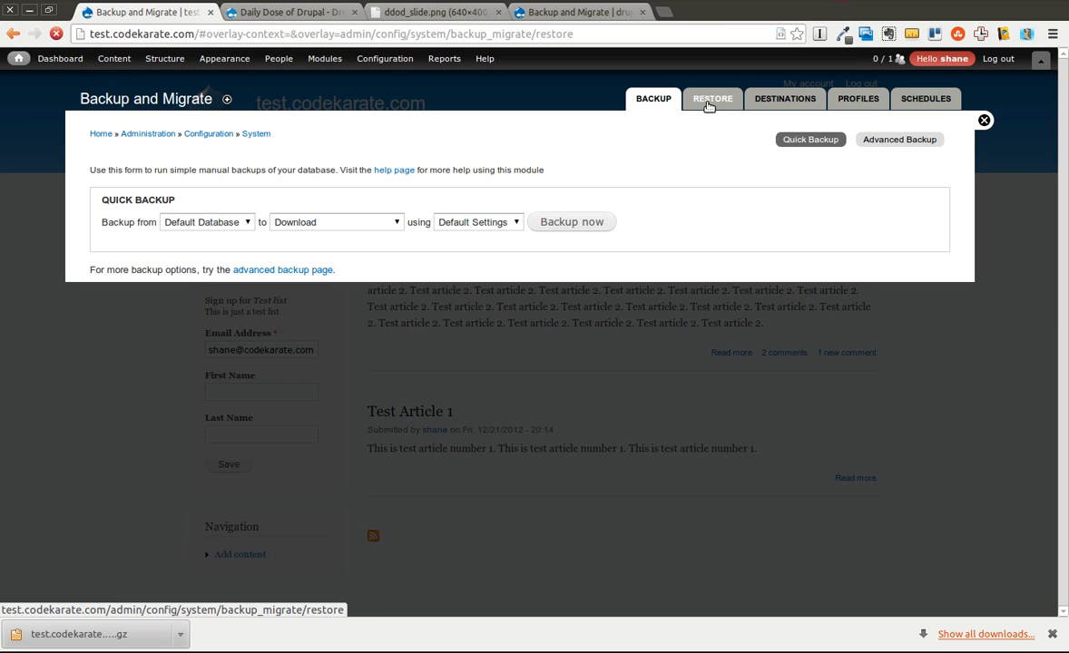
click(713, 98)
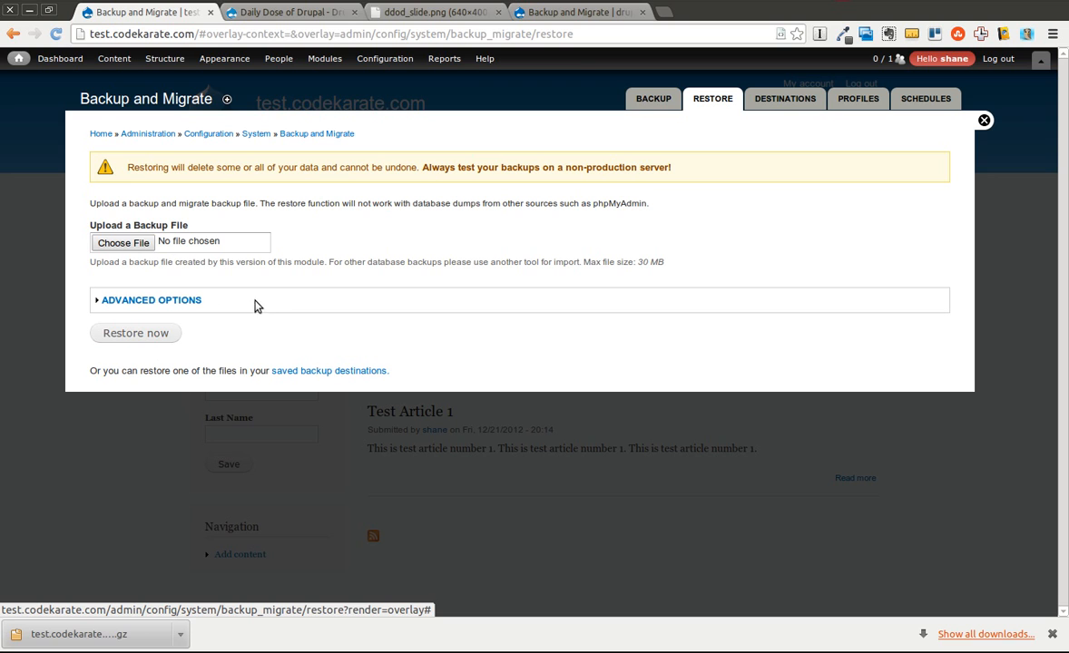
mouse_move(506, 276)
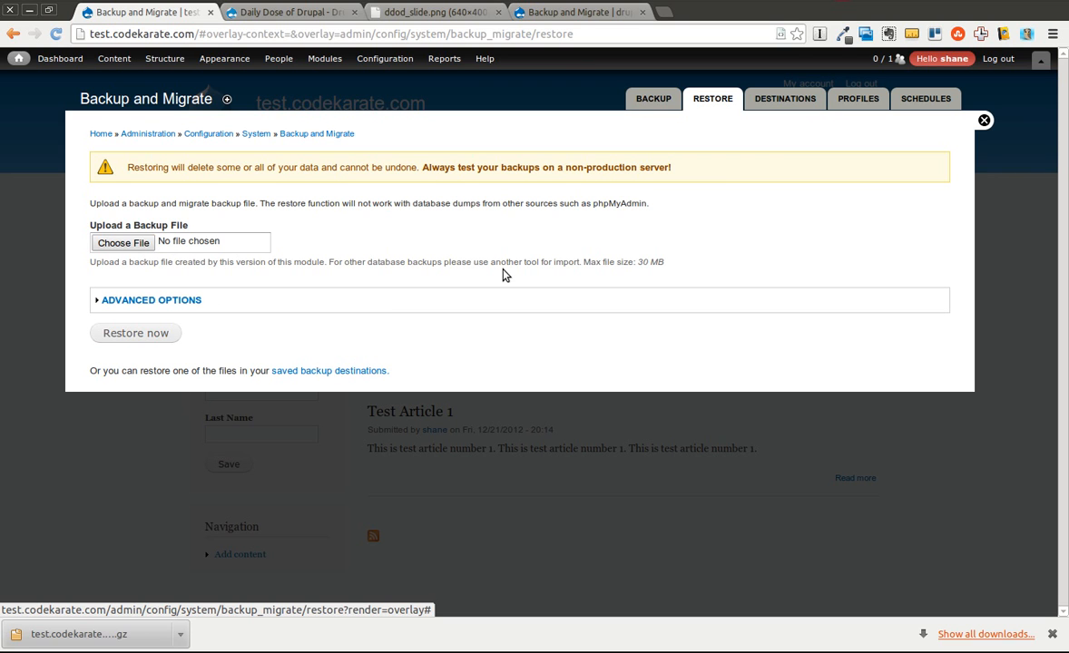
mouse_move(1010, 113)
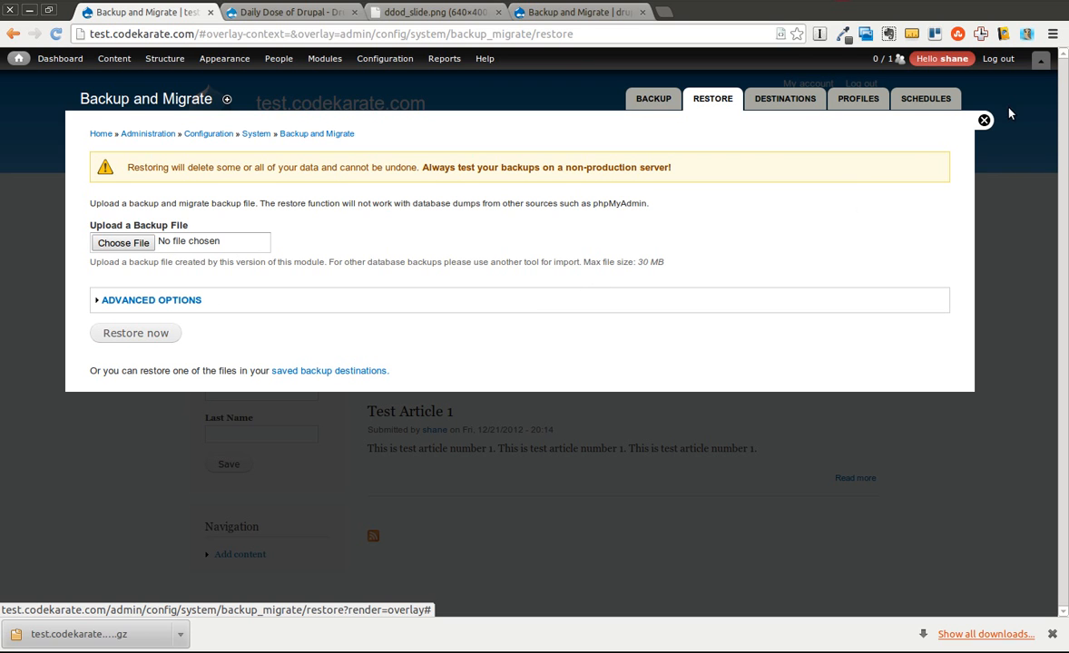
click(983, 120)
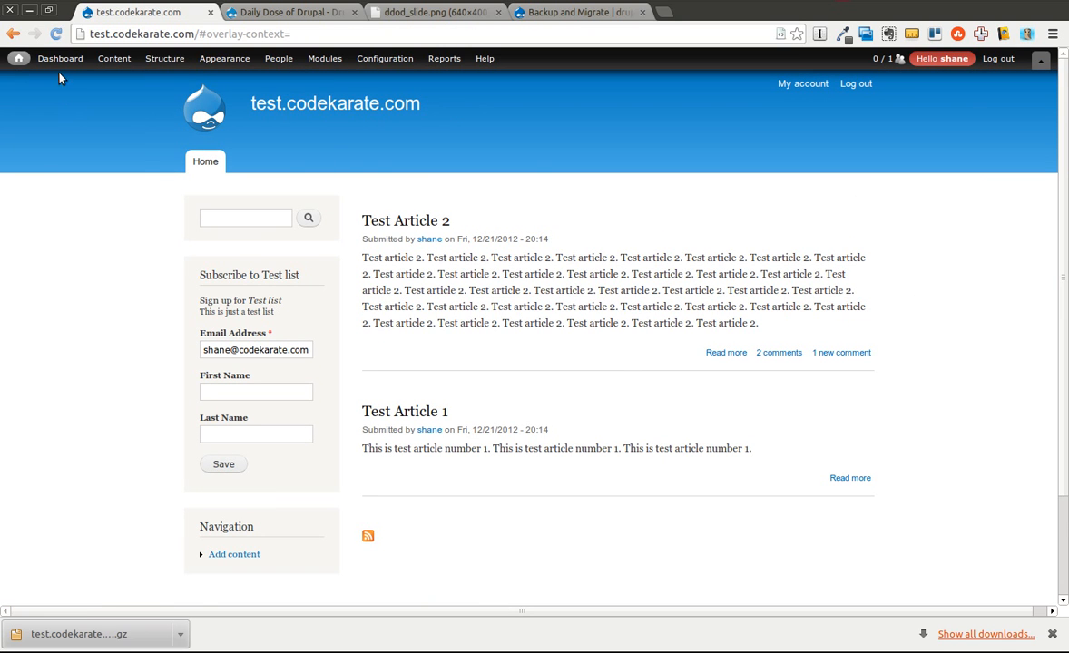
Create an article titled 'another test article' with body 'test test'.
click(113, 58)
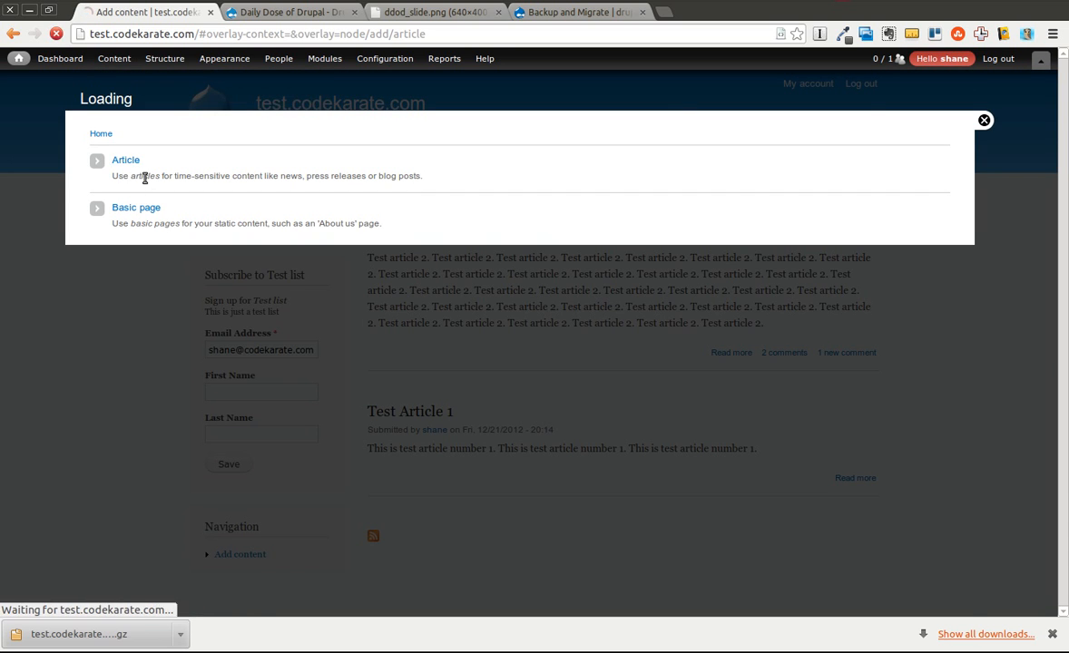
text(anot)
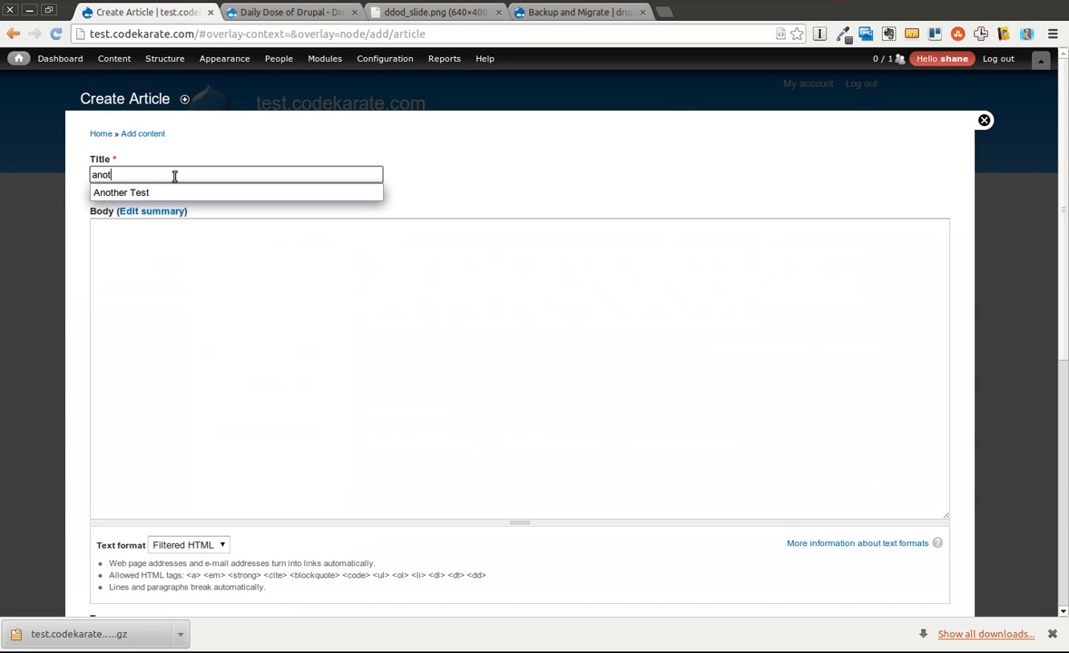
text(another test article)
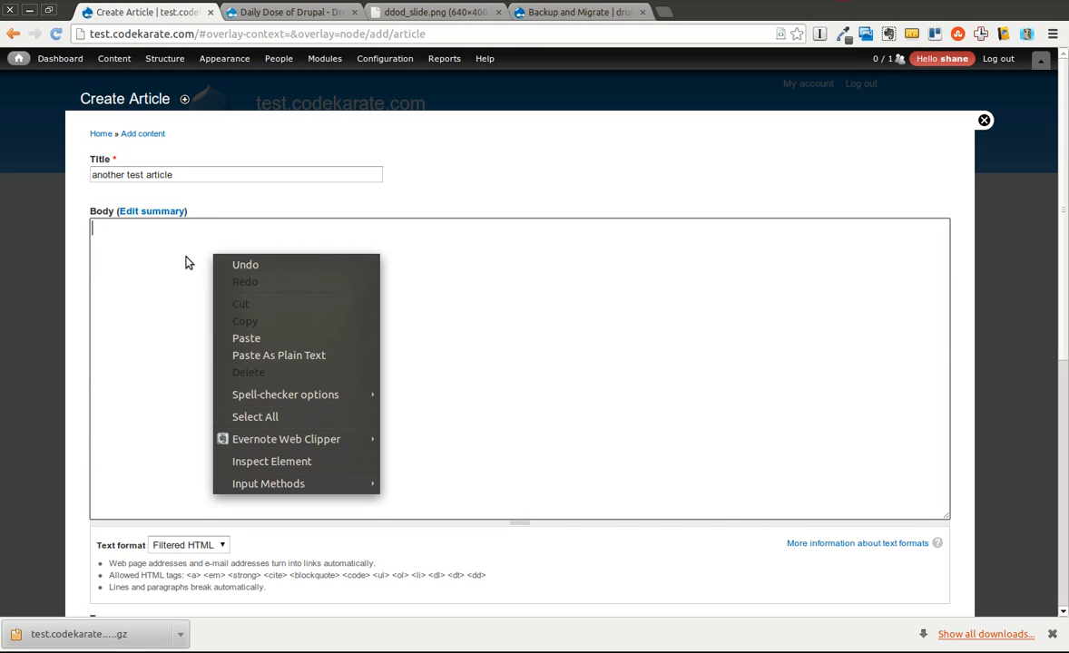
text(test test)
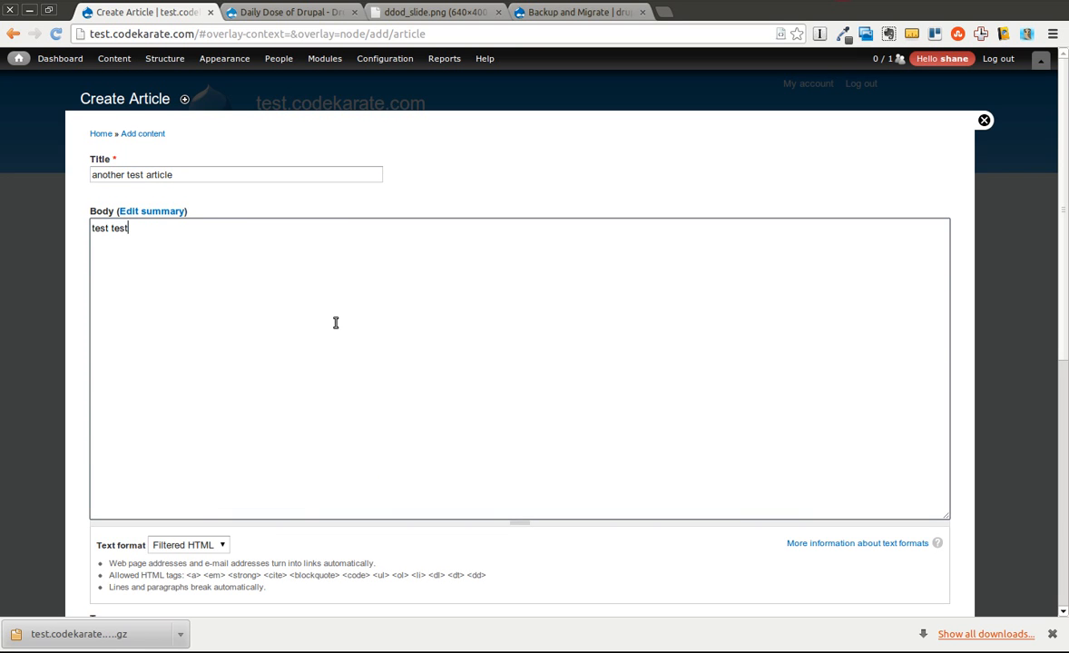
scroll(down, 3)
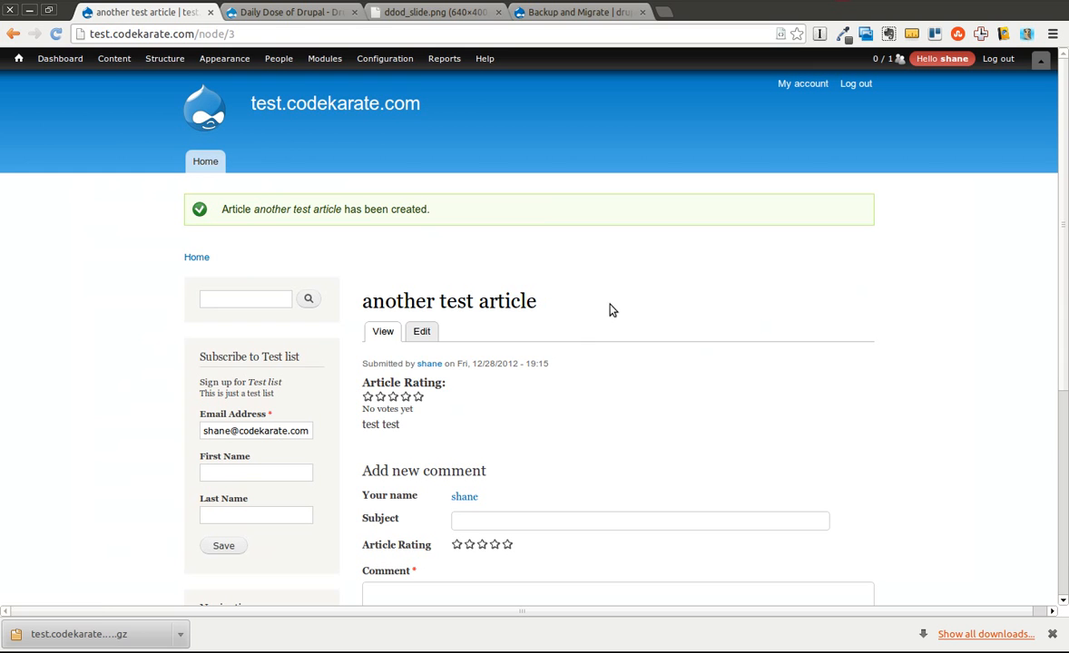
Return to Backup and Migrate's Restore page via the modules list.
click(324, 58)
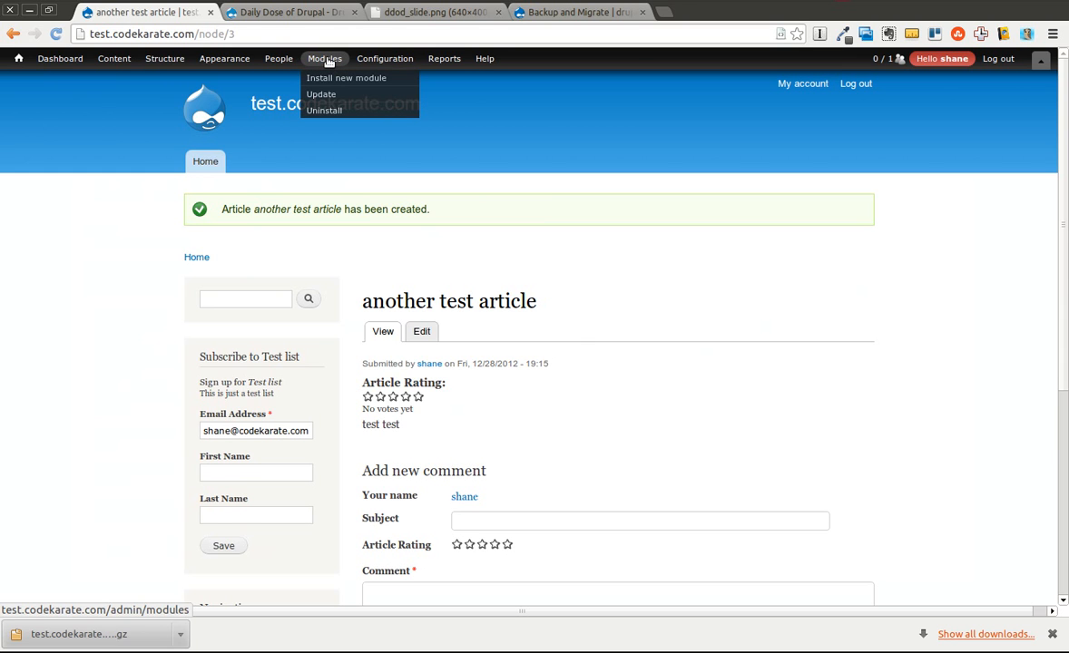
click(324, 58)
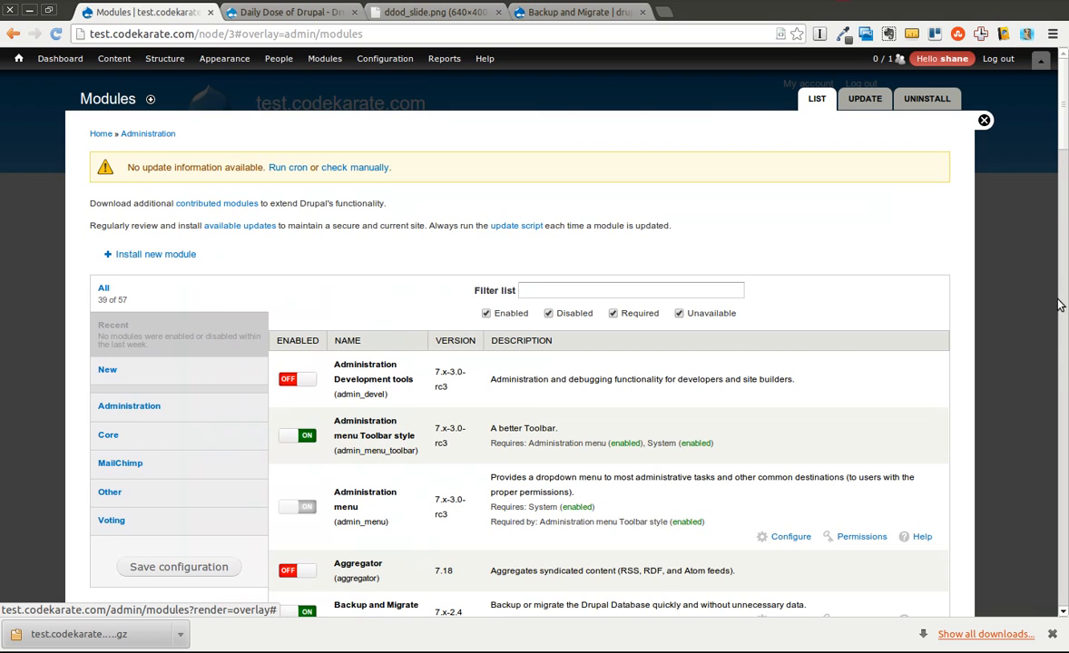
scroll(down, 3)
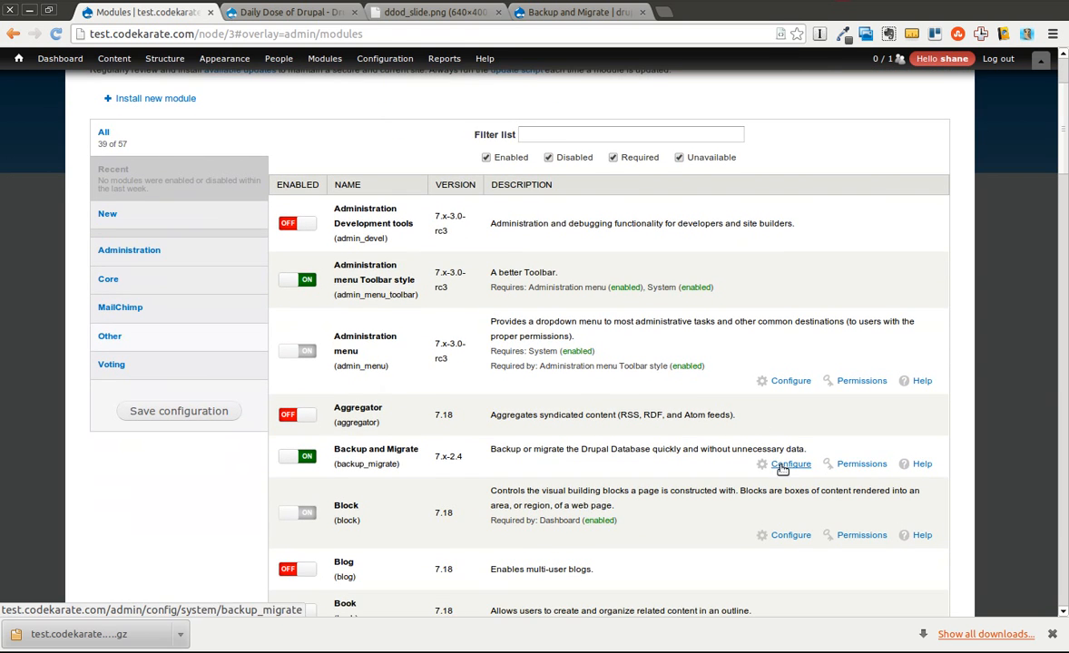
click(791, 463)
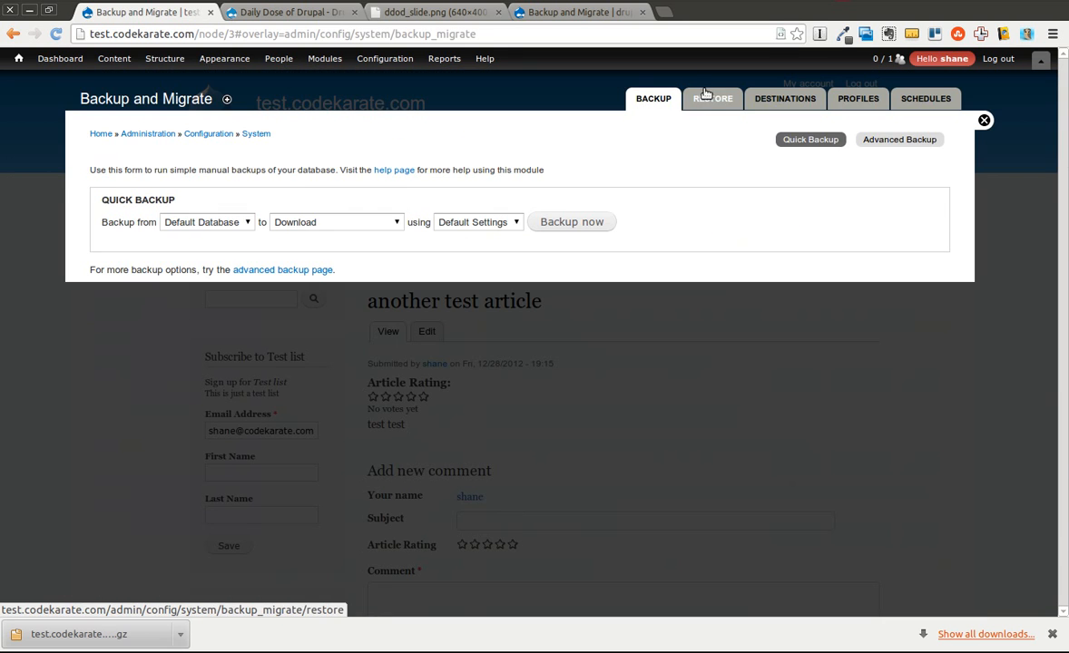
click(713, 98)
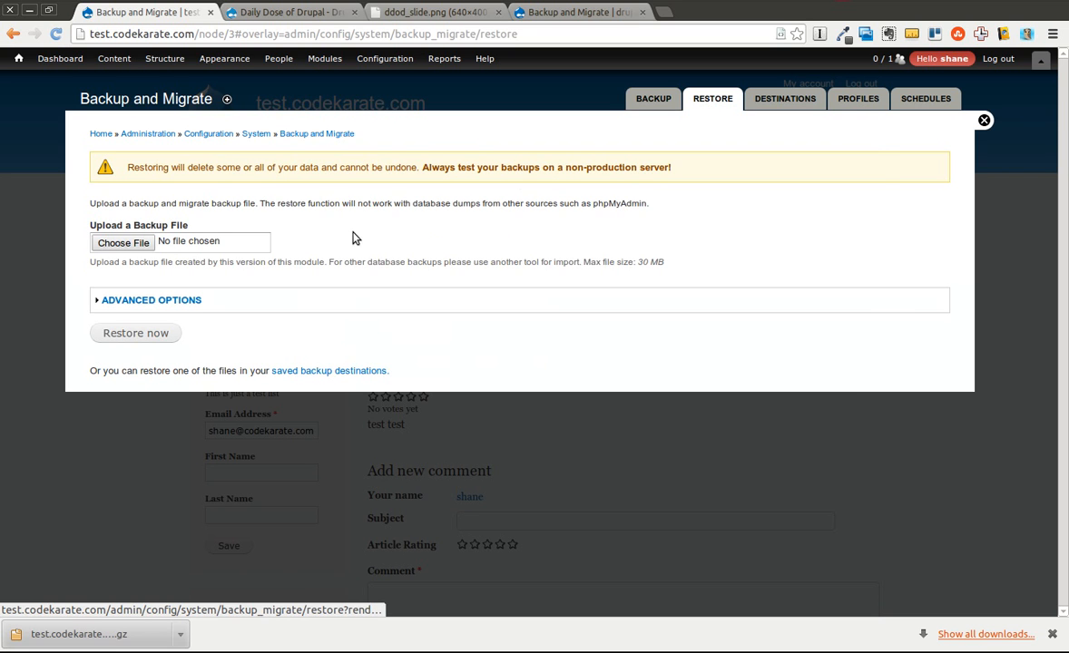
Choose the downloaded test.codekarate.com-2012-12-28T19-14-10.mysql.gz file from Downloads.
click(123, 241)
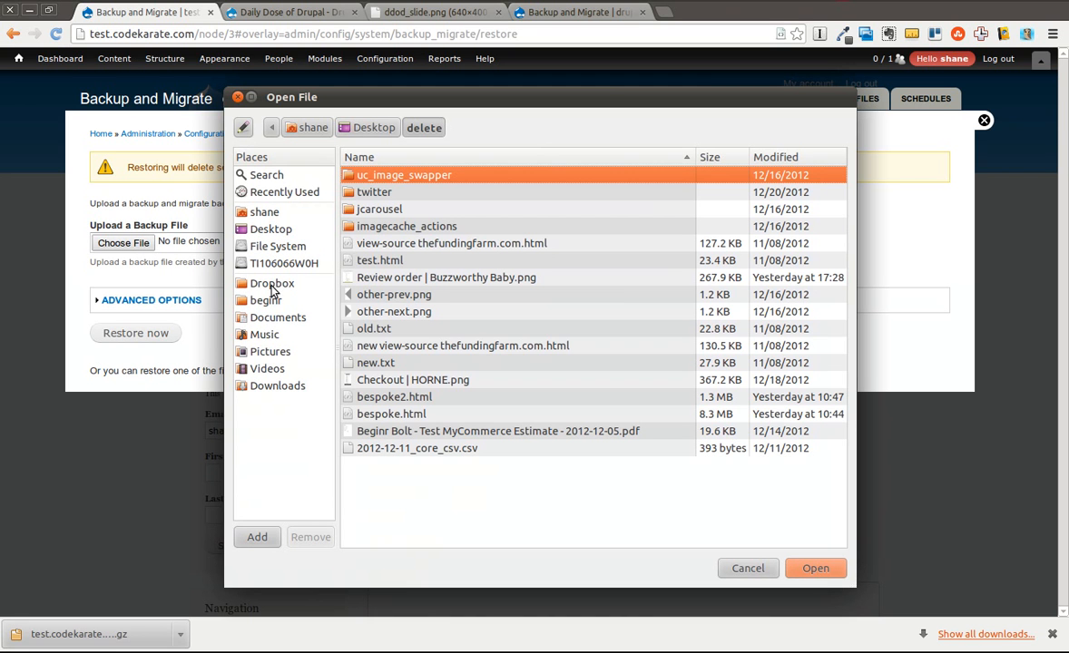
click(272, 283)
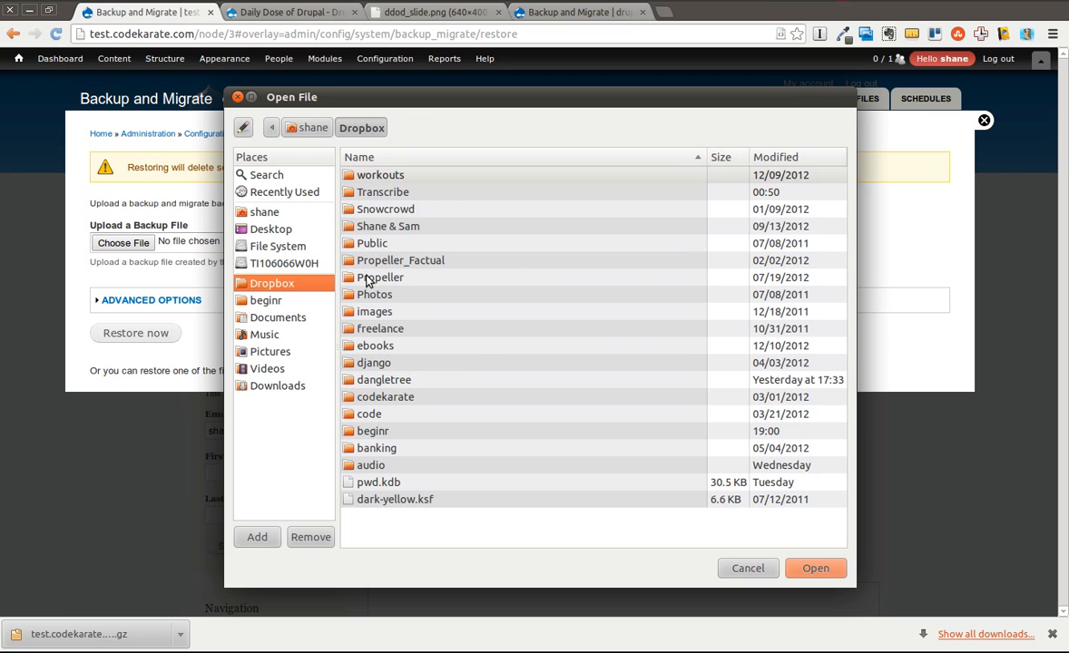
double_click(266, 300)
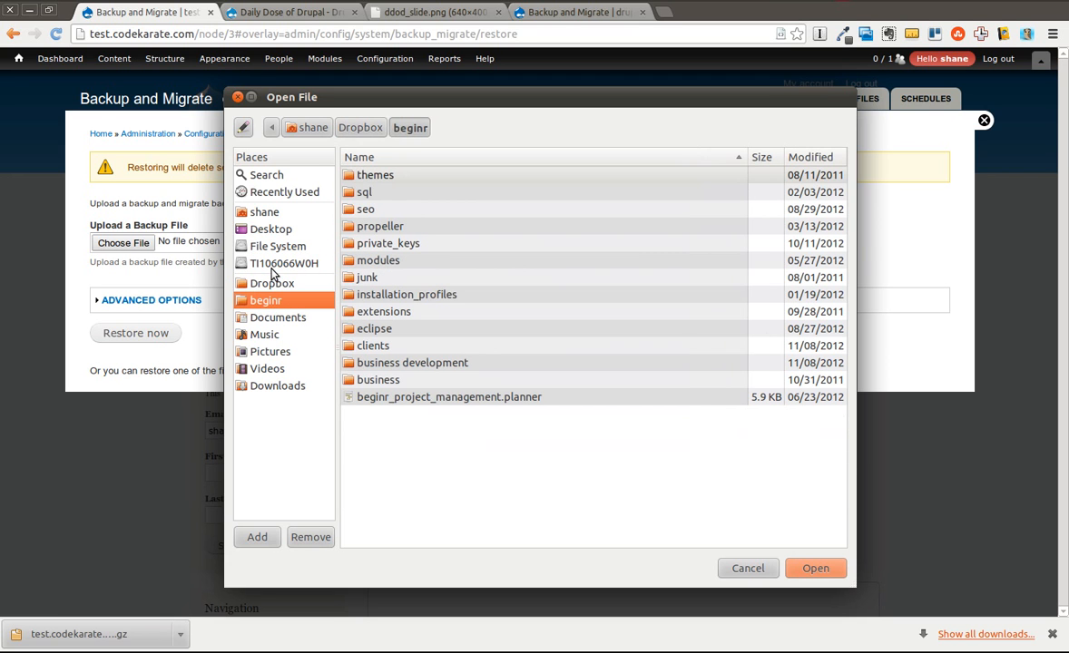
click(277, 386)
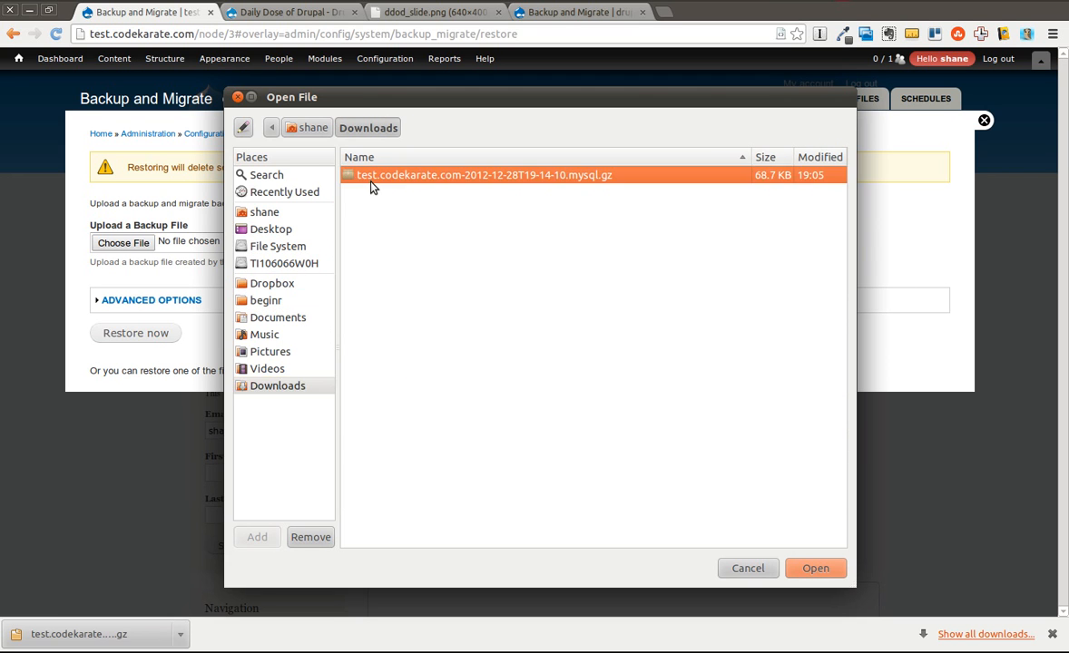
click(814, 568)
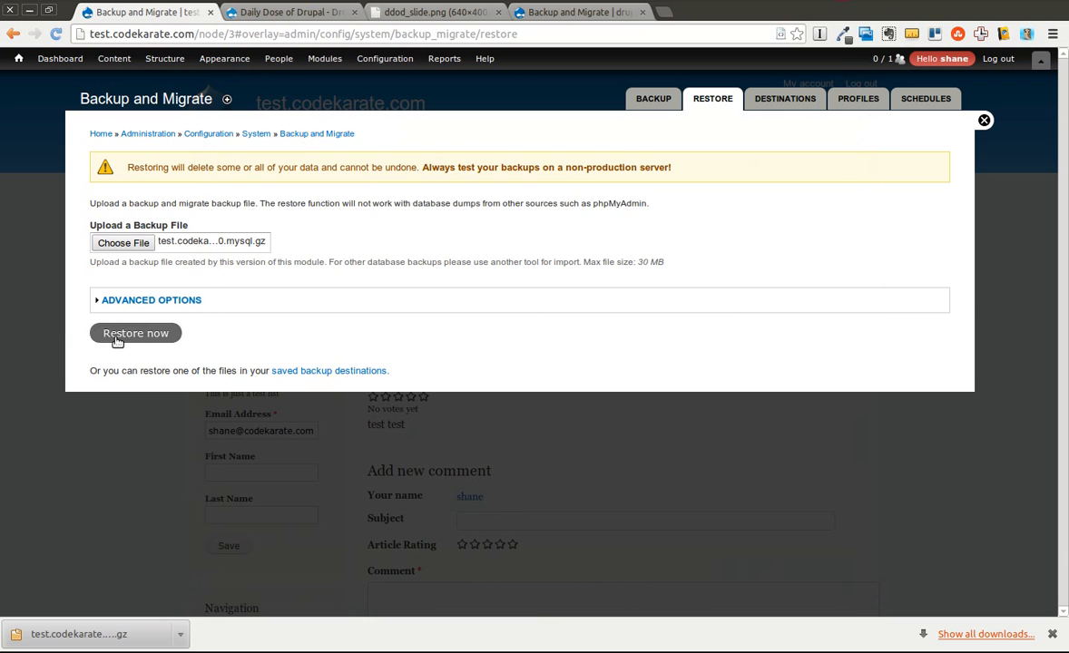
Restore the Default Database from the uploaded backup, then expand advanced options leaving the site online.
click(135, 333)
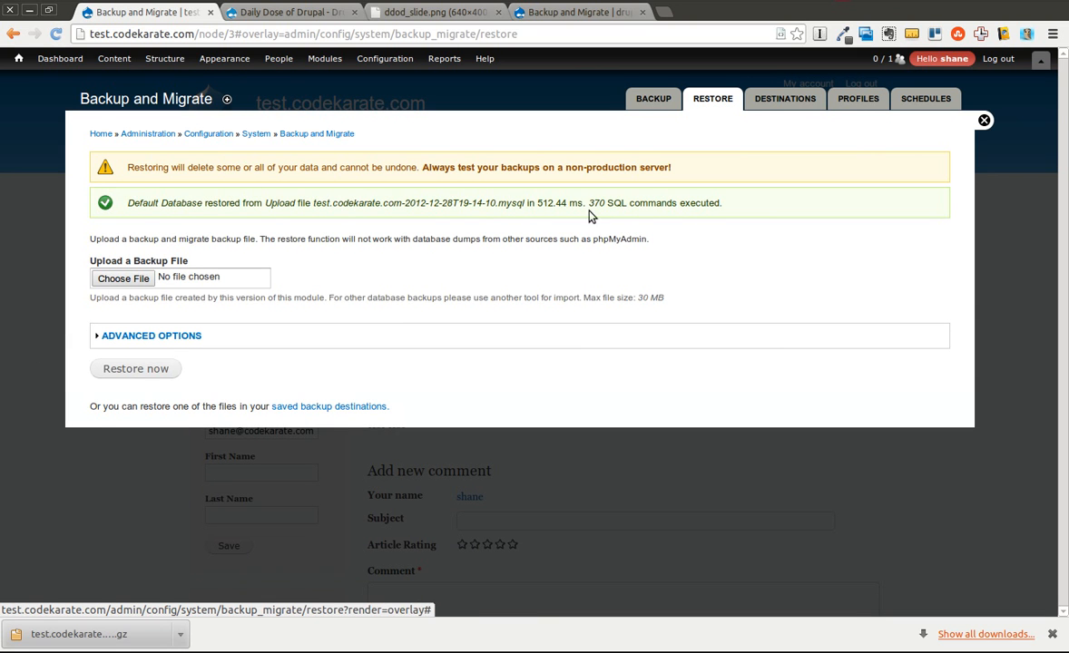
mouse_move(277, 207)
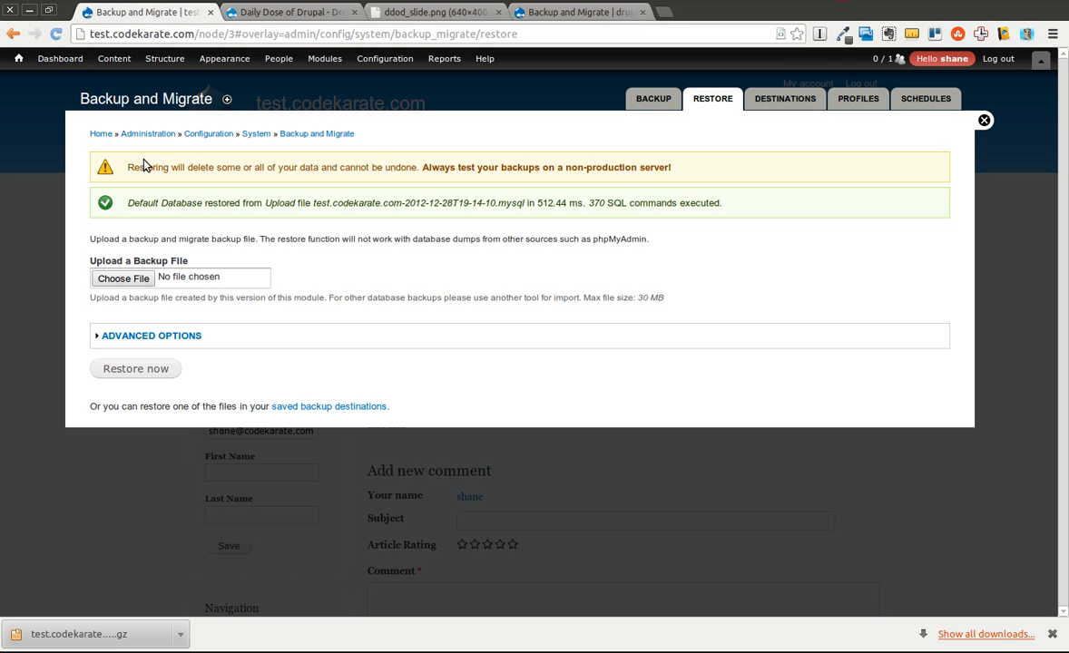
mouse_move(396, 167)
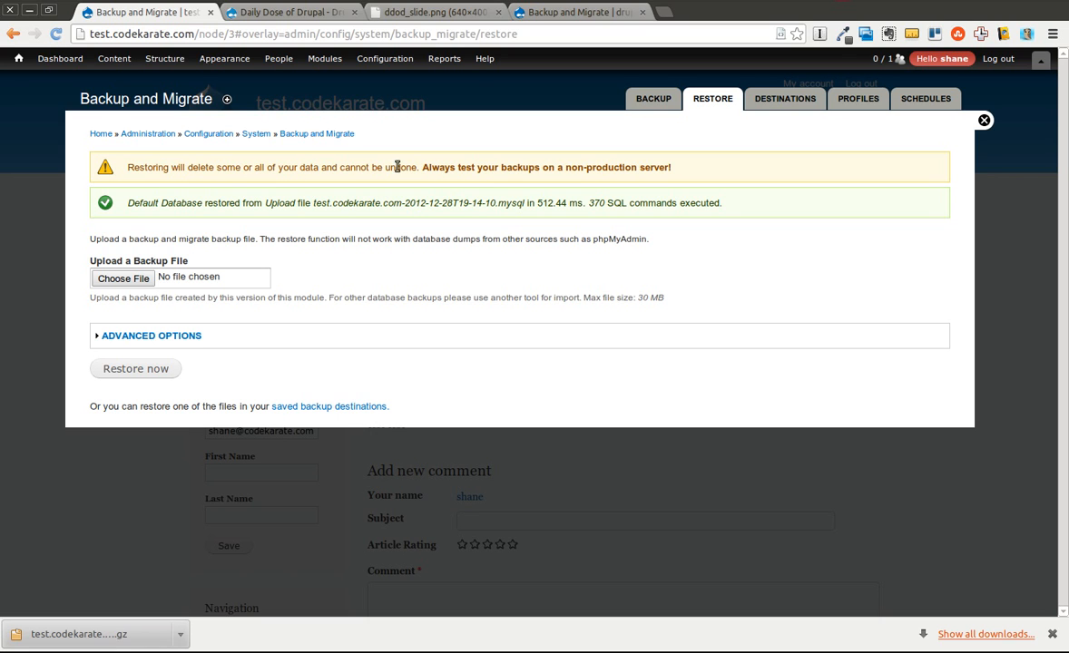
mouse_move(509, 189)
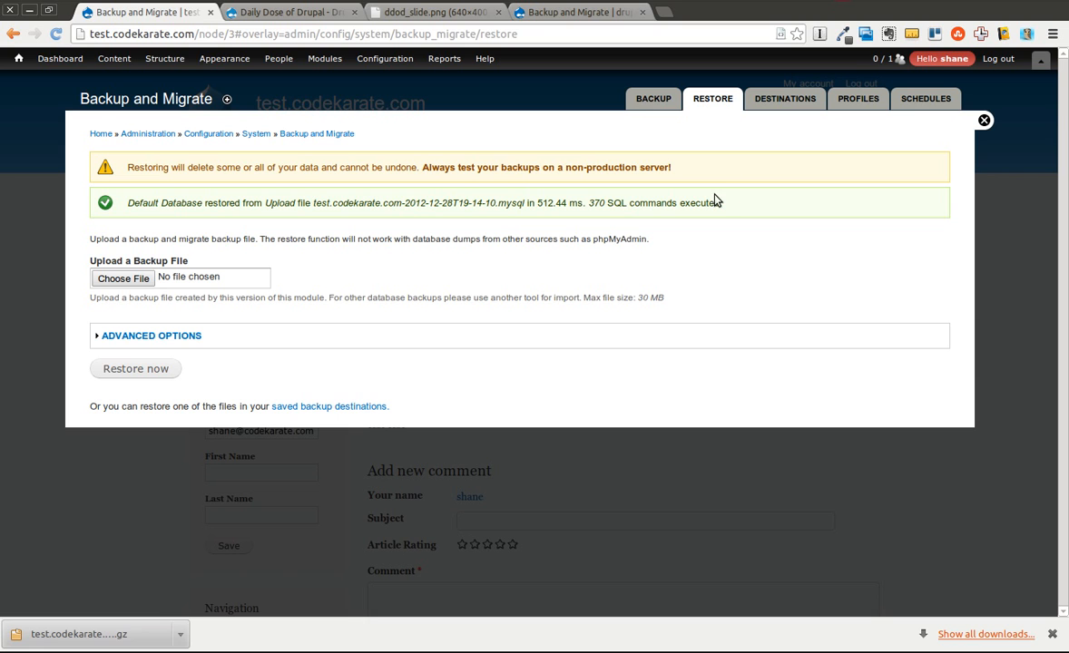
click(151, 335)
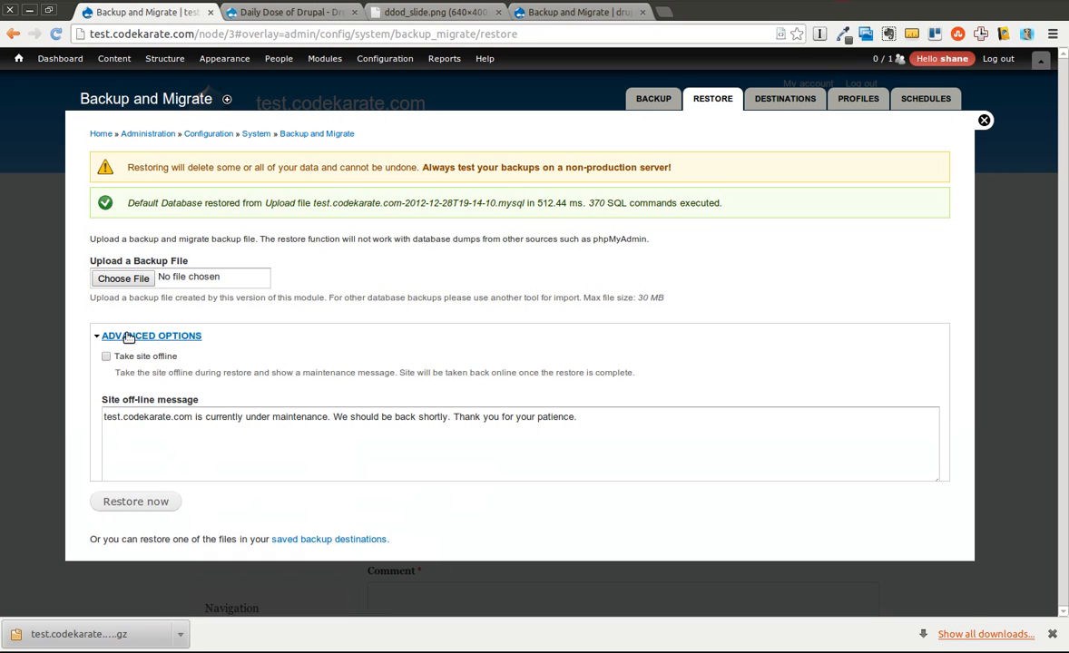
click(107, 356)
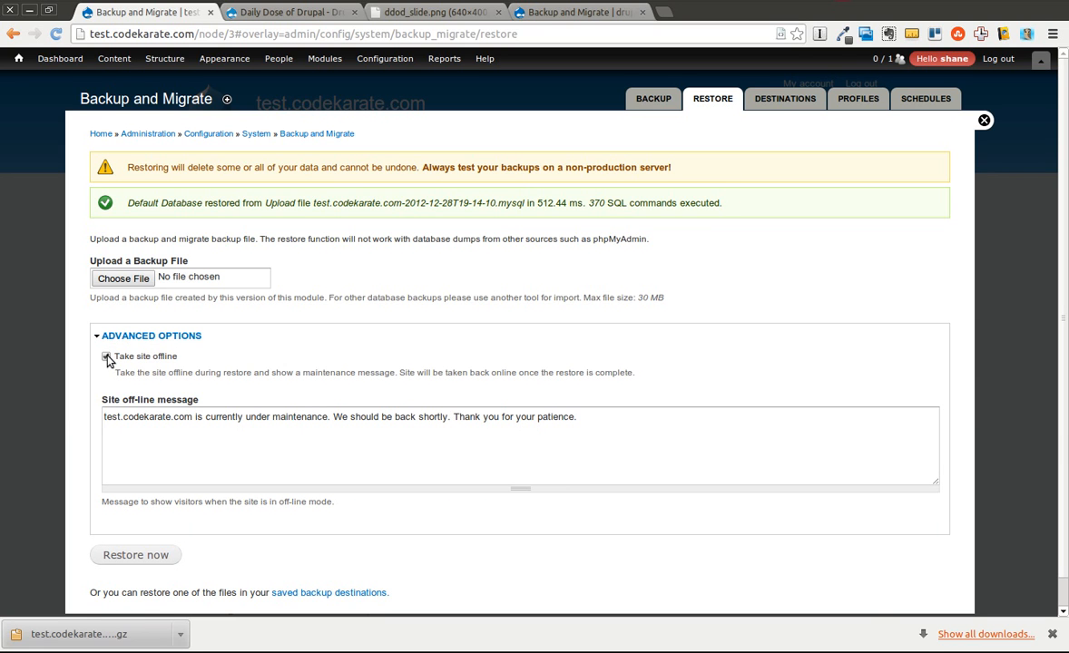
click(106, 355)
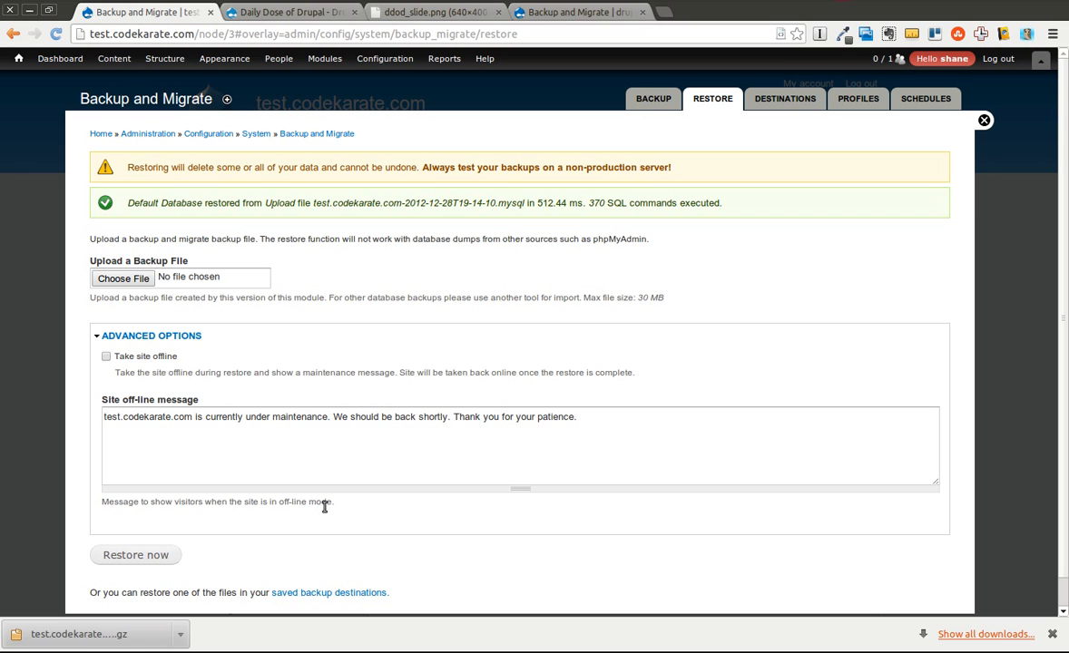
mouse_move(344, 513)
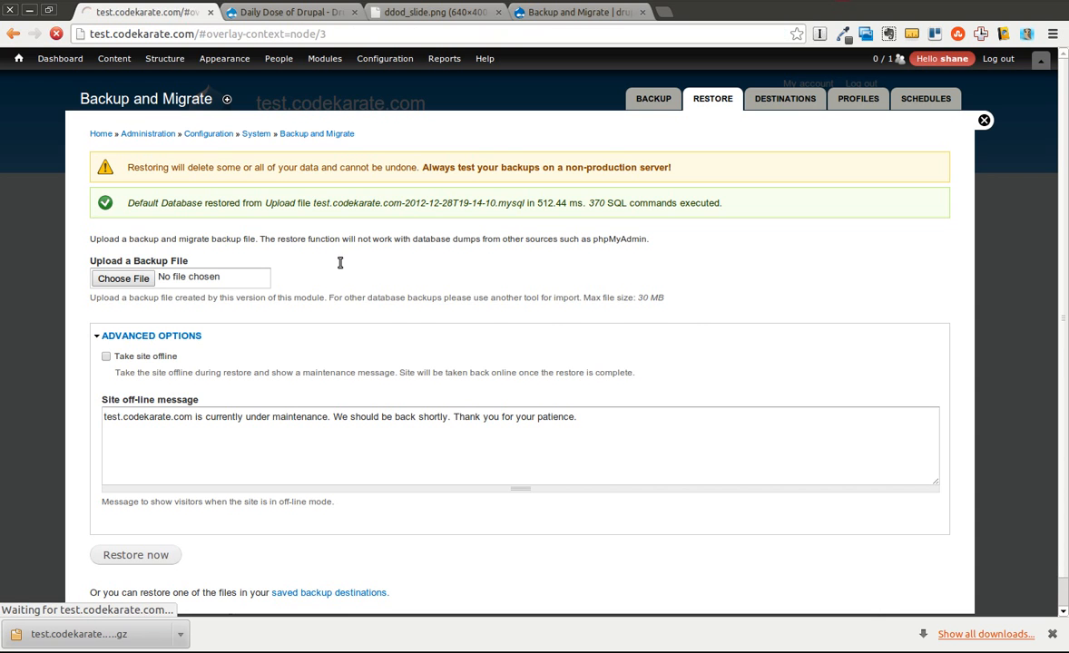
Check the restored content list lacks the newer article, then bring up the modules list.
click(983, 120)
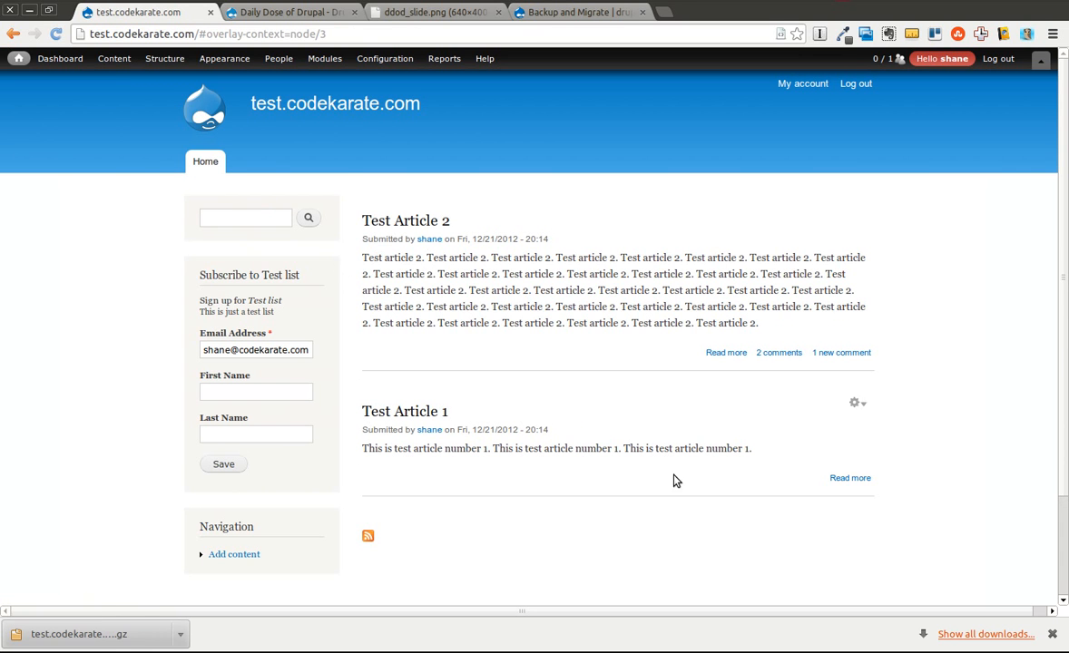
click(114, 58)
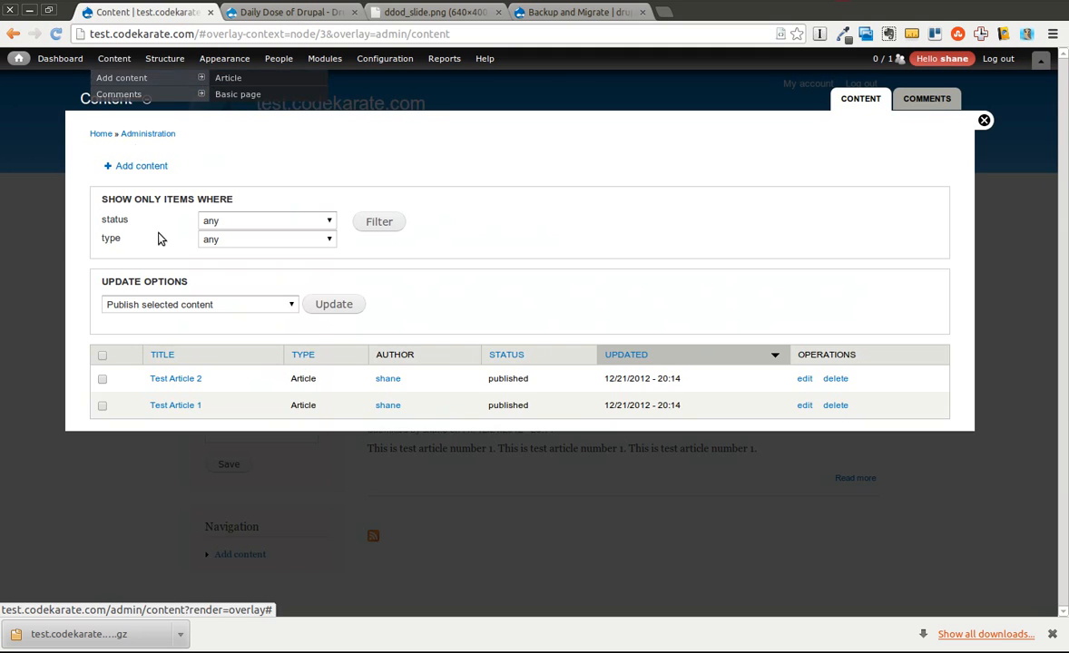
mouse_move(941, 120)
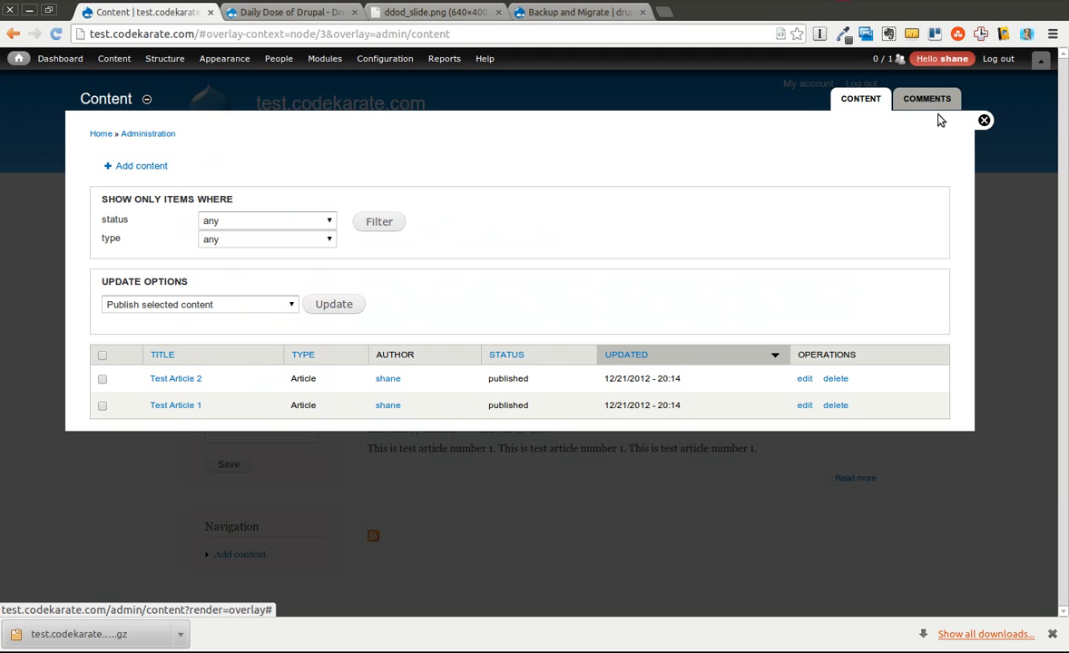
click(984, 120)
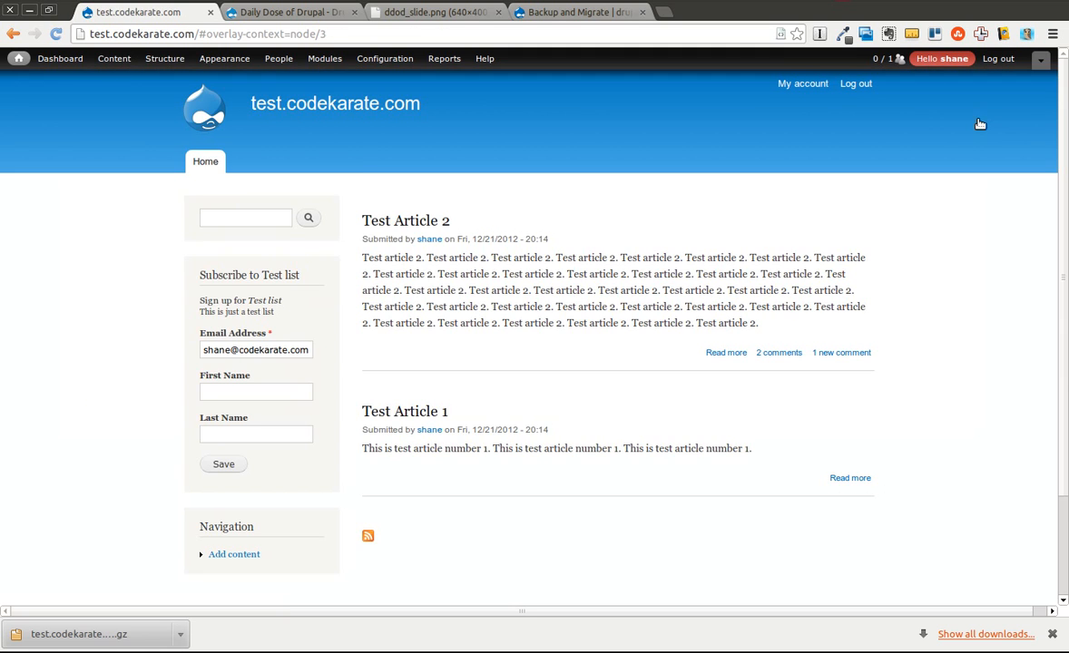
mouse_move(353, 160)
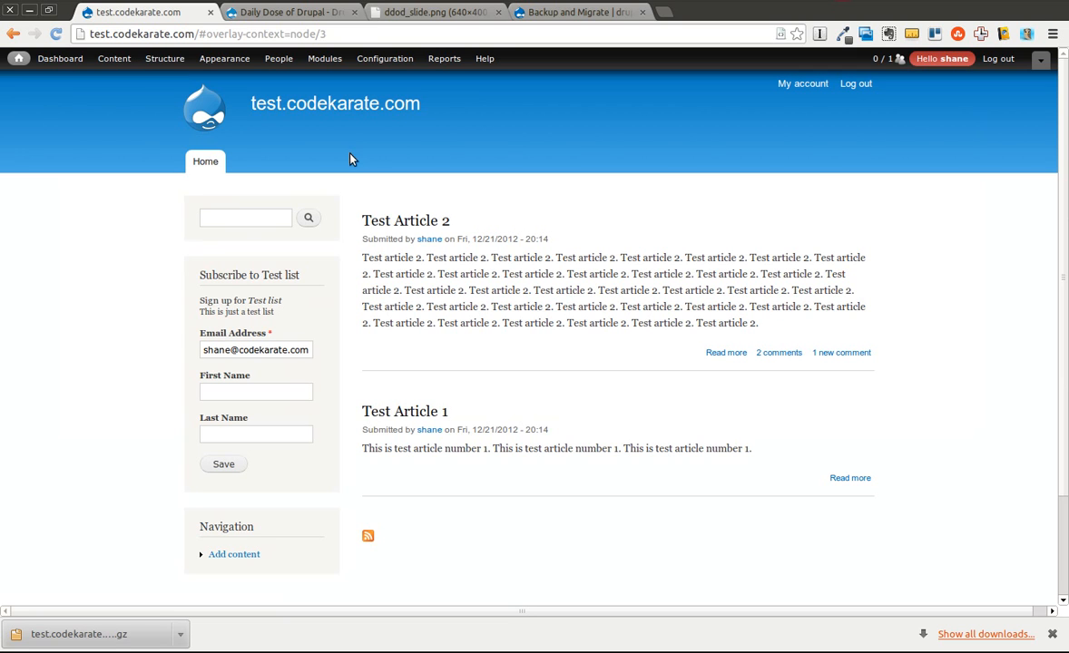
mouse_move(335, 102)
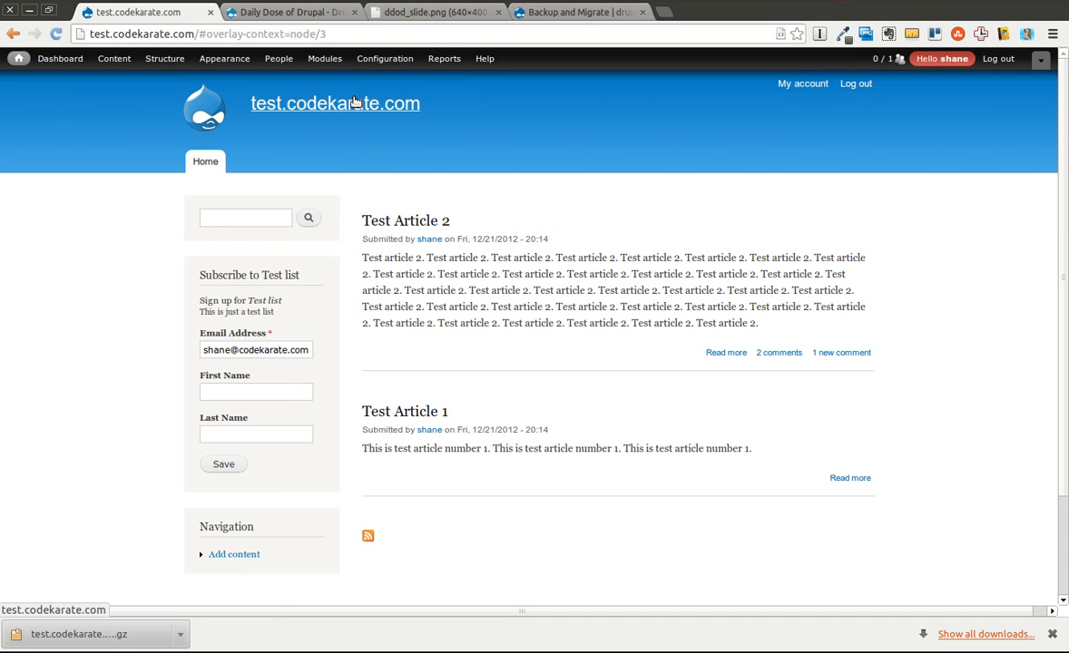
click(324, 58)
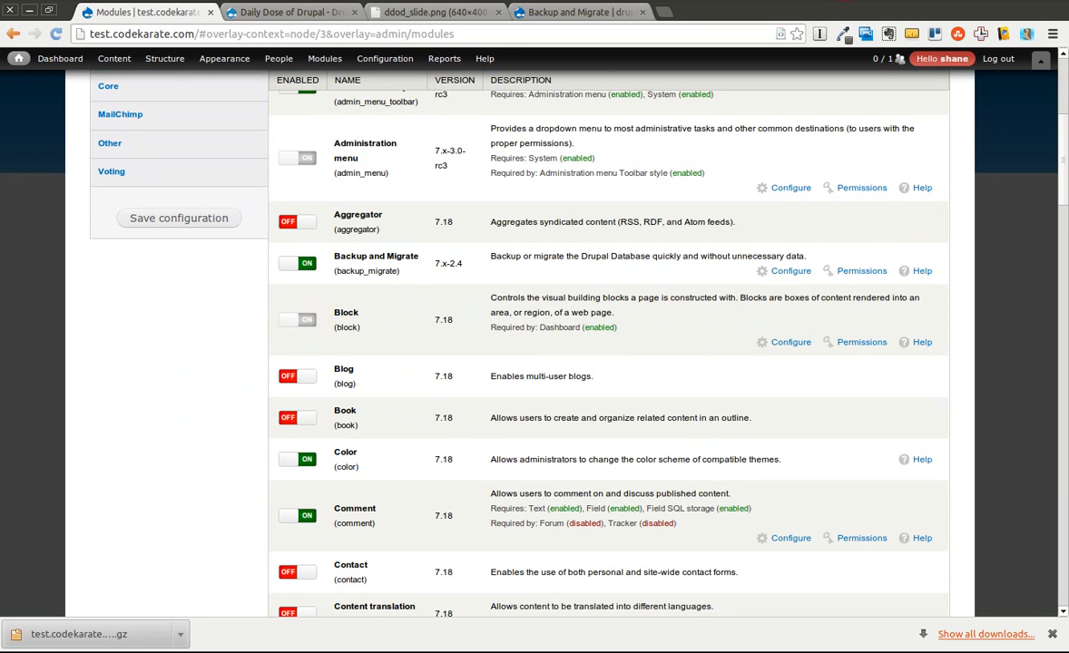
click(790, 271)
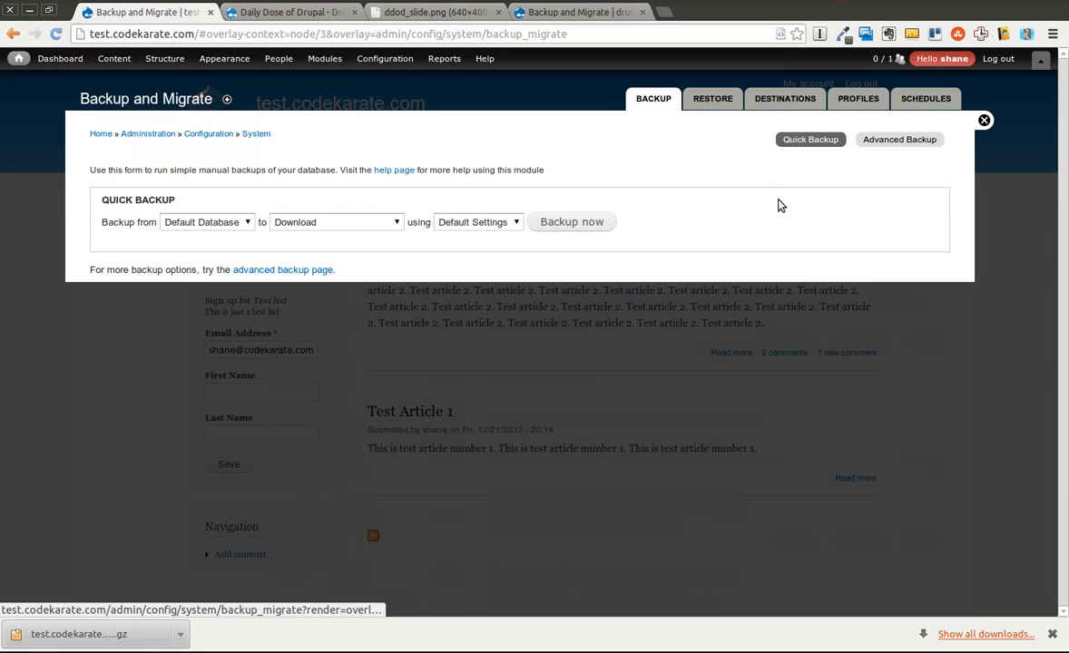
click(785, 98)
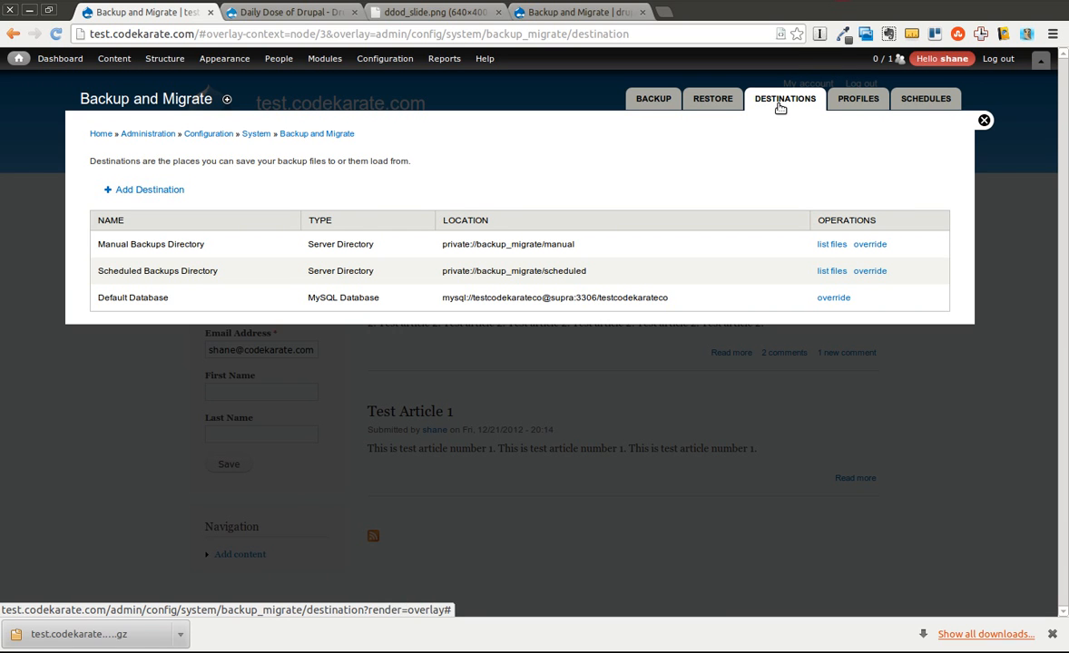
mouse_move(699, 184)
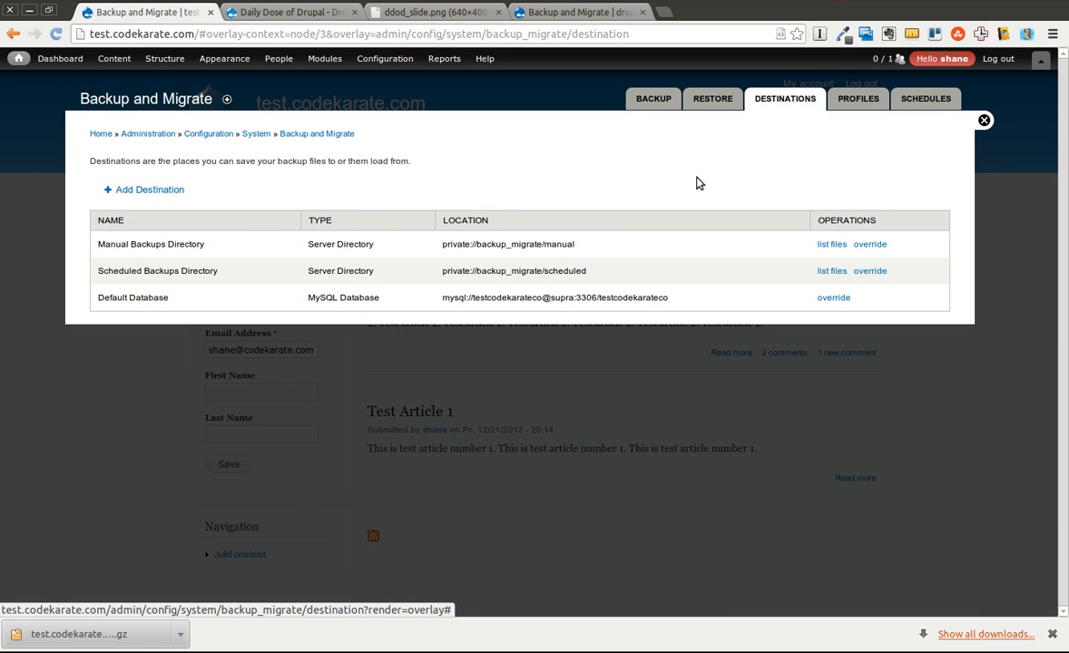
mouse_move(98, 252)
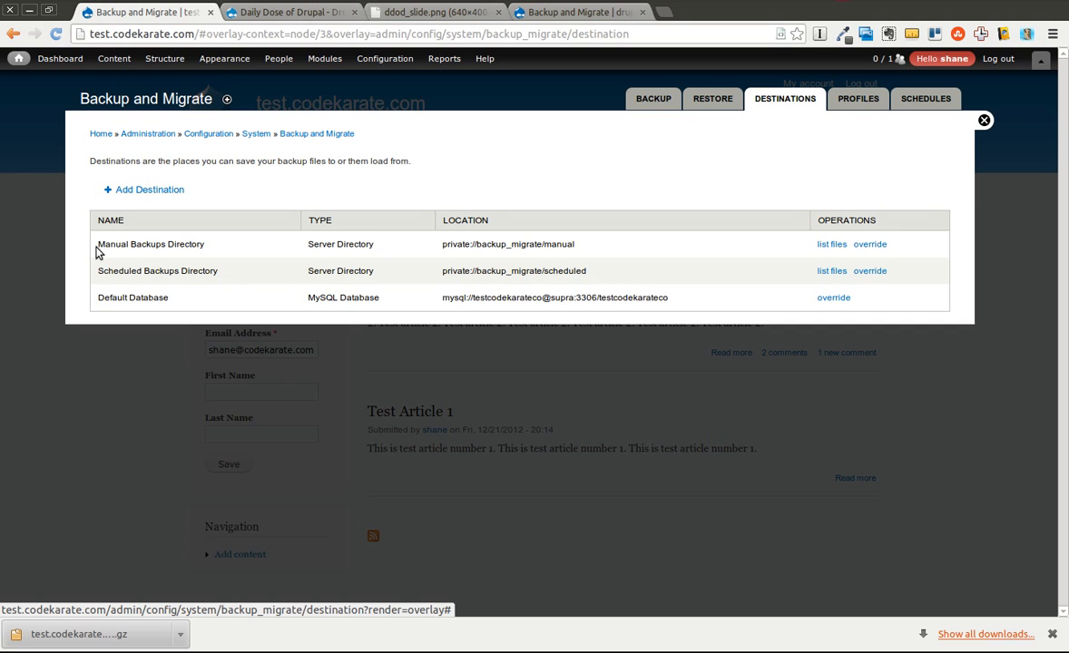
mouse_move(107, 250)
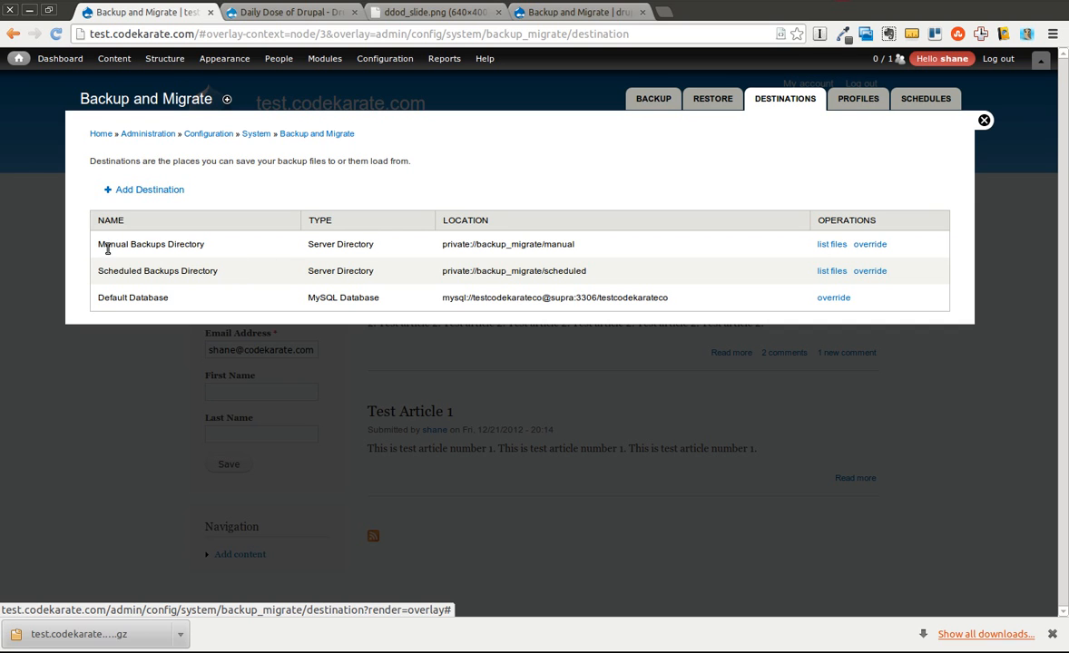
mouse_move(297, 259)
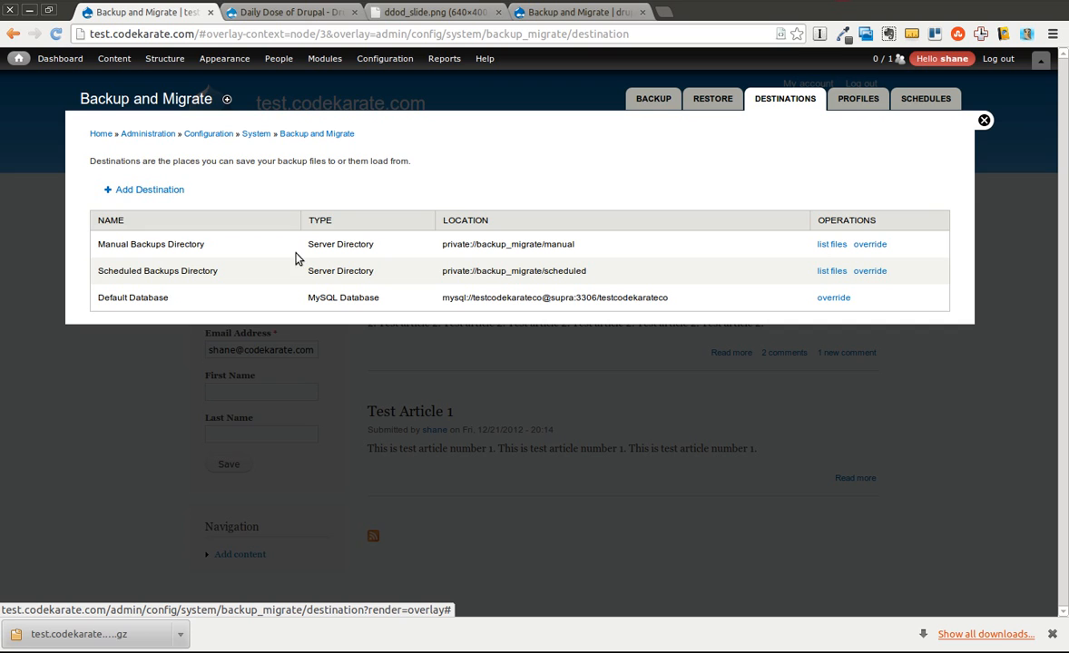
mouse_move(442, 249)
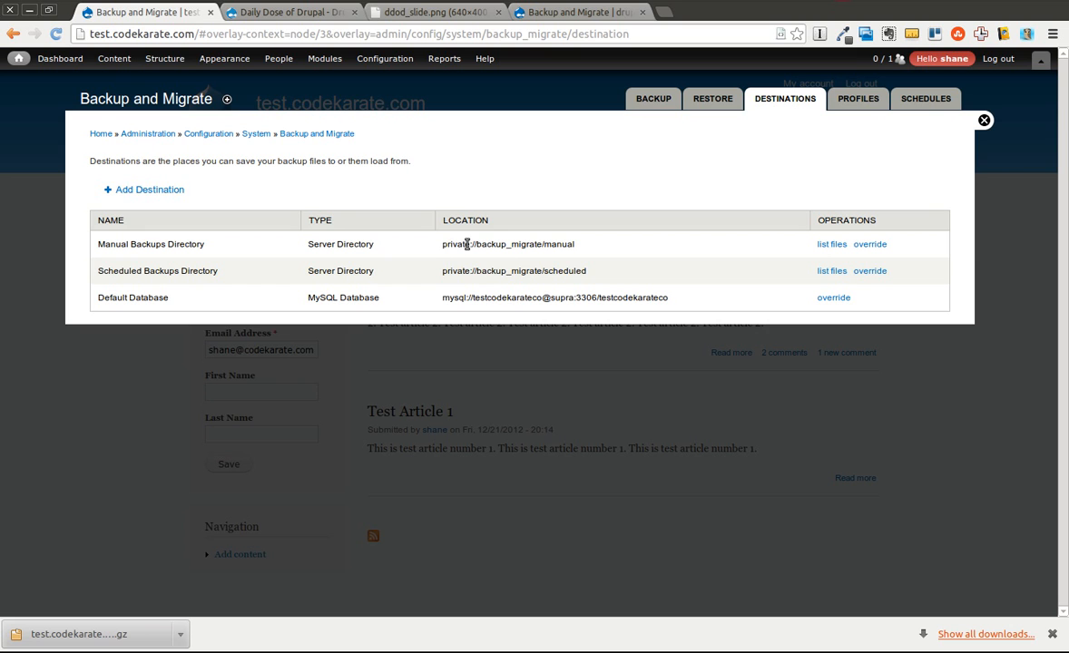
mouse_move(582, 249)
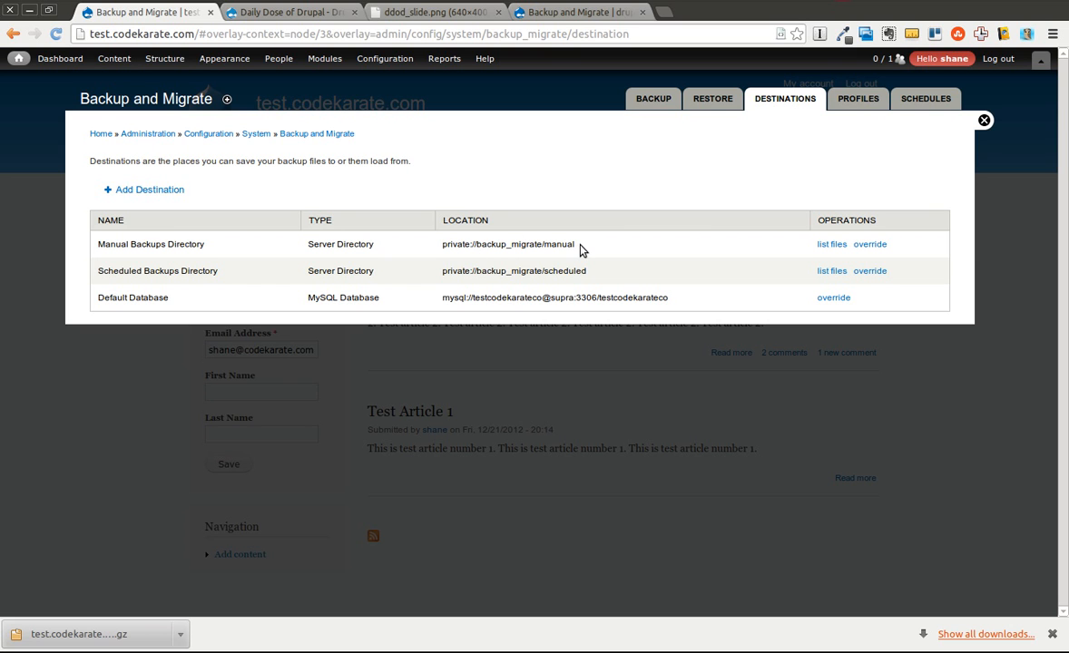
right_click(384, 58)
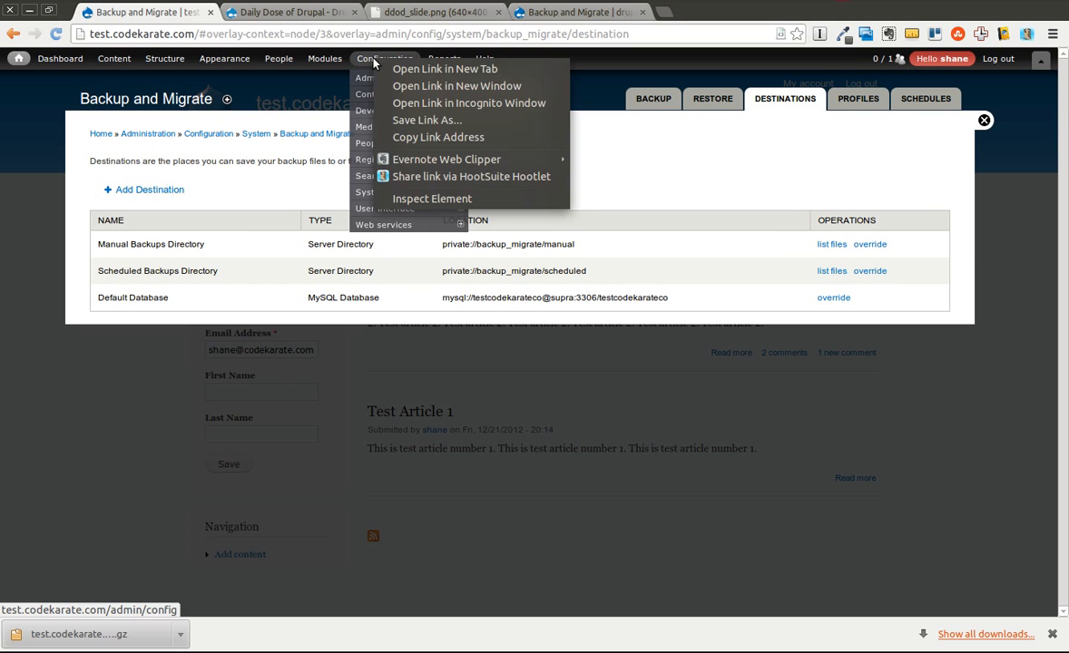
click(445, 68)
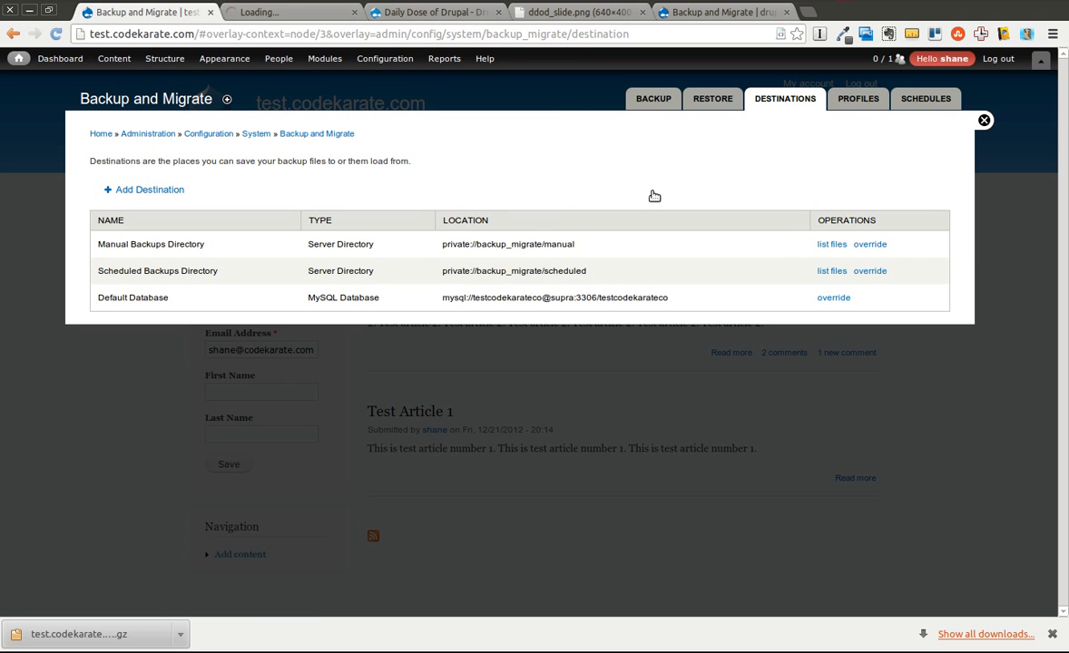
mouse_move(592, 250)
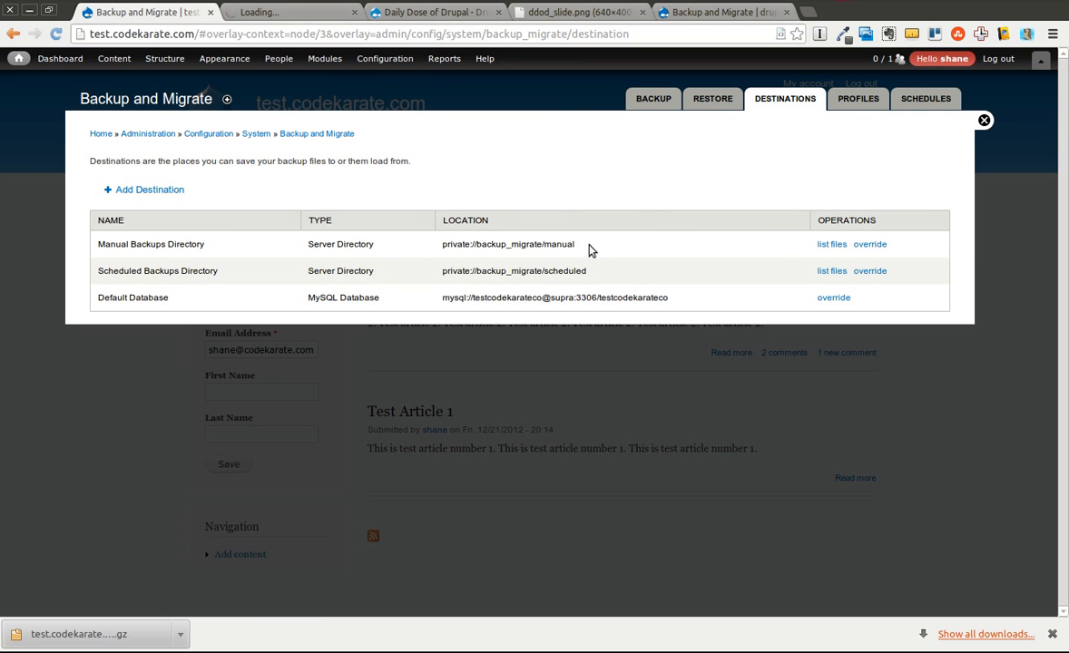
mouse_move(118, 282)
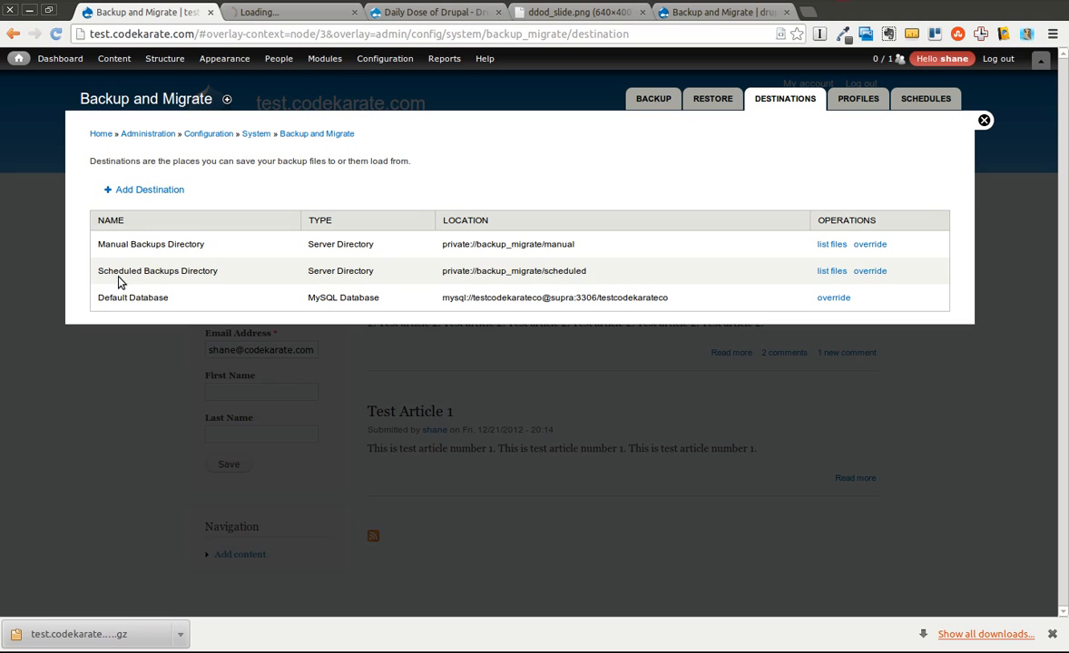
mouse_move(448, 275)
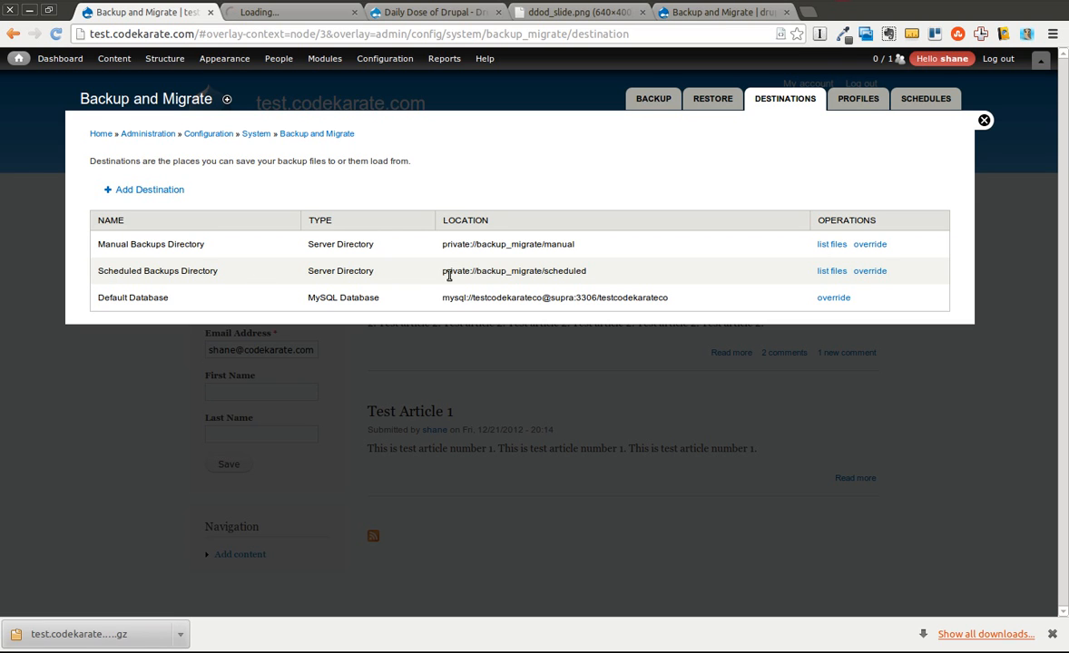
mouse_move(608, 278)
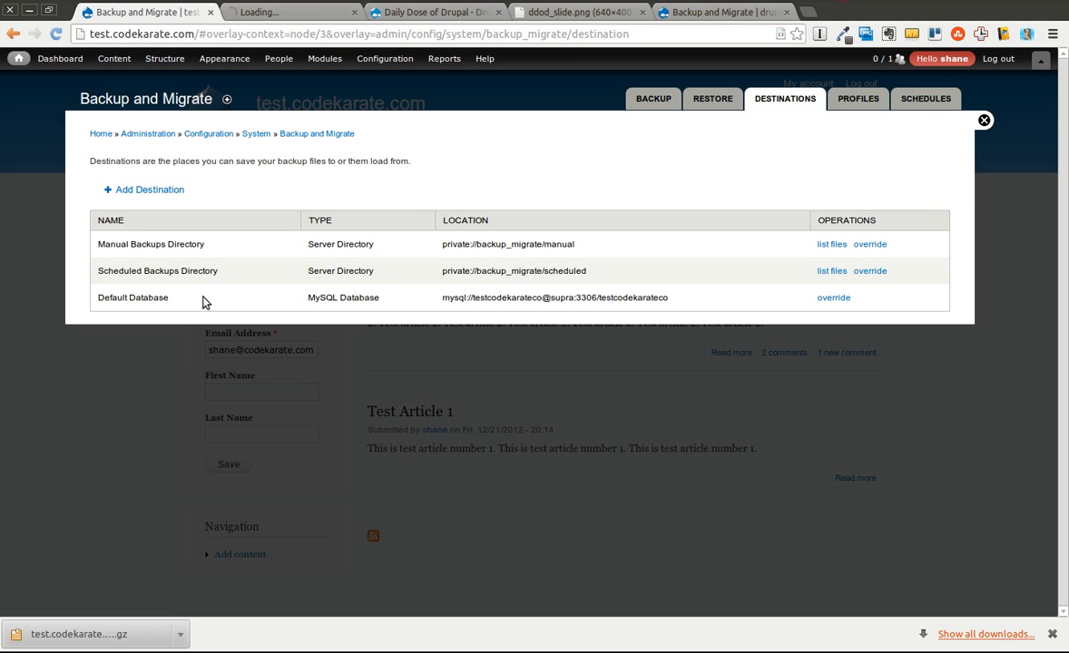
mouse_move(348, 297)
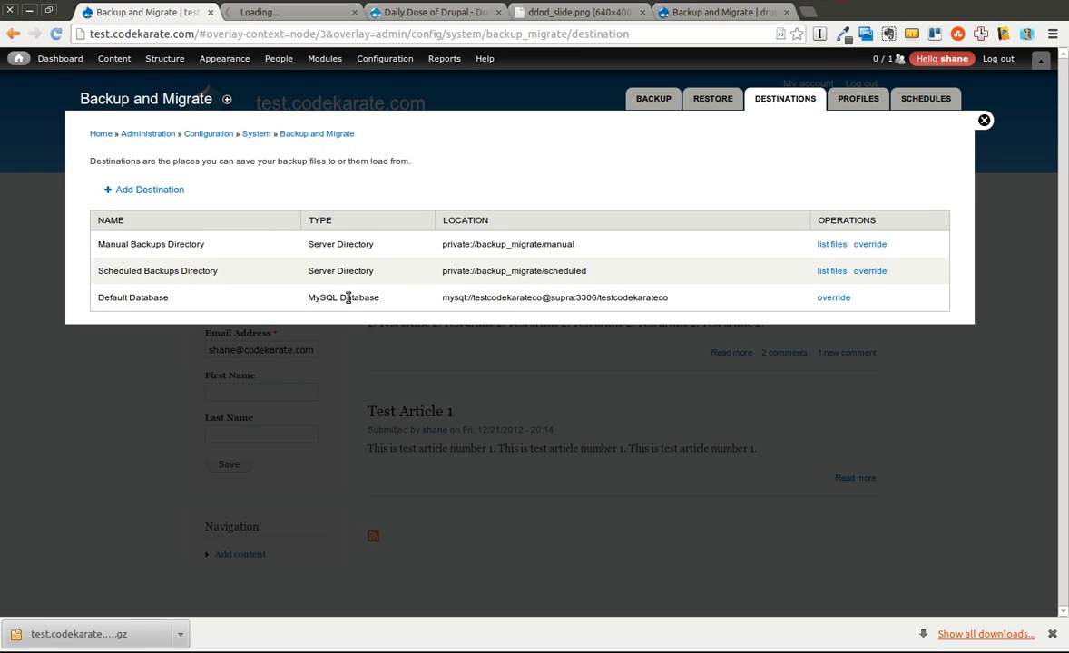
mouse_move(465, 297)
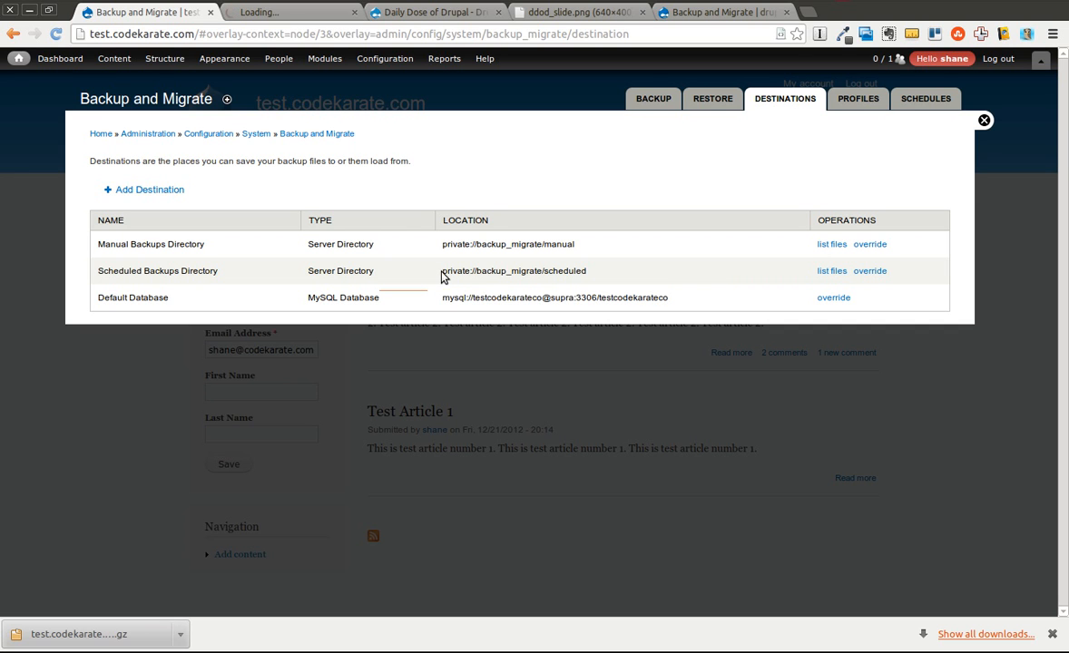
mouse_move(589, 274)
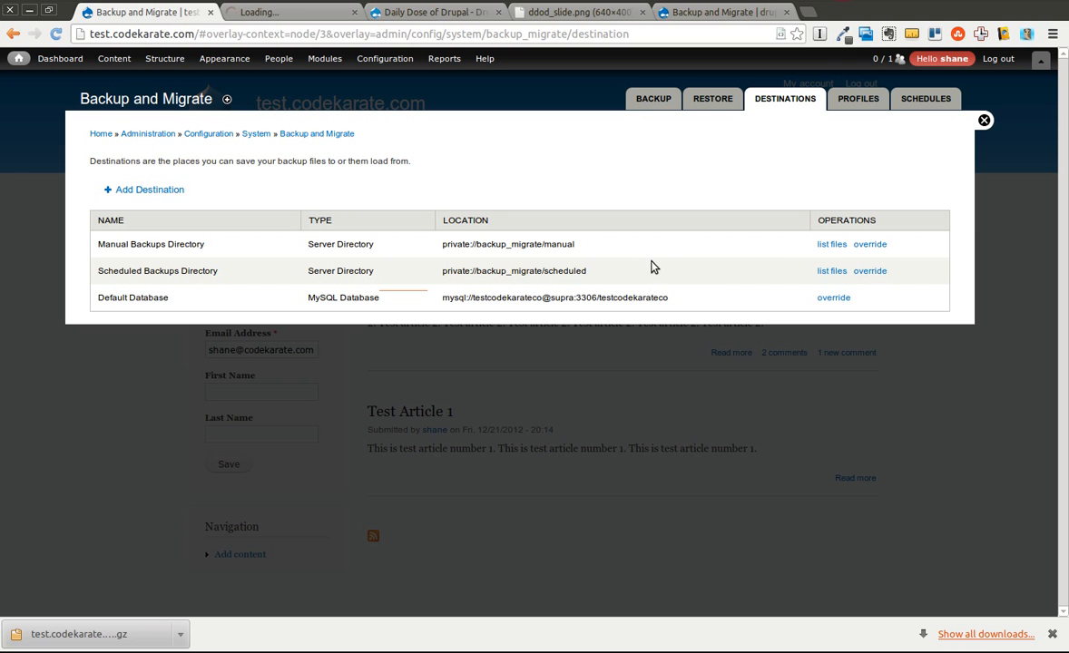
click(149, 189)
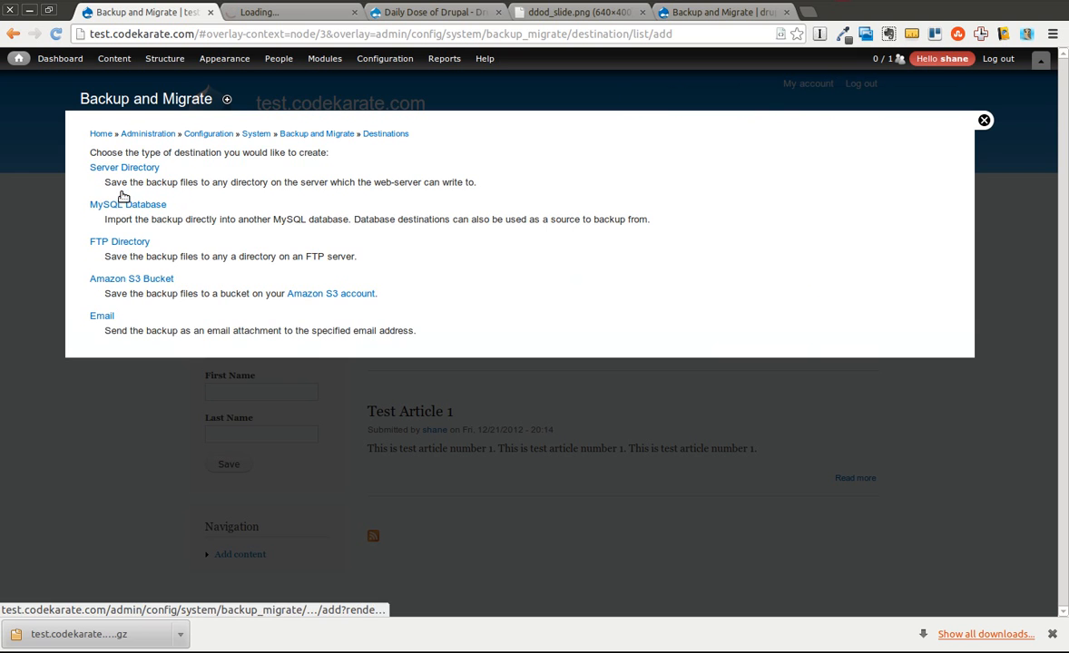
mouse_move(142, 202)
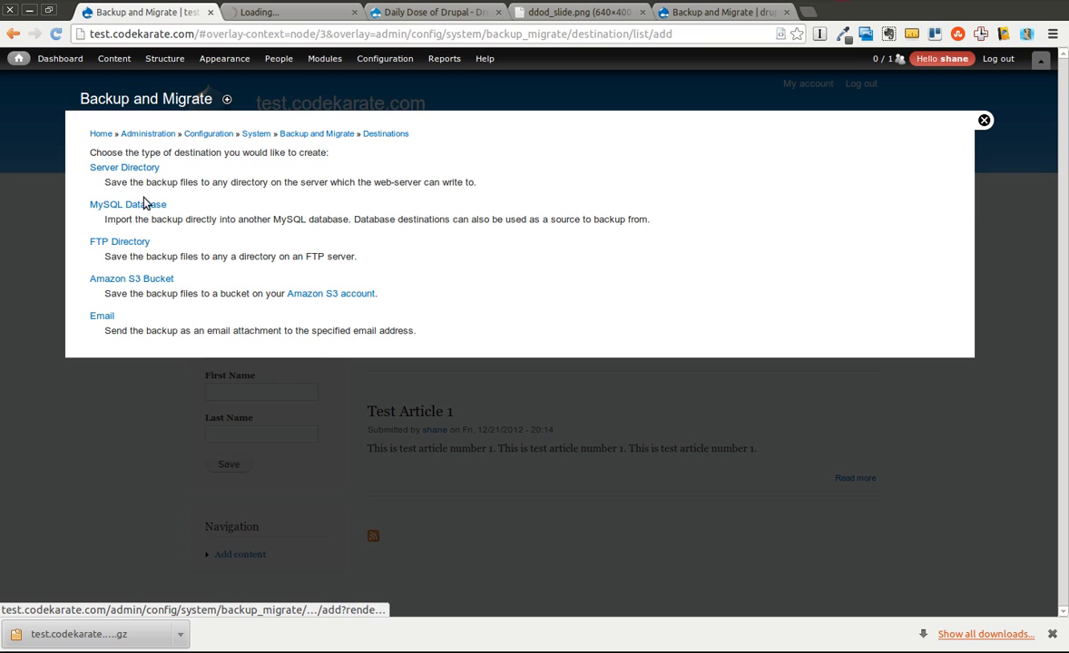
mouse_move(119, 247)
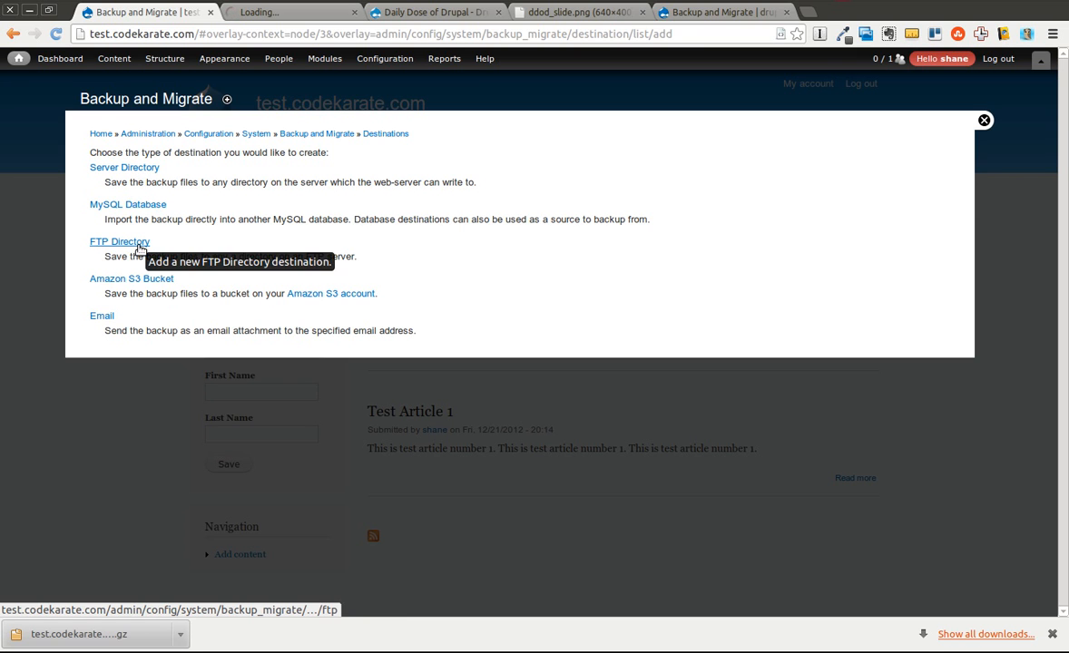
click(119, 241)
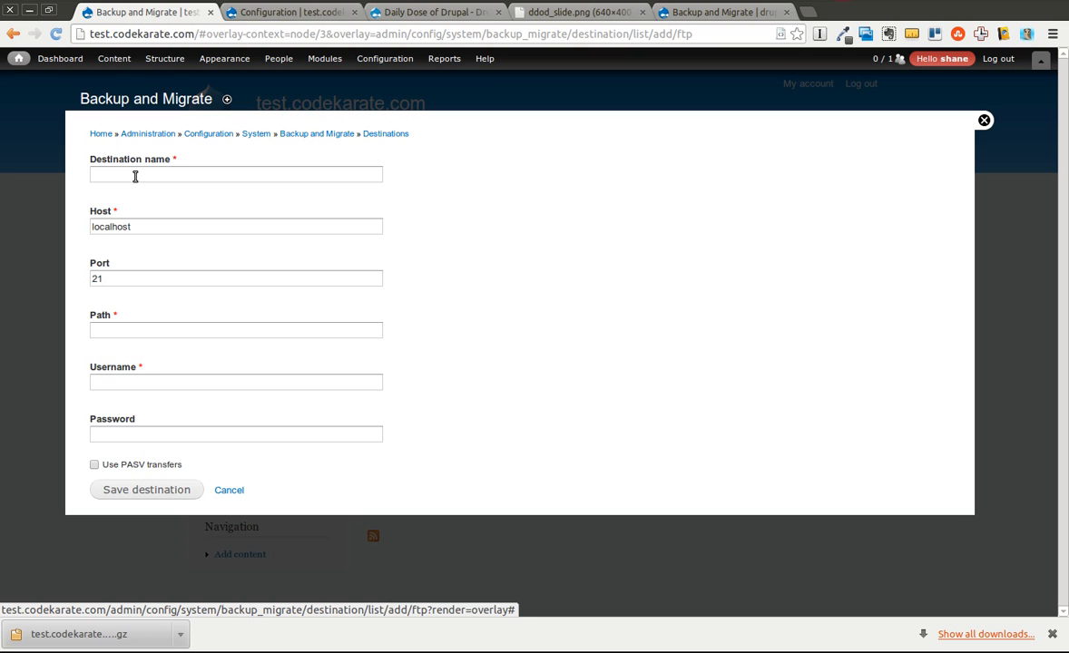
click(236, 174)
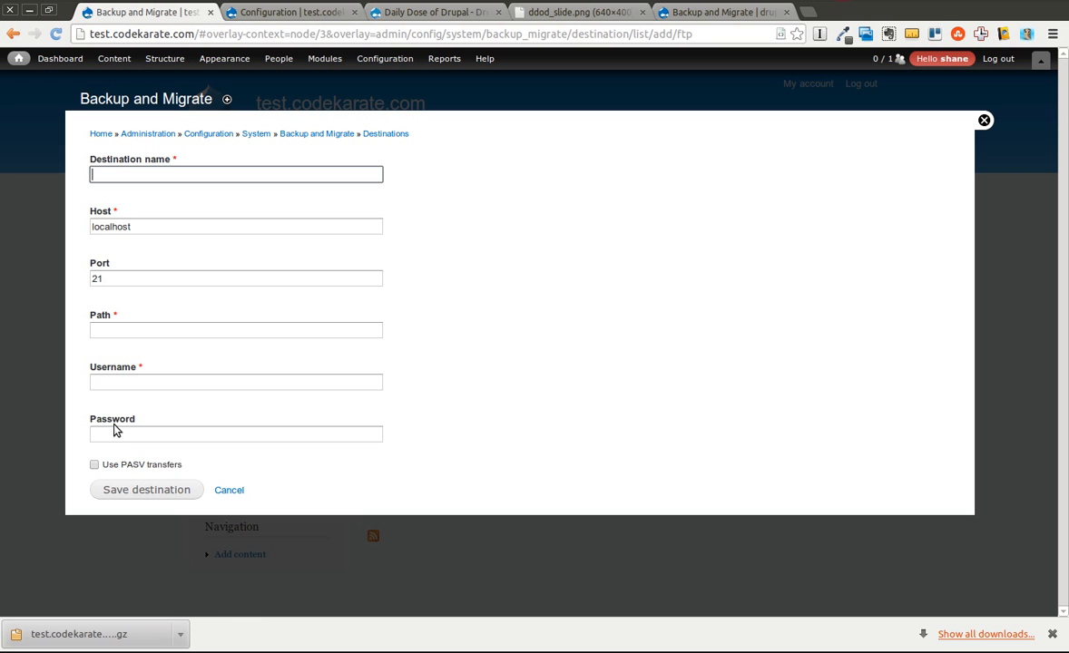
mouse_move(229, 490)
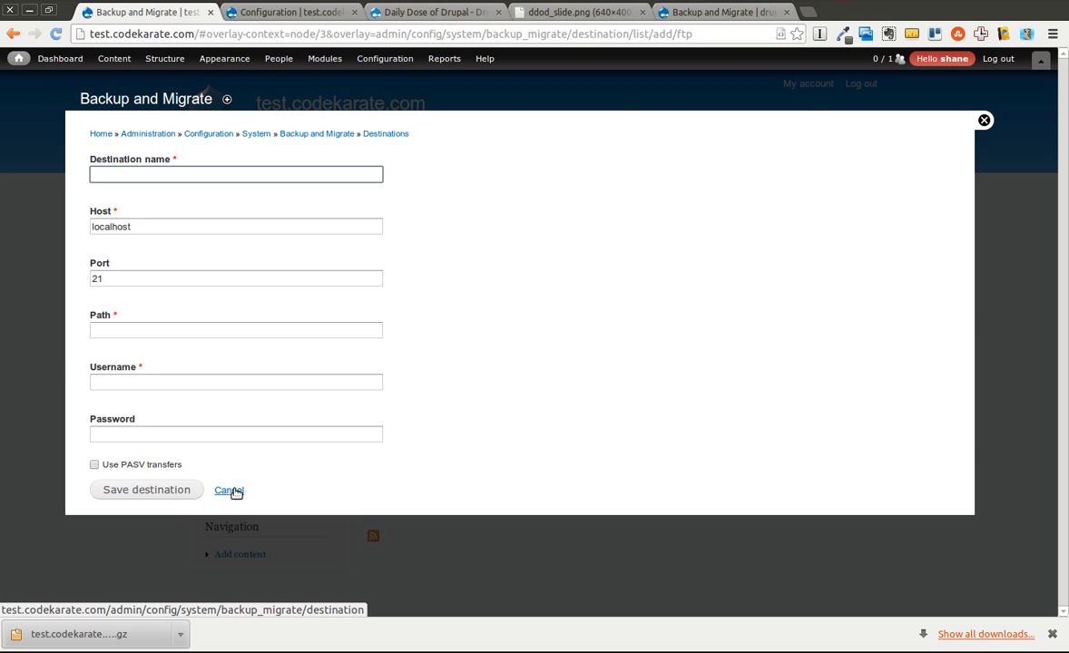
click(228, 490)
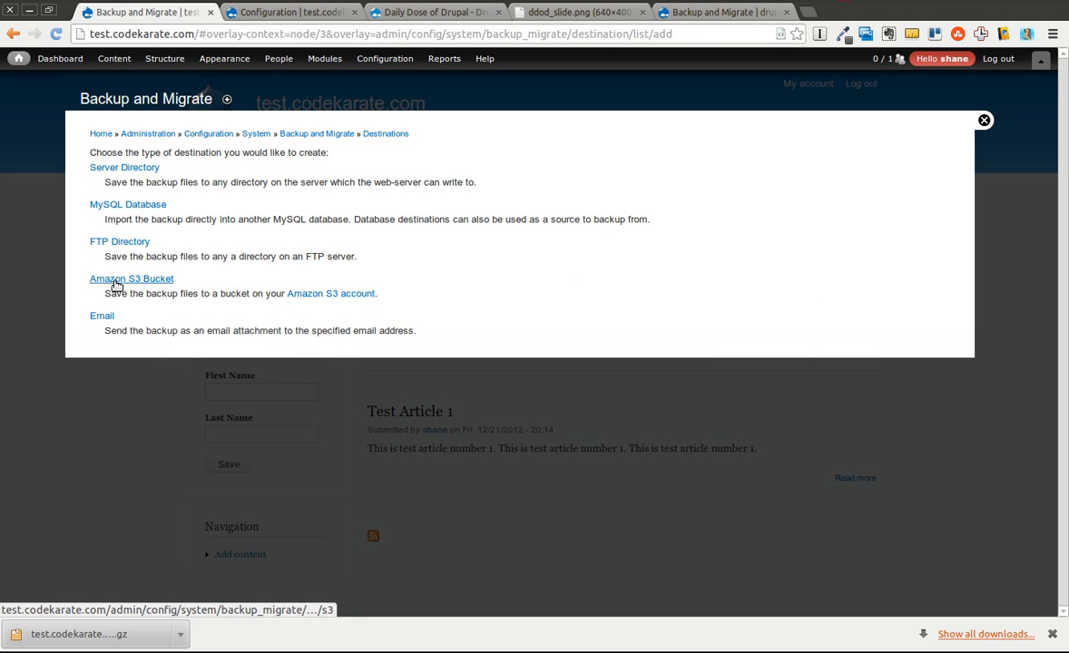
click(131, 279)
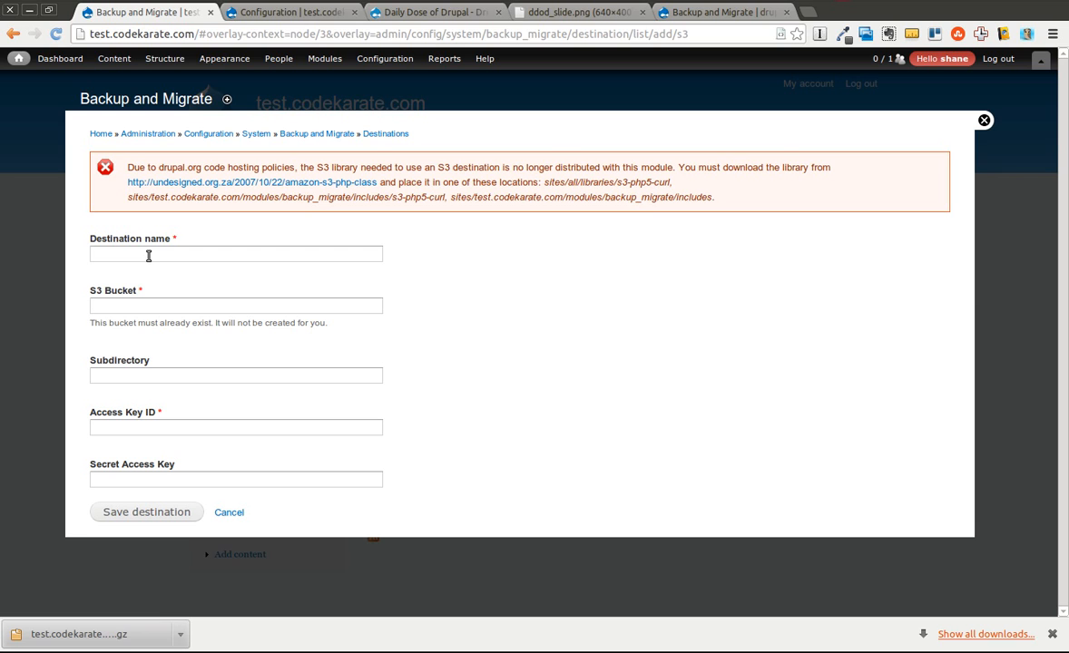
click(236, 255)
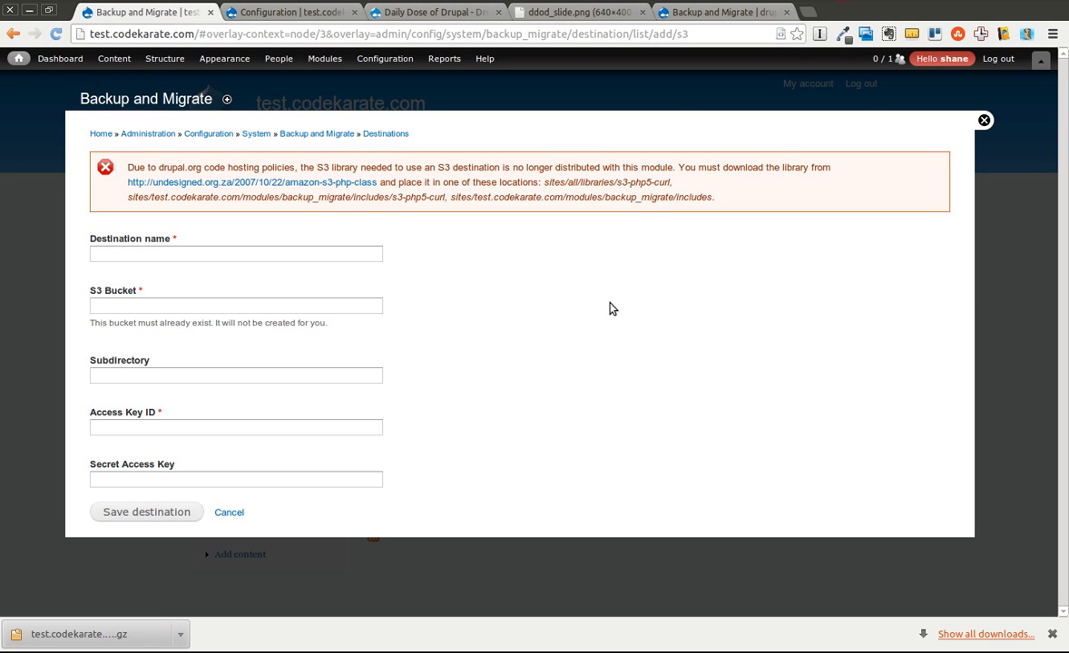
mouse_move(230, 513)
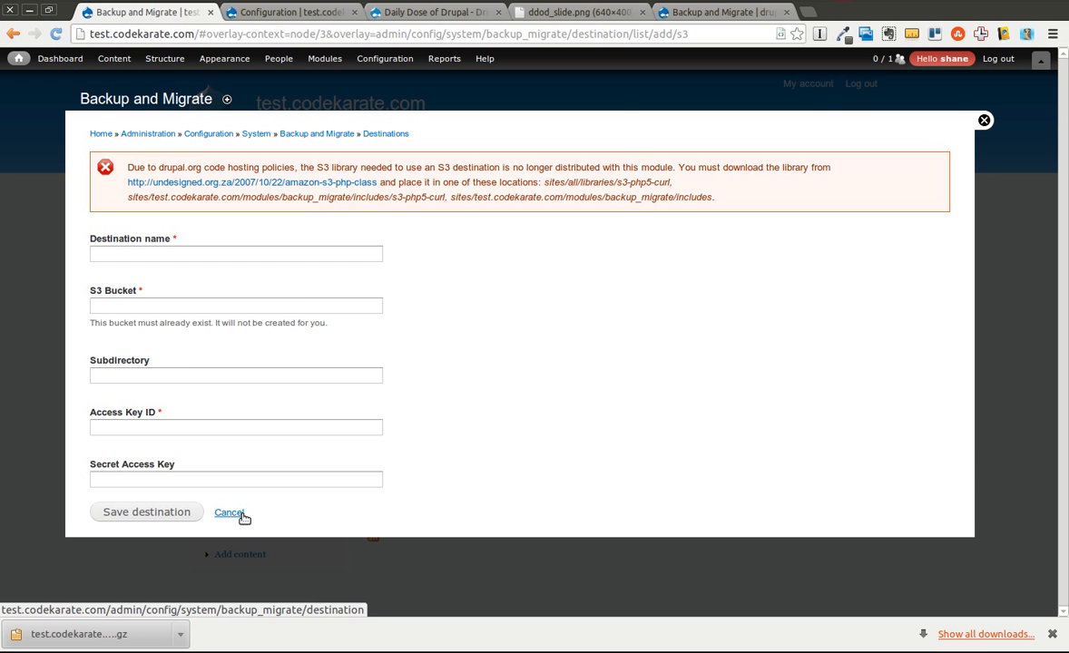
click(228, 513)
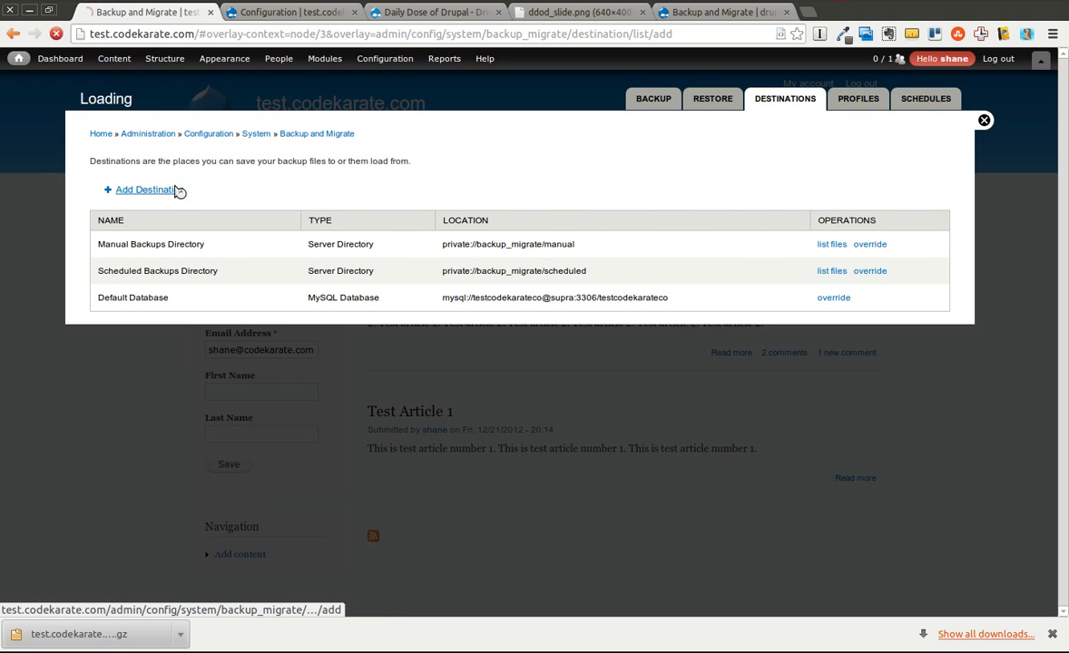
click(145, 190)
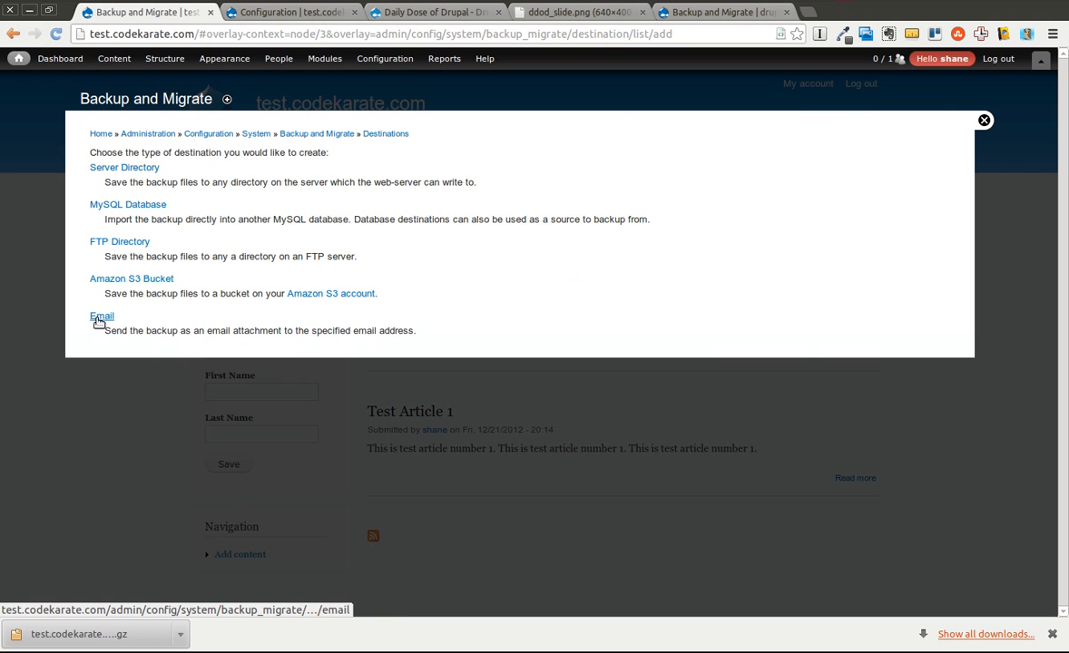
mouse_move(101, 316)
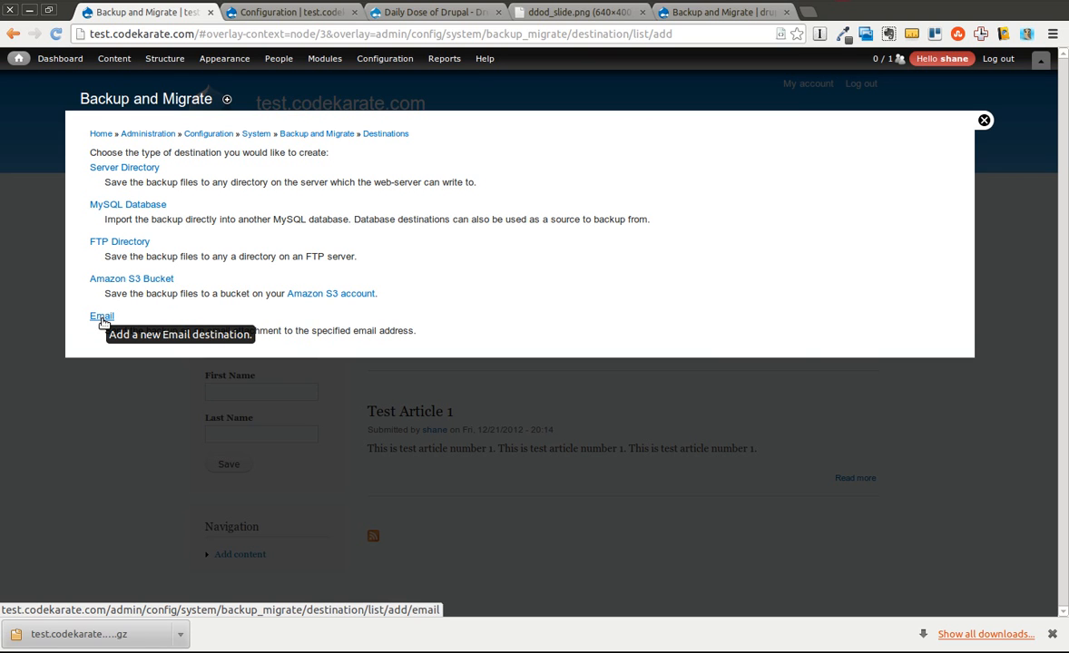
mouse_move(103, 322)
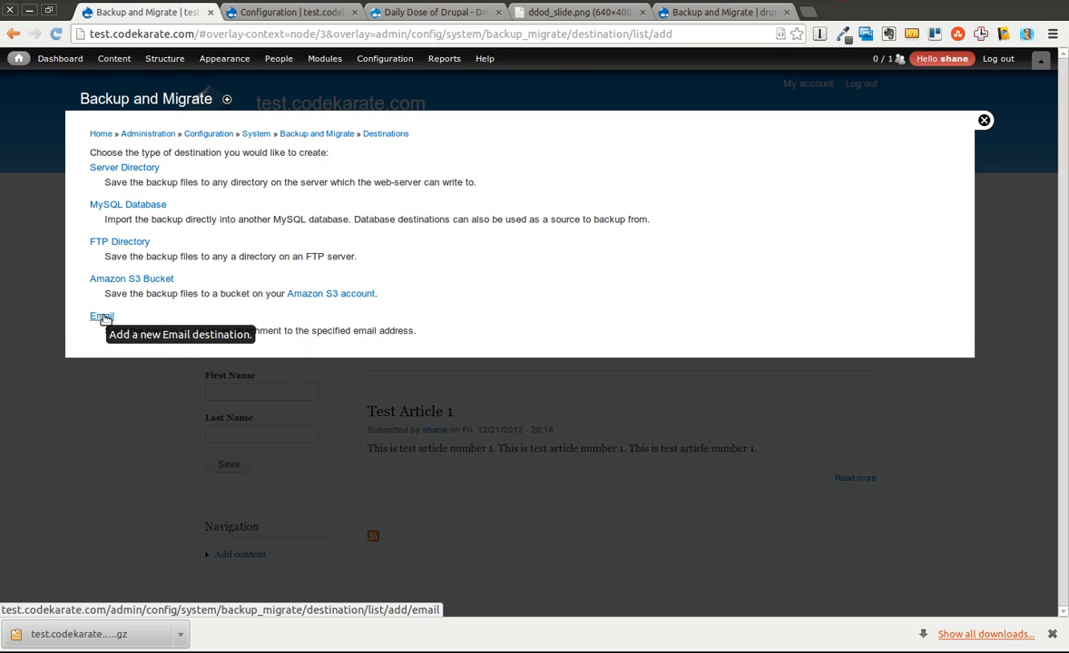
mouse_move(249, 315)
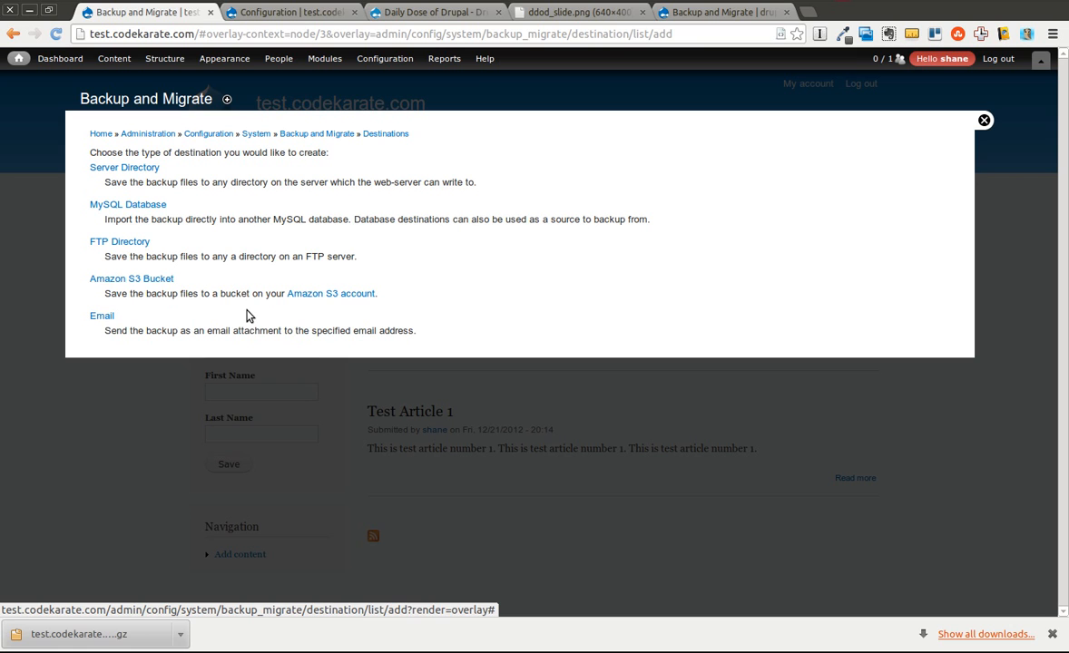
mouse_move(102, 316)
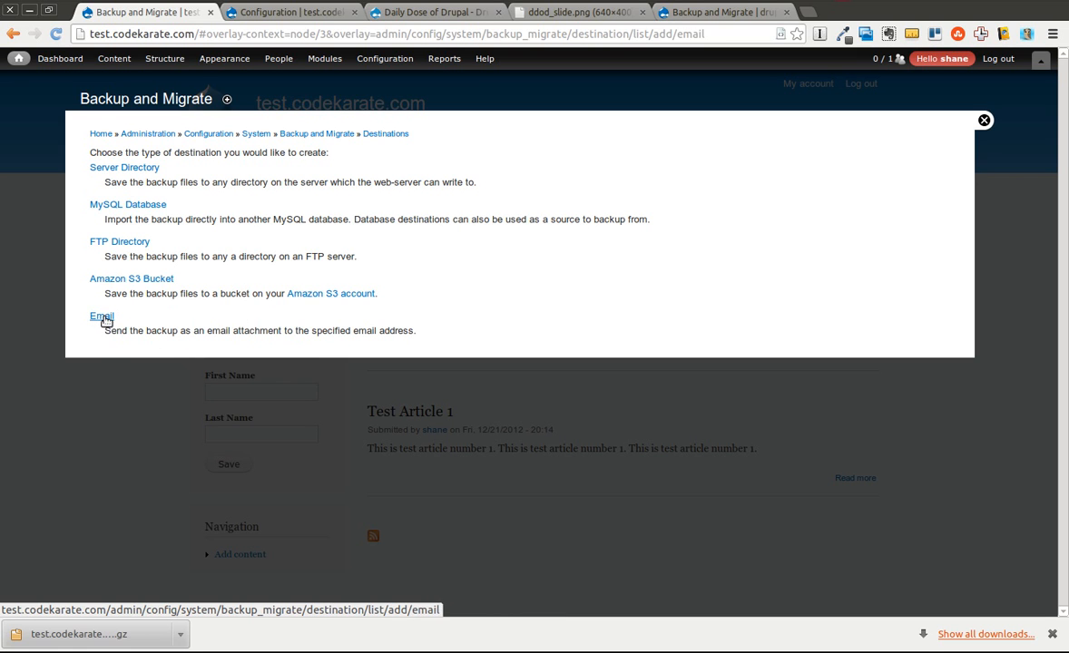
click(101, 316)
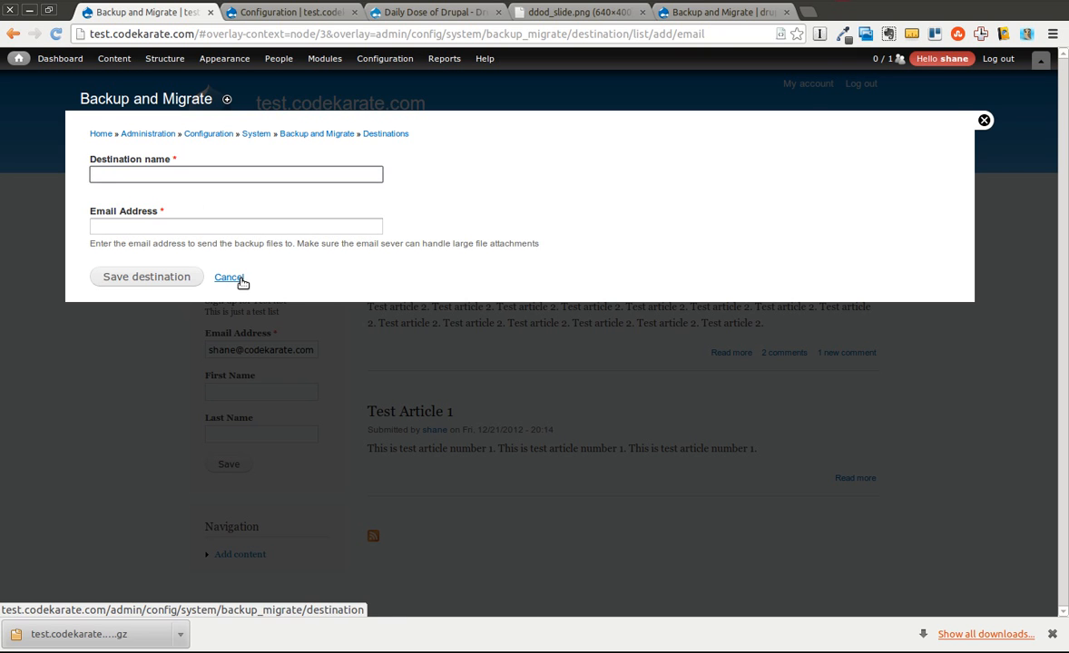
click(228, 277)
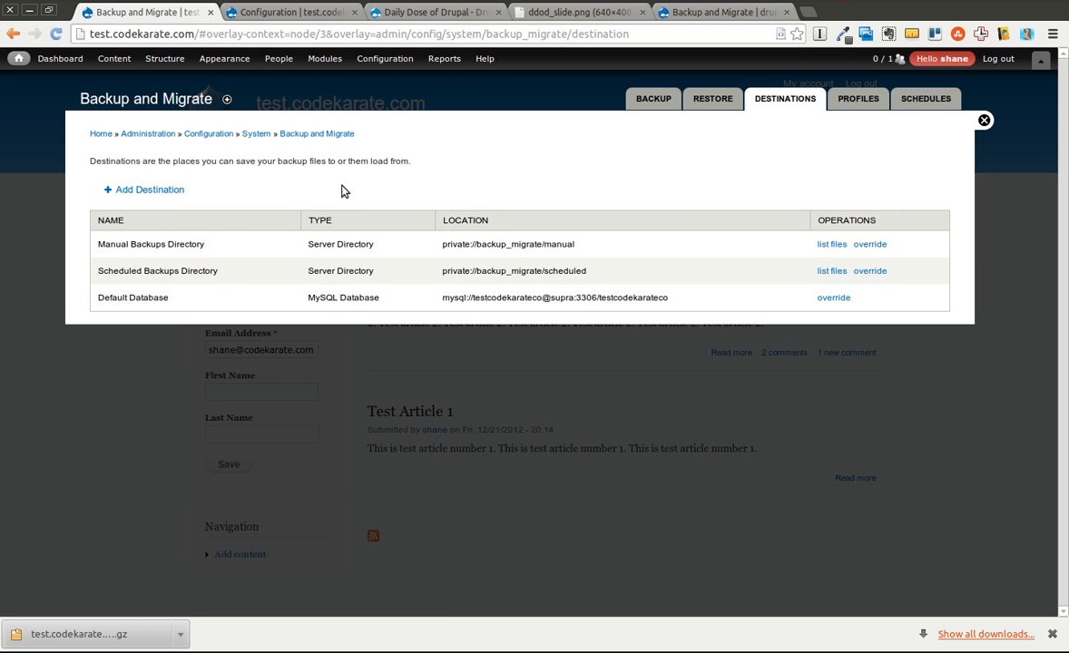
click(384, 58)
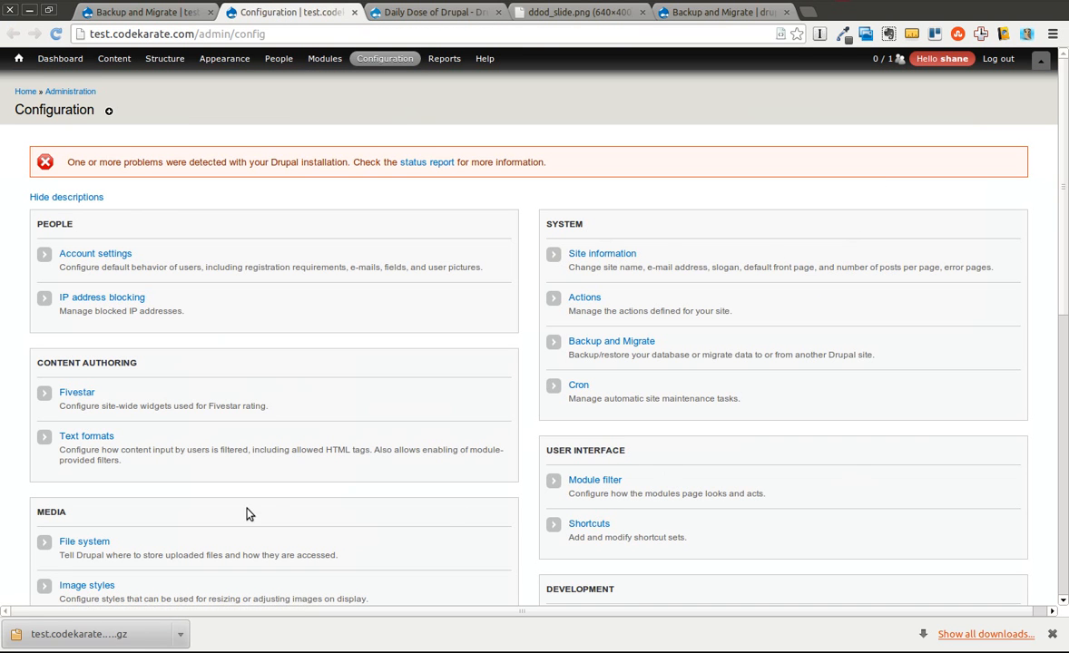
View the File system settings with public, private and temporary paths.
click(85, 541)
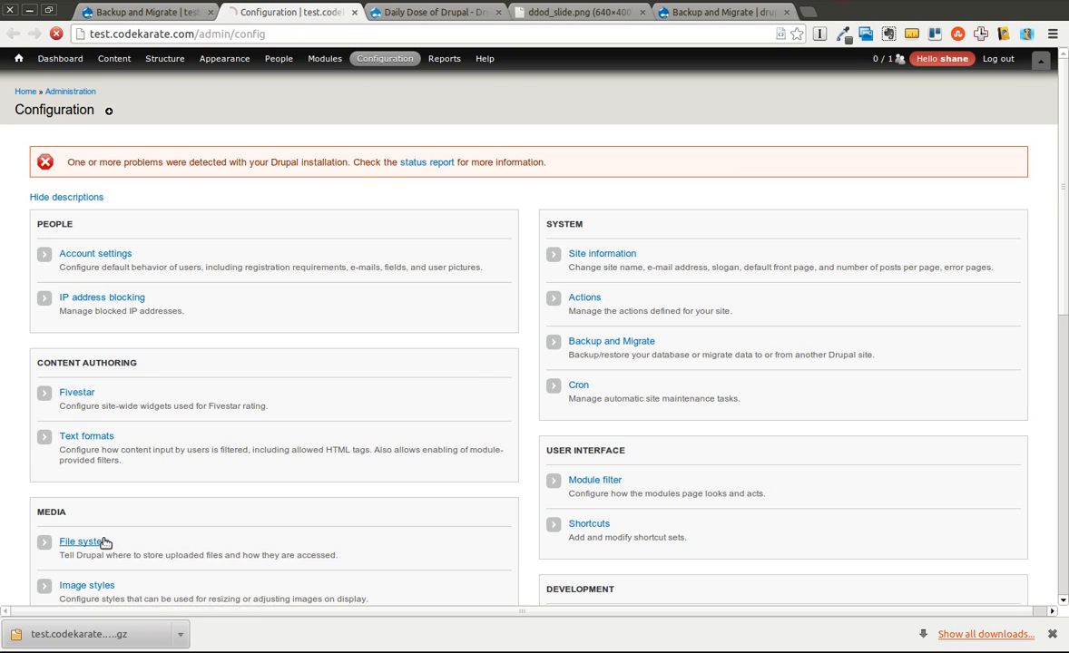
click(80, 541)
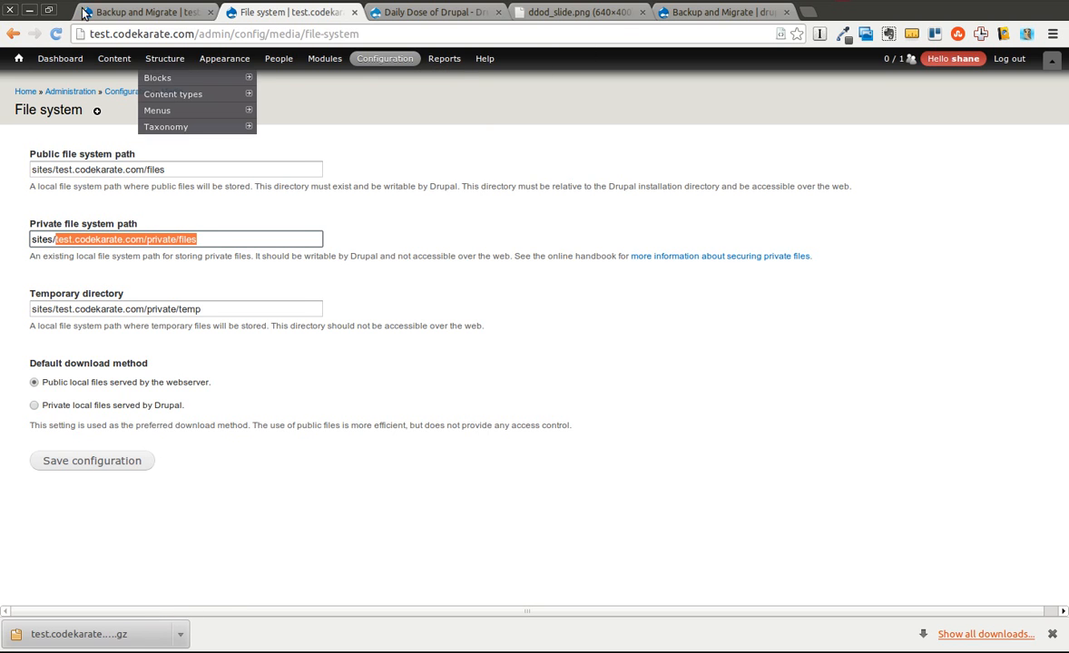
Set the quick backup destination to Manual Backups Directory for the Default Database.
click(140, 12)
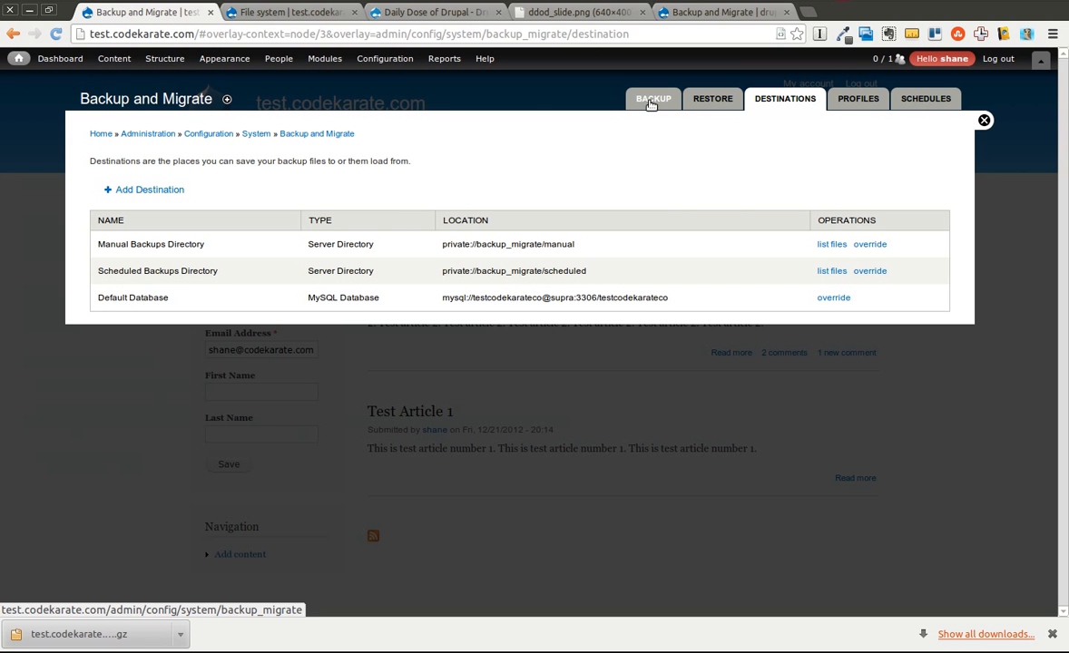
click(652, 98)
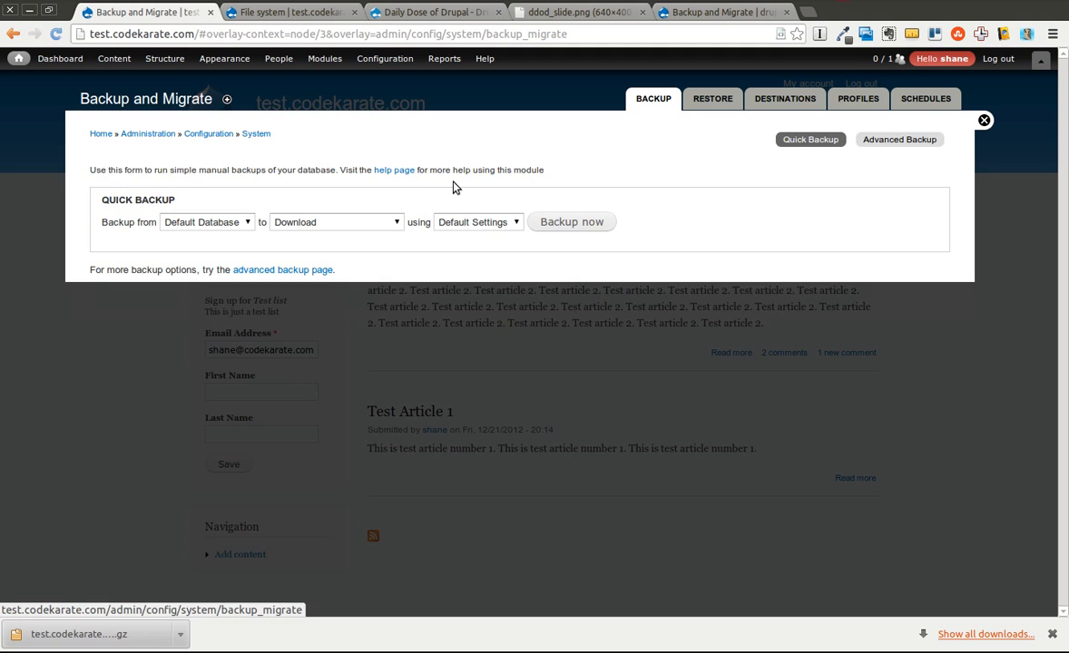
click(336, 221)
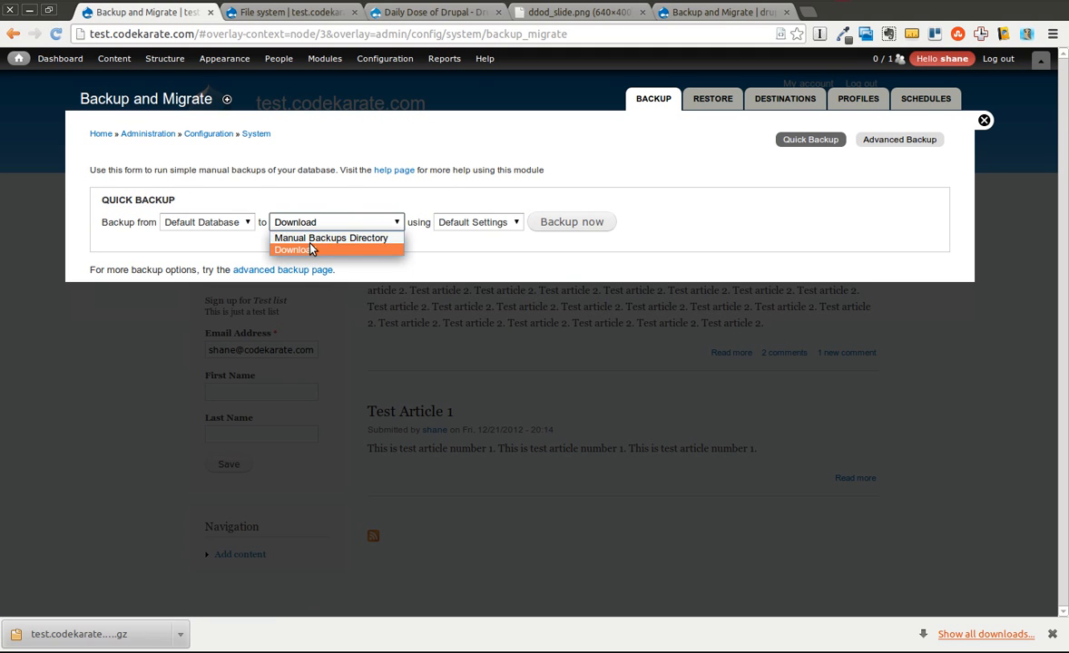
click(332, 238)
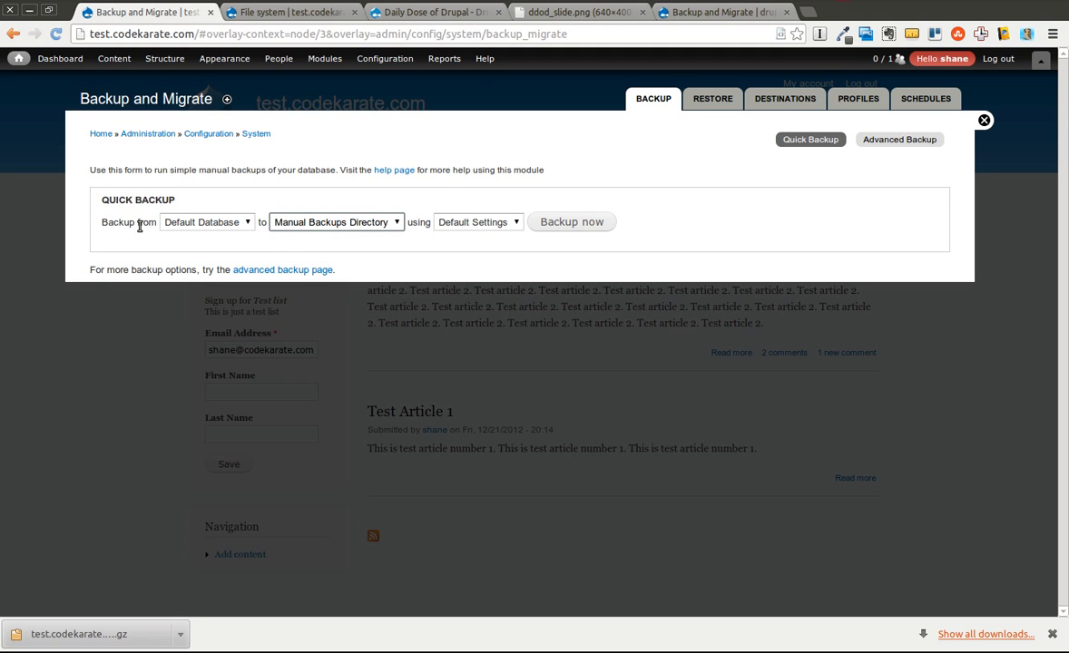
mouse_move(411, 224)
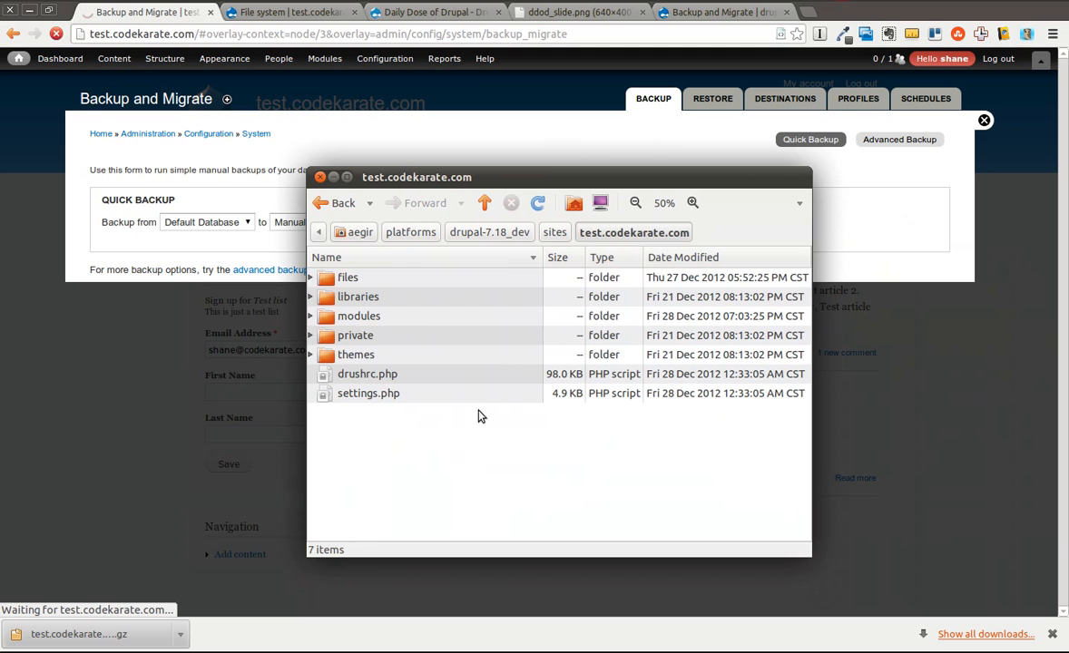
Browse into private/files/backup_migrate/manual to see the new .mysql.gz backup archive.
double_click(354, 335)
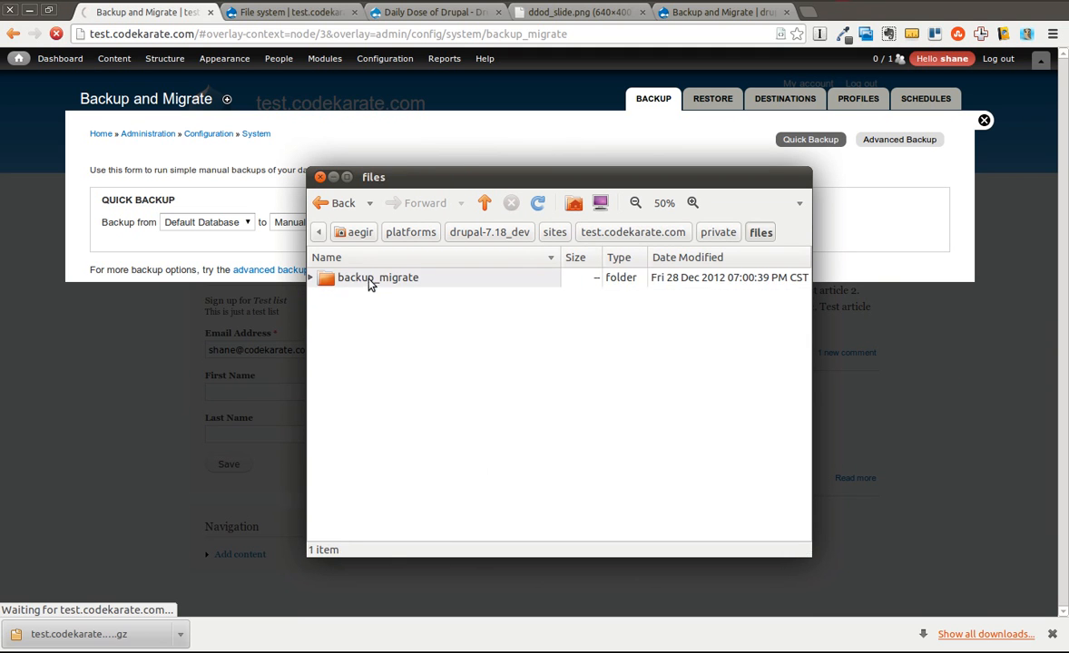
double_click(378, 276)
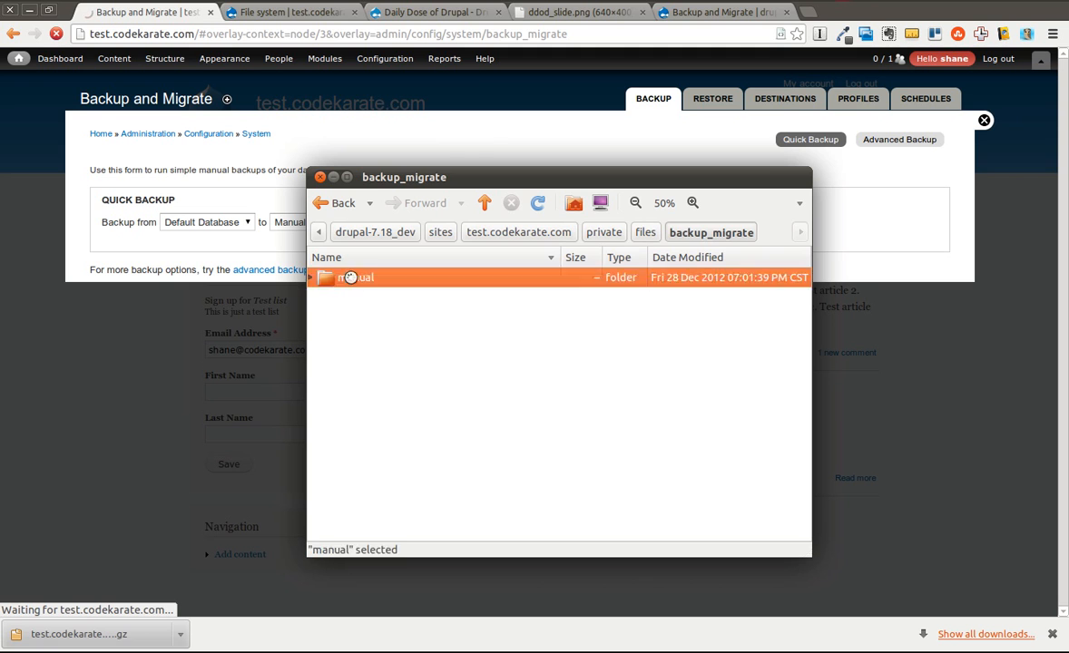
double_click(354, 277)
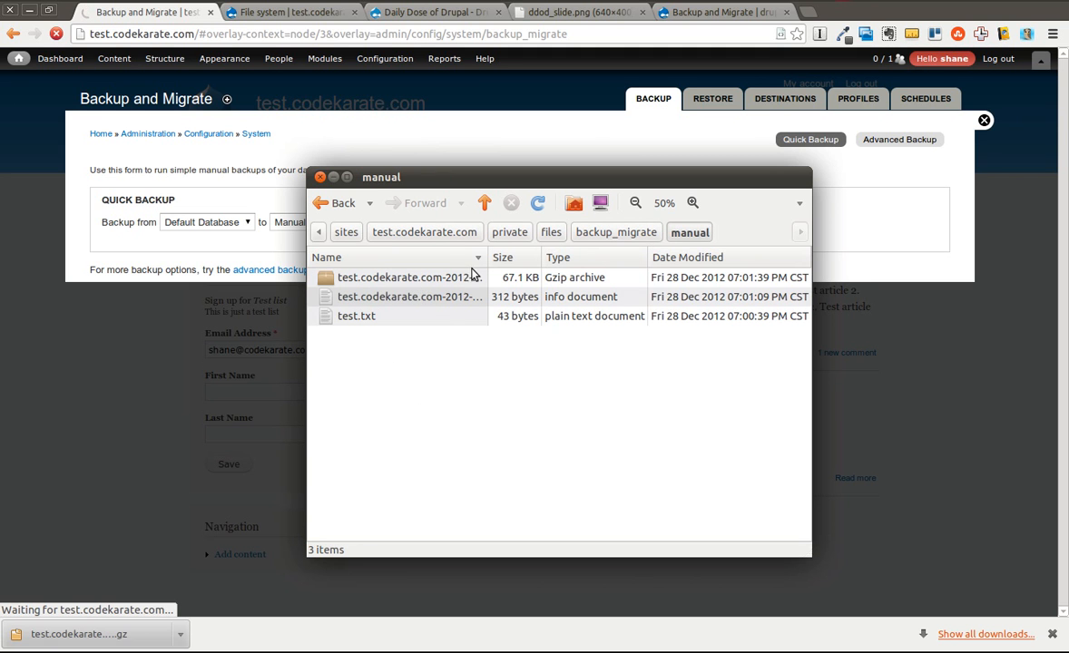
mouse_move(454, 177)
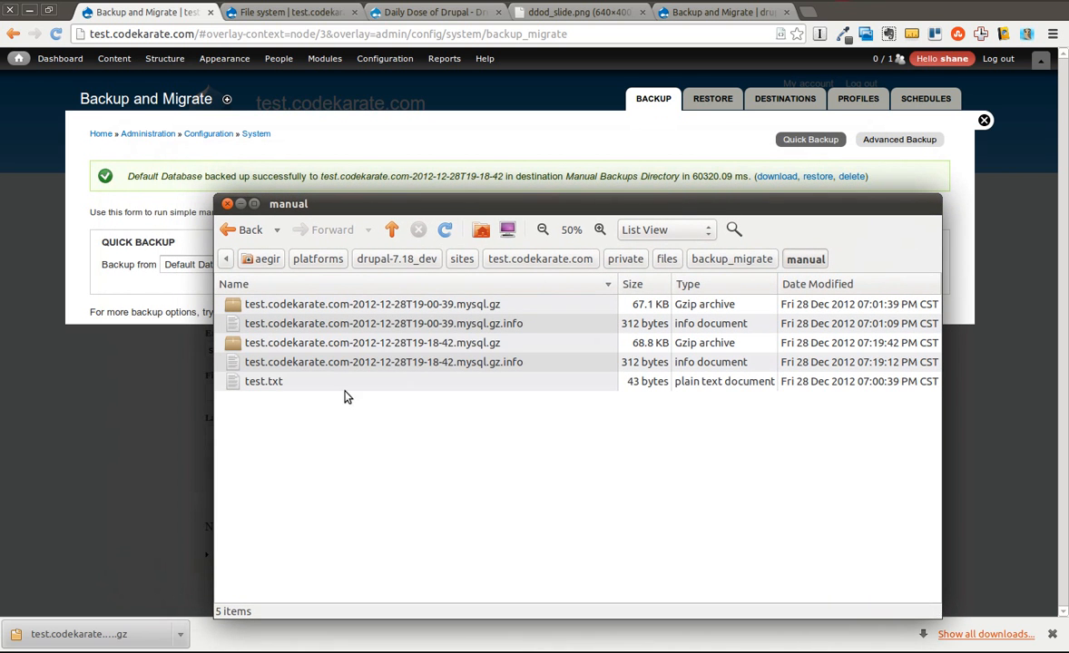
mouse_move(279, 313)
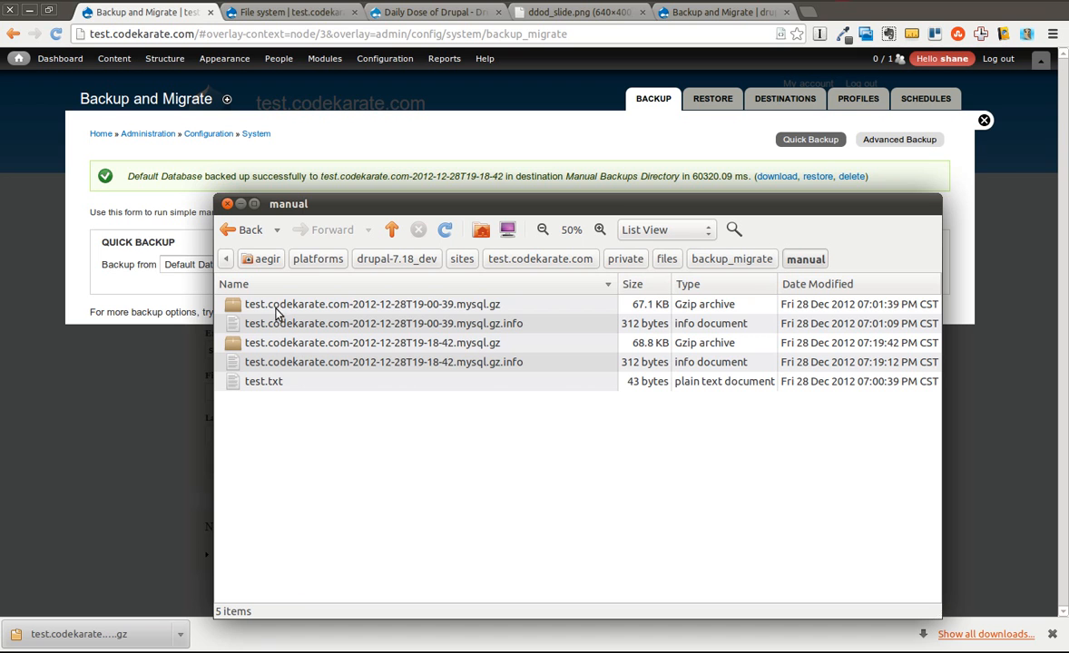
mouse_move(335, 192)
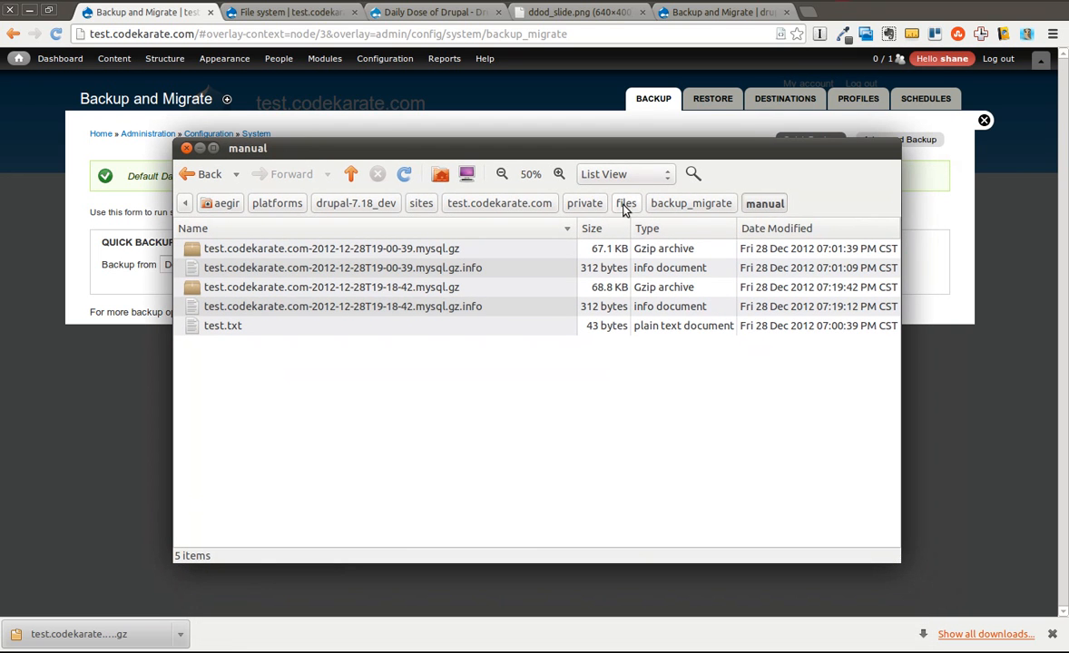
mouse_move(116, 572)
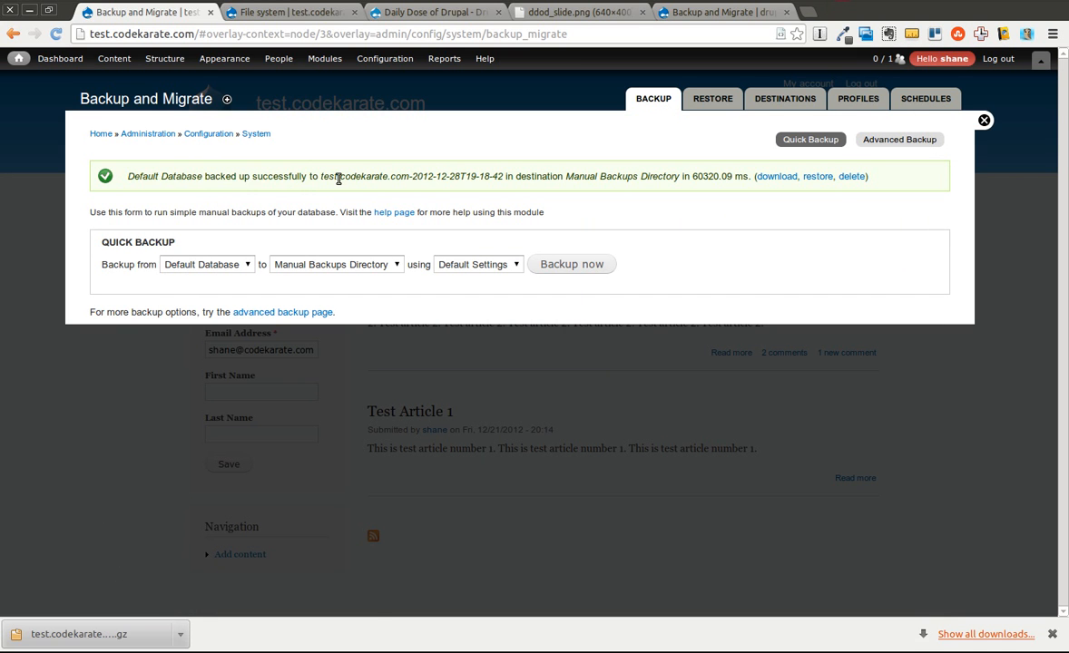
mouse_move(198, 177)
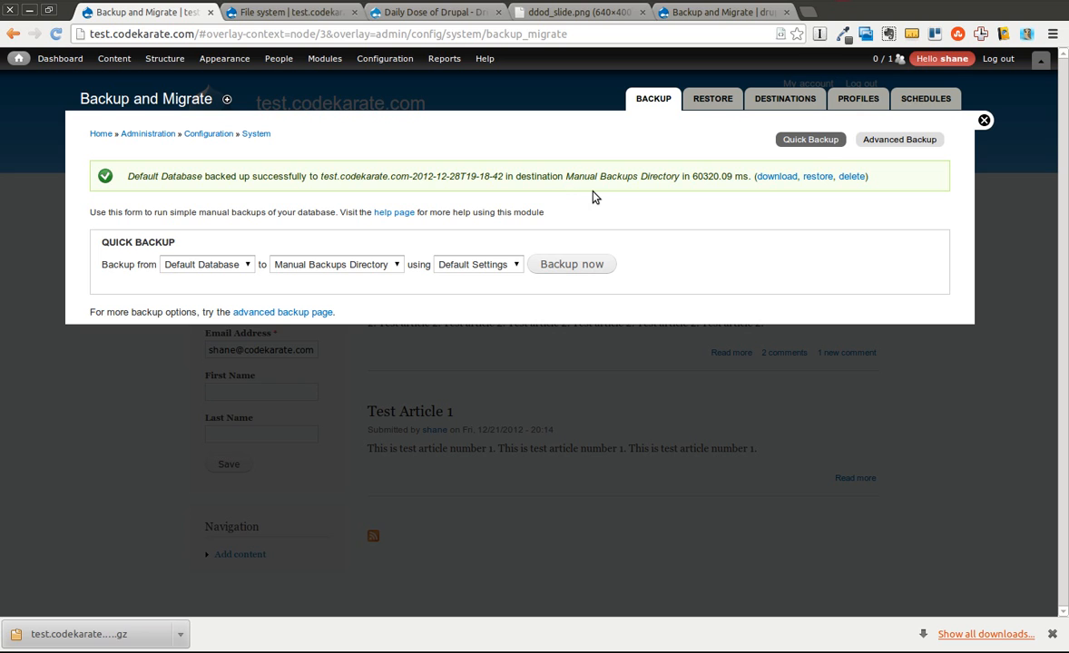
mouse_move(776, 176)
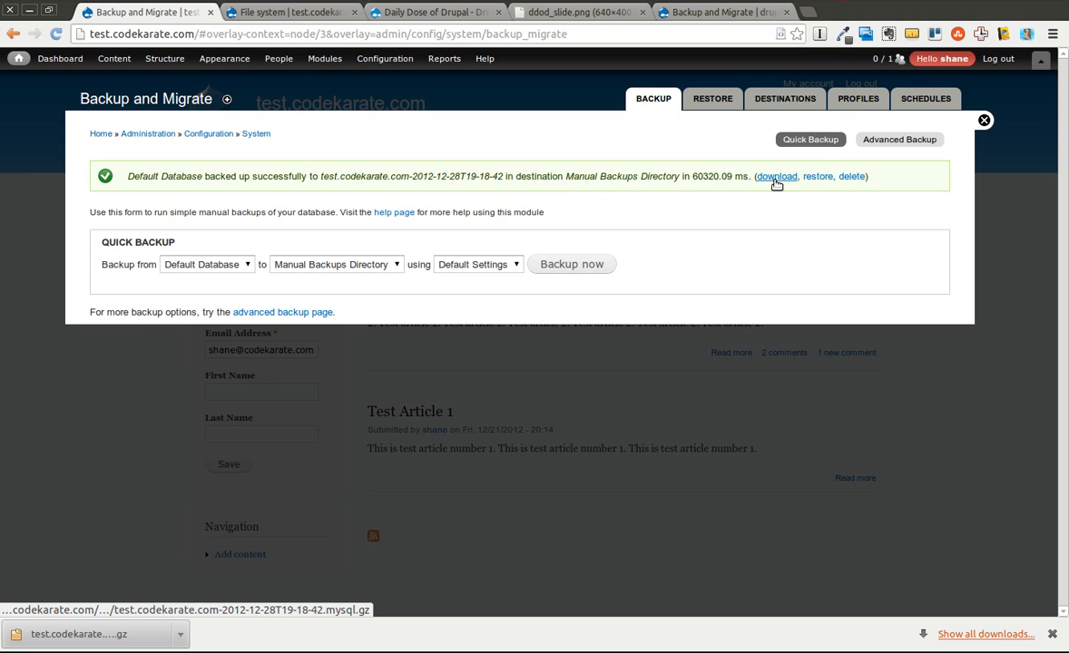
mouse_move(849, 178)
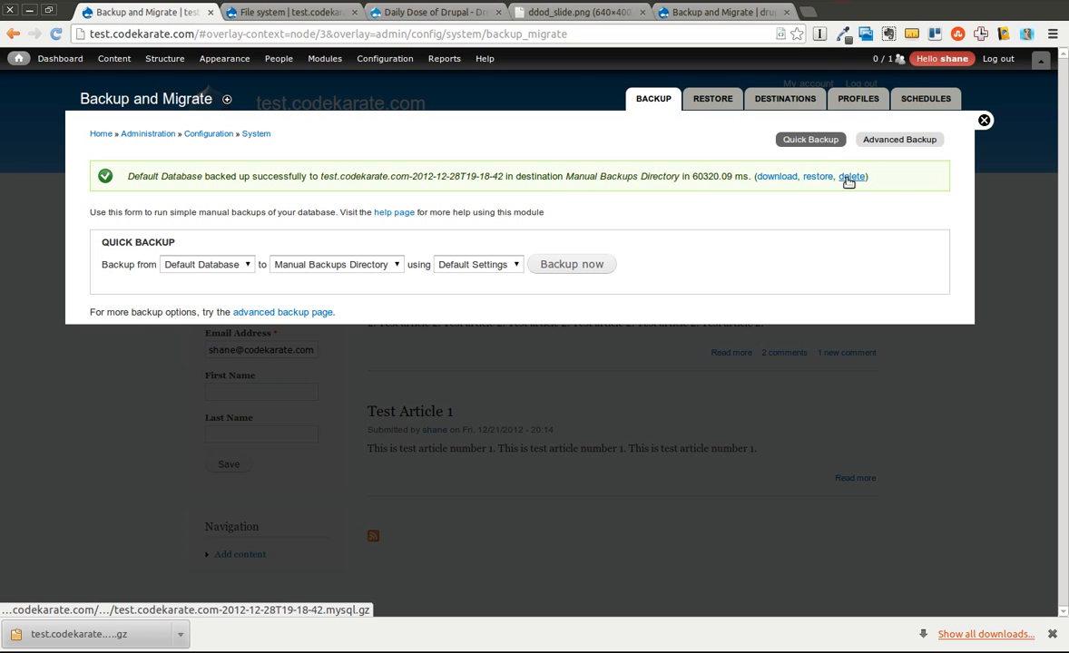
mouse_move(809, 138)
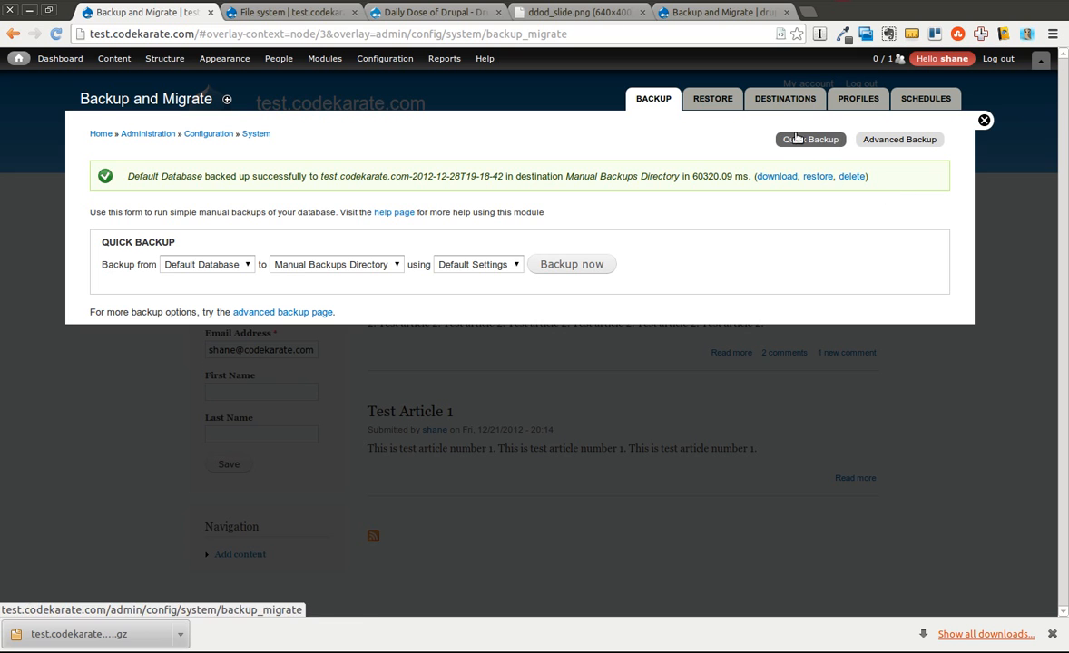
List the Manual Backups Directory files from Destinations, showing the 68.81 KB and 67.08 KB backups.
click(784, 98)
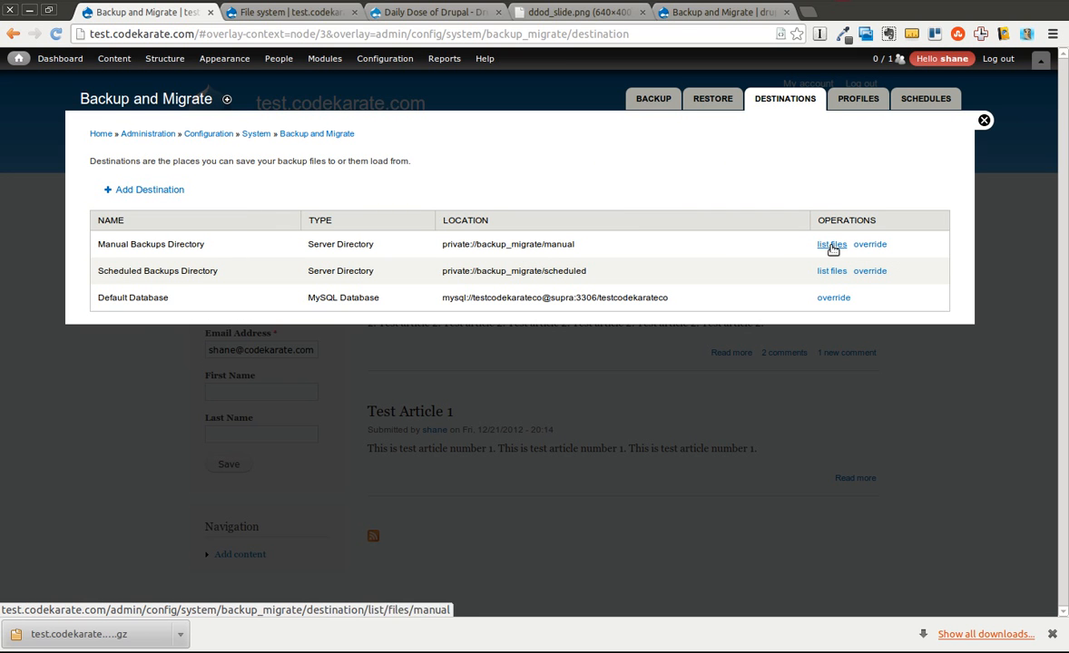
click(827, 244)
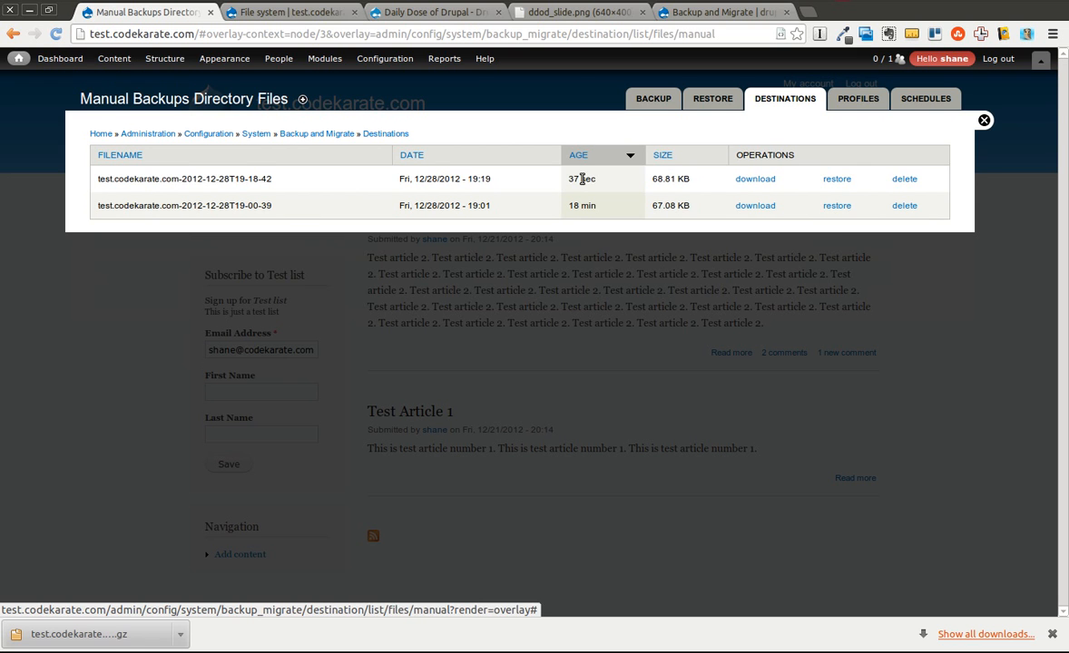
mouse_move(756, 177)
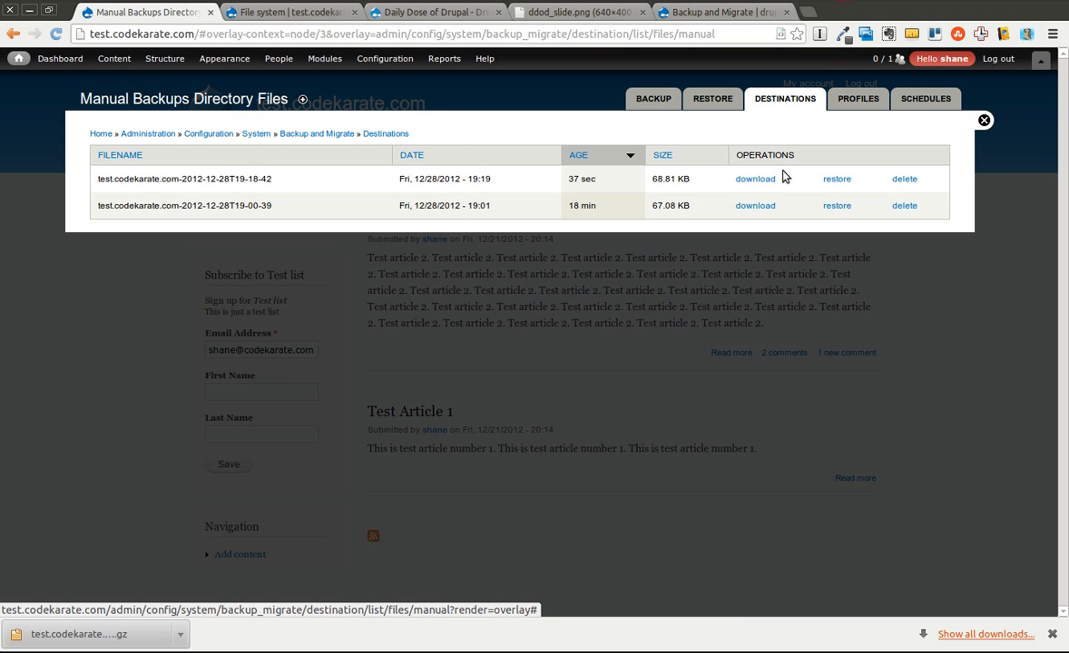
mouse_move(724, 123)
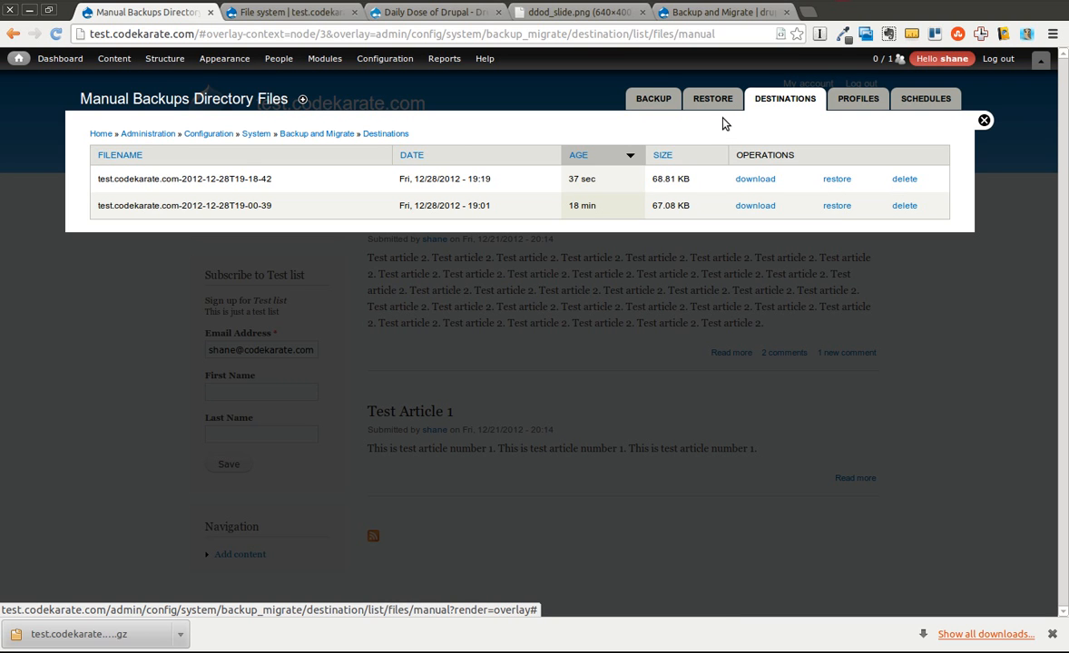
mouse_move(839, 101)
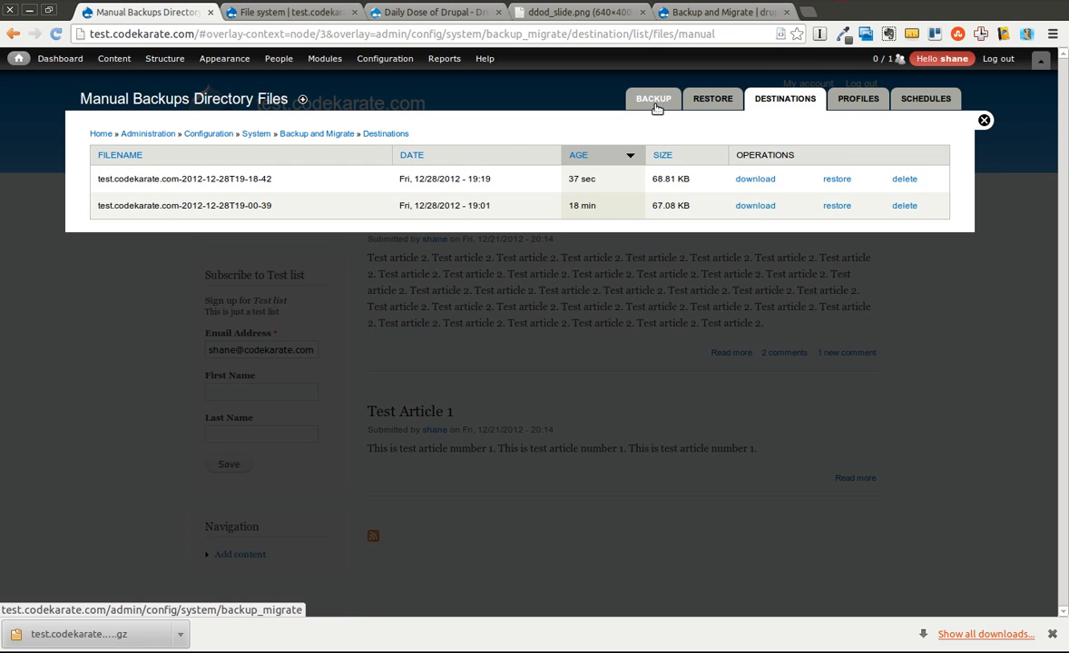
Return to the Backup page and scroll through the Advanced Backup form's database options.
click(652, 98)
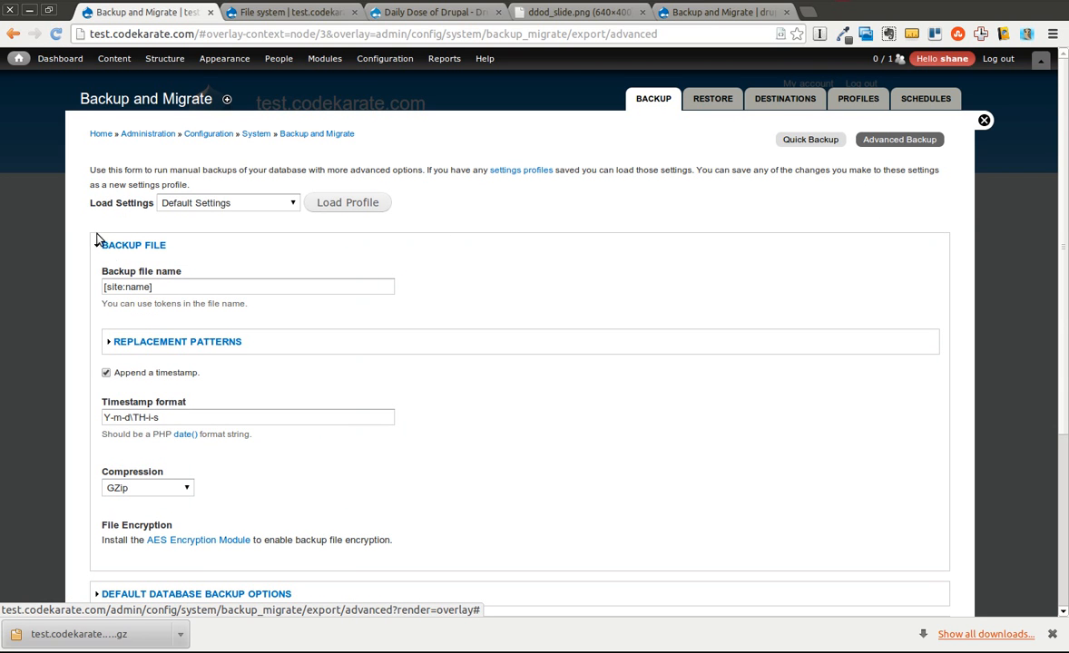
mouse_move(186, 434)
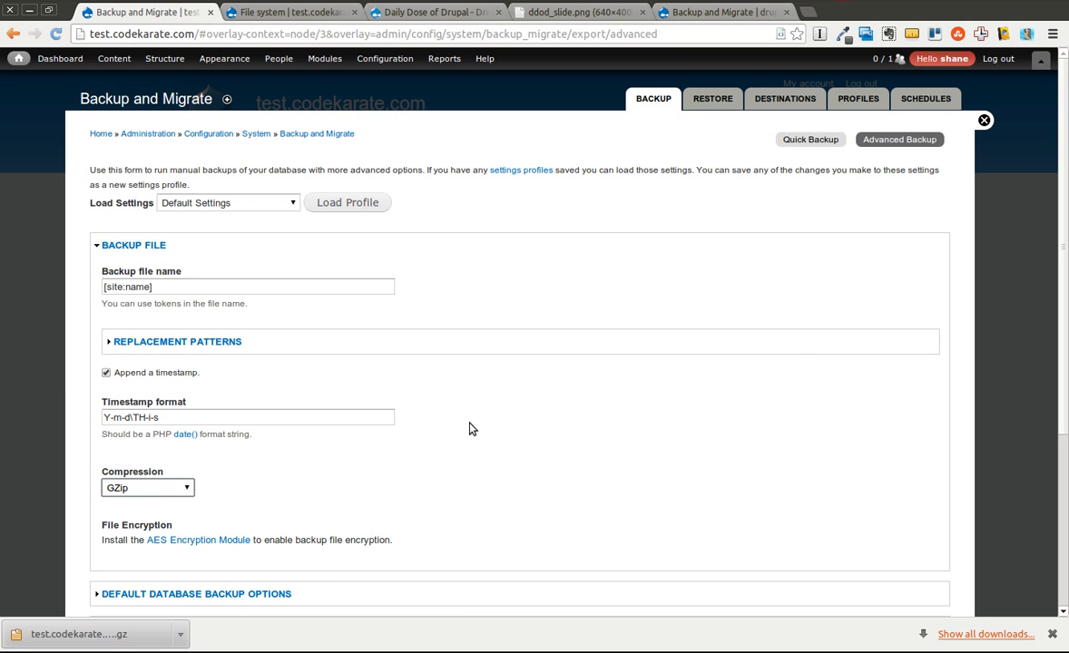
scroll(down, 3)
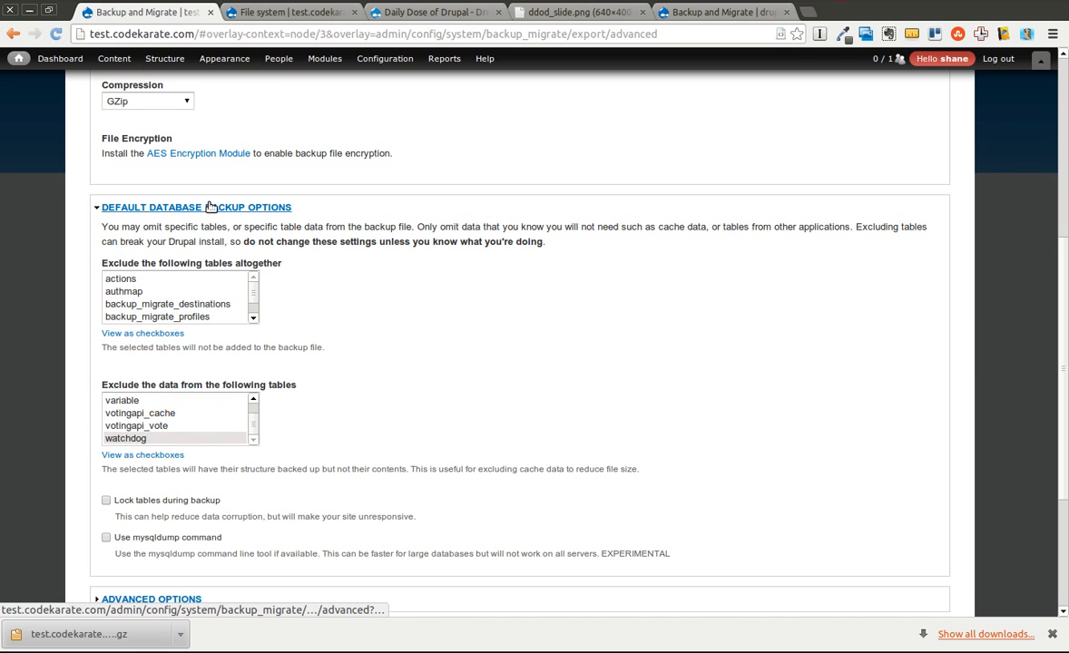
mouse_move(127, 391)
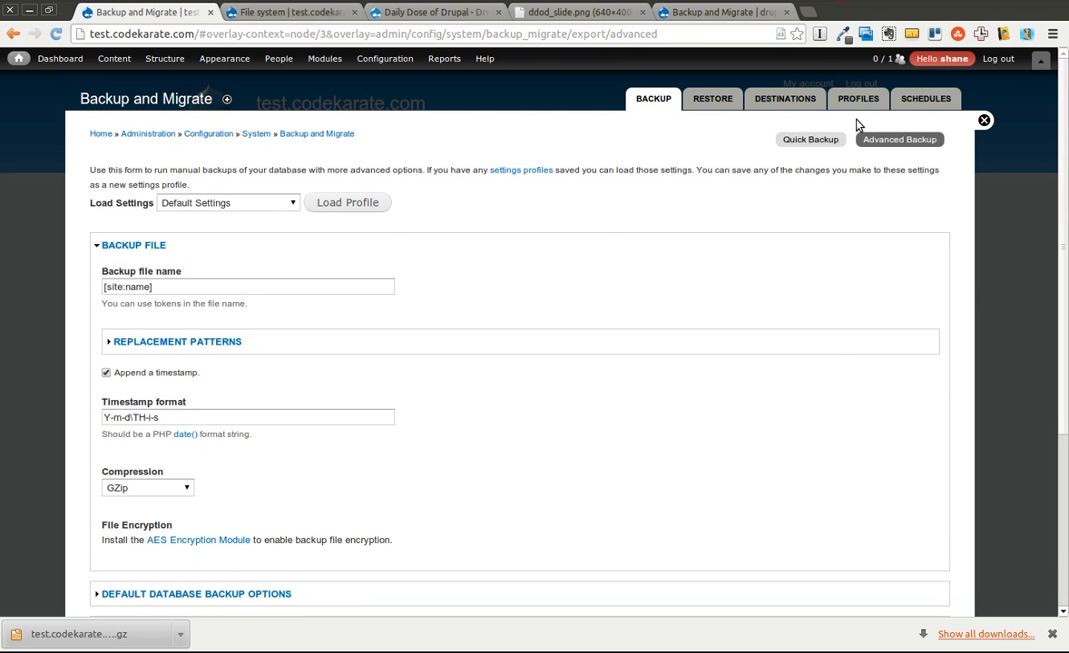
Start a new settings profile named 'Logging Profile' and expand its database backup options.
click(857, 98)
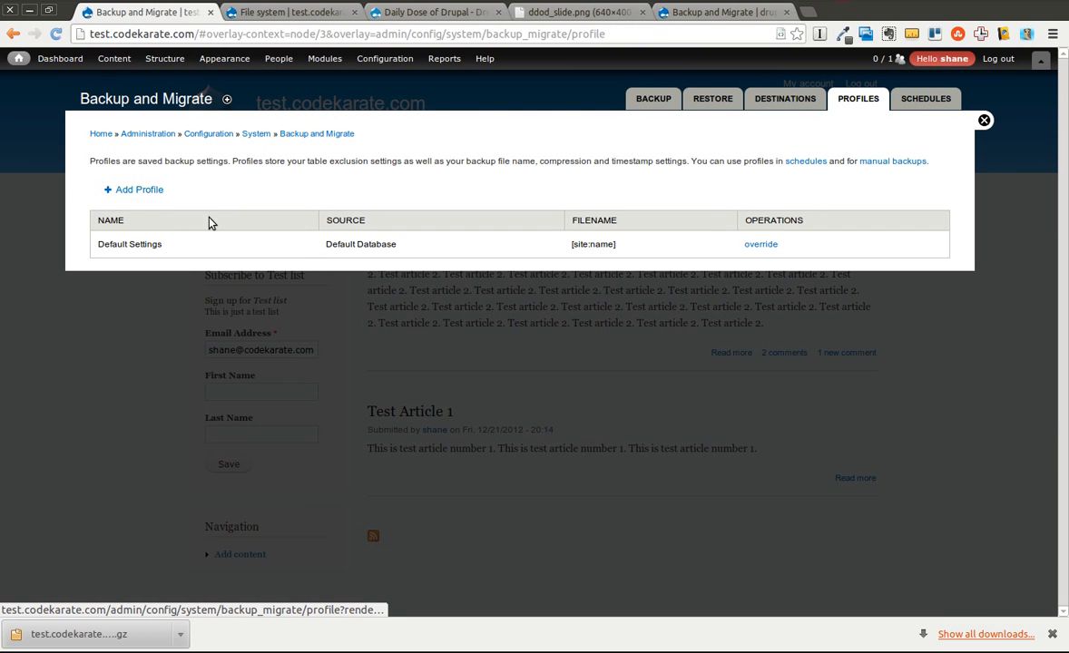
click(137, 189)
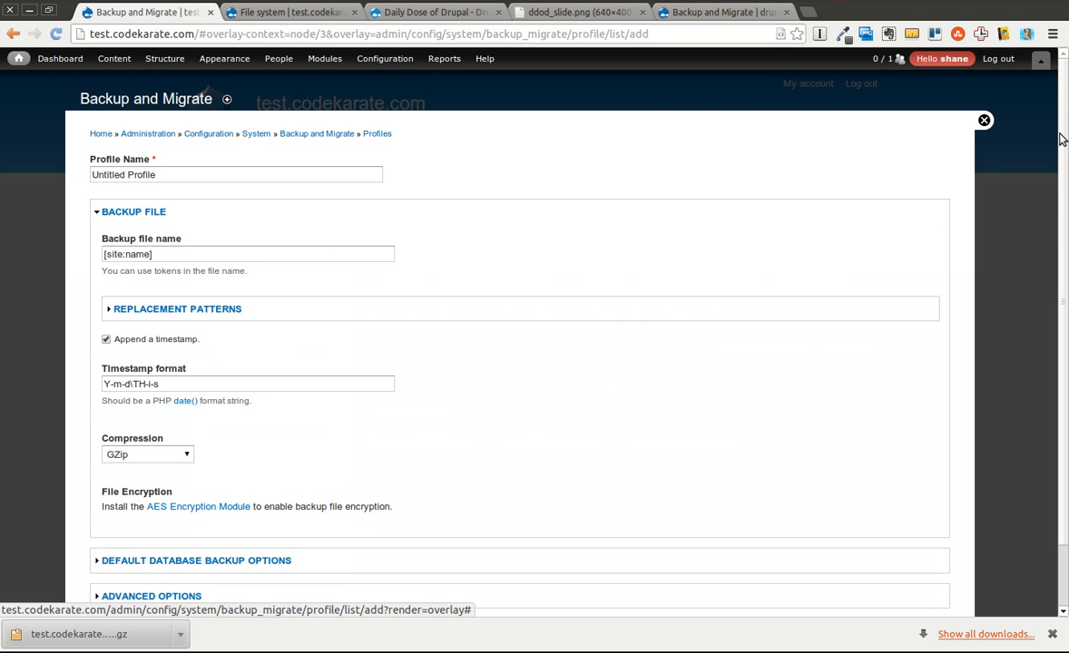
scroll(down, 3)
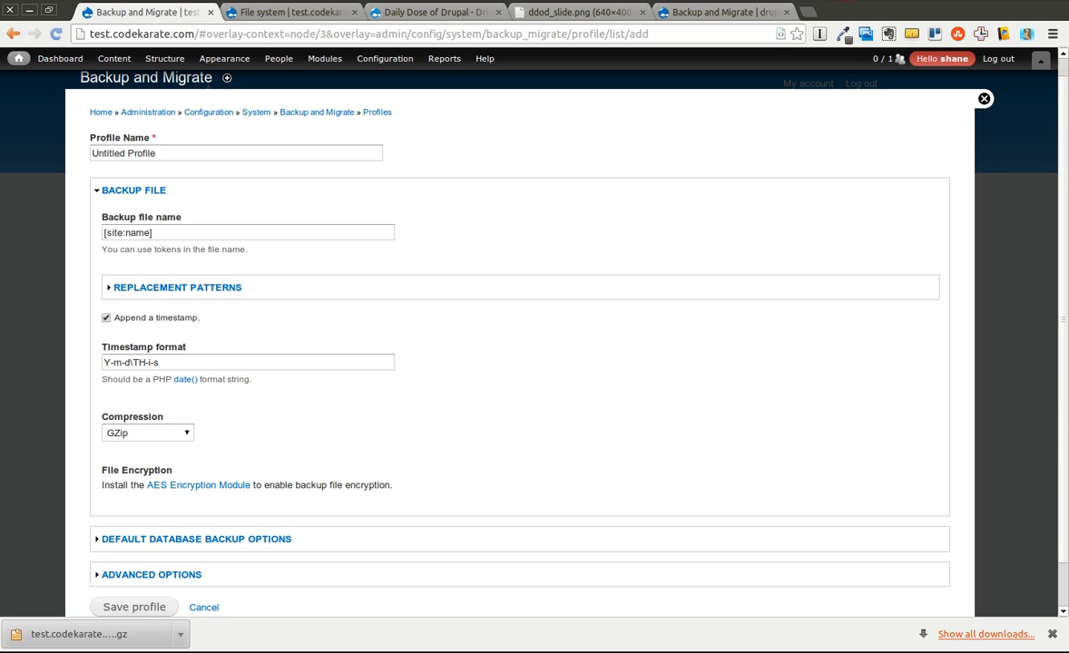
triple_click(236, 153)
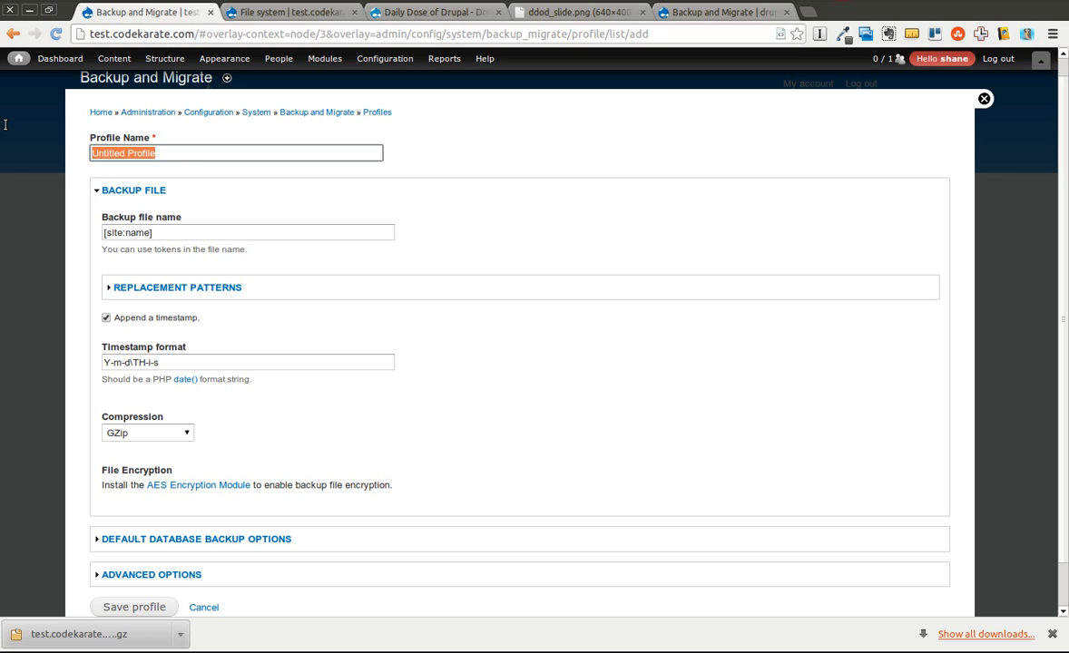
text(Logging)
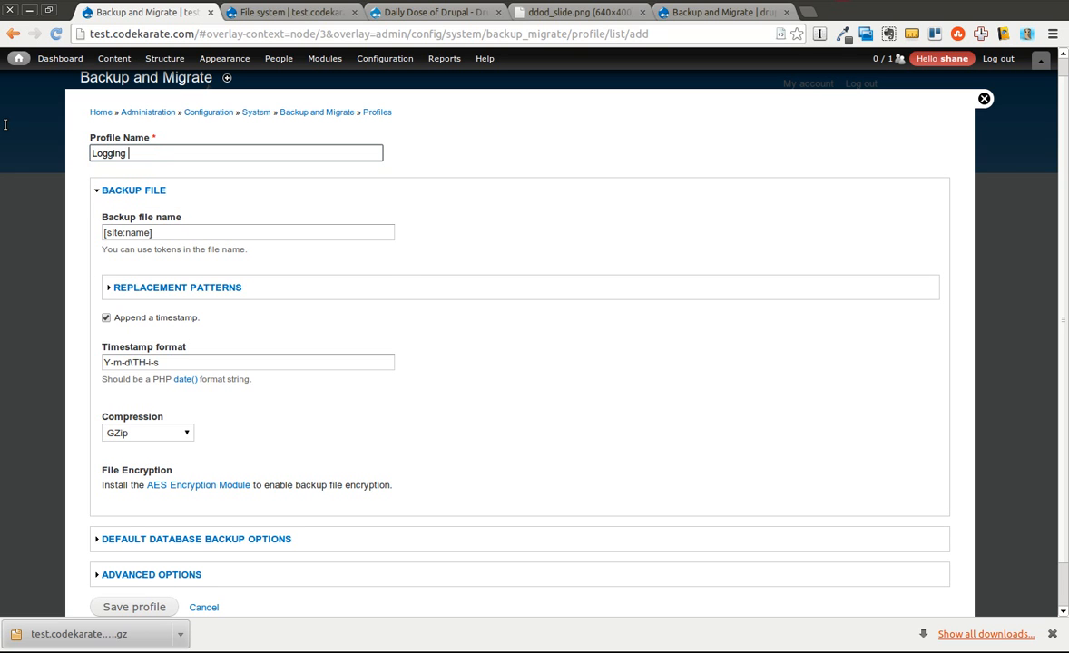
text(Profile)
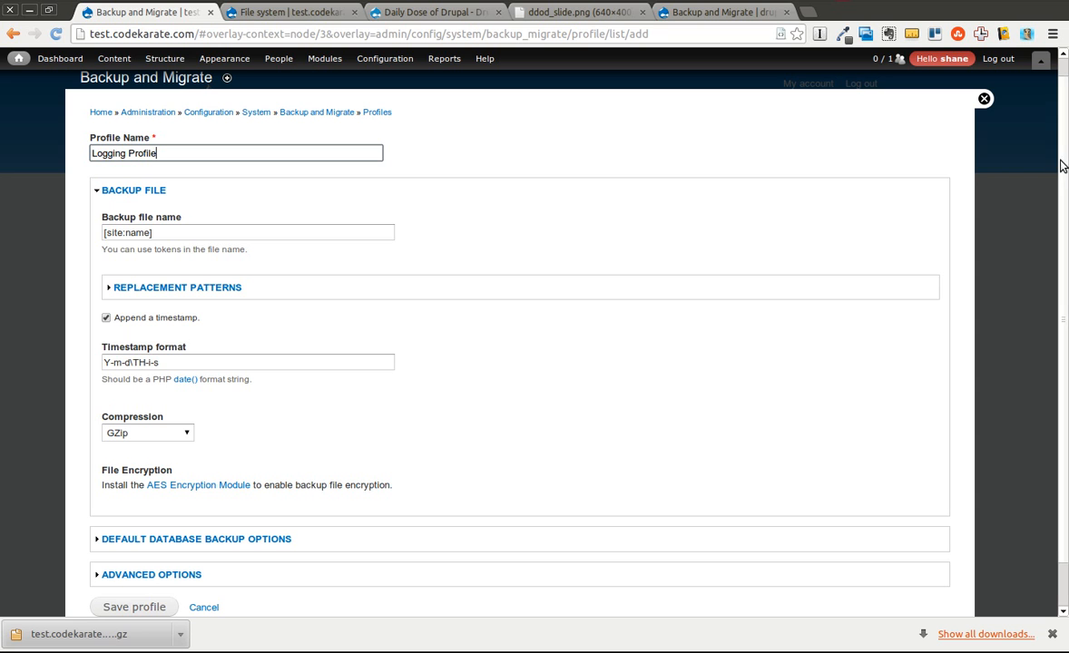
scroll(down, 3)
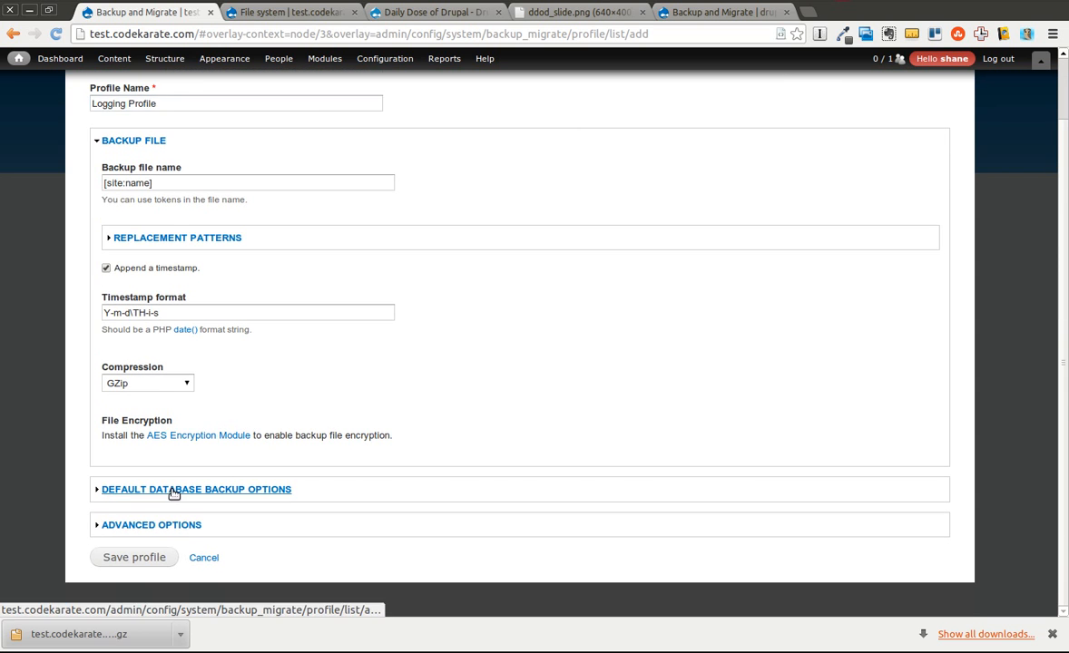
click(195, 489)
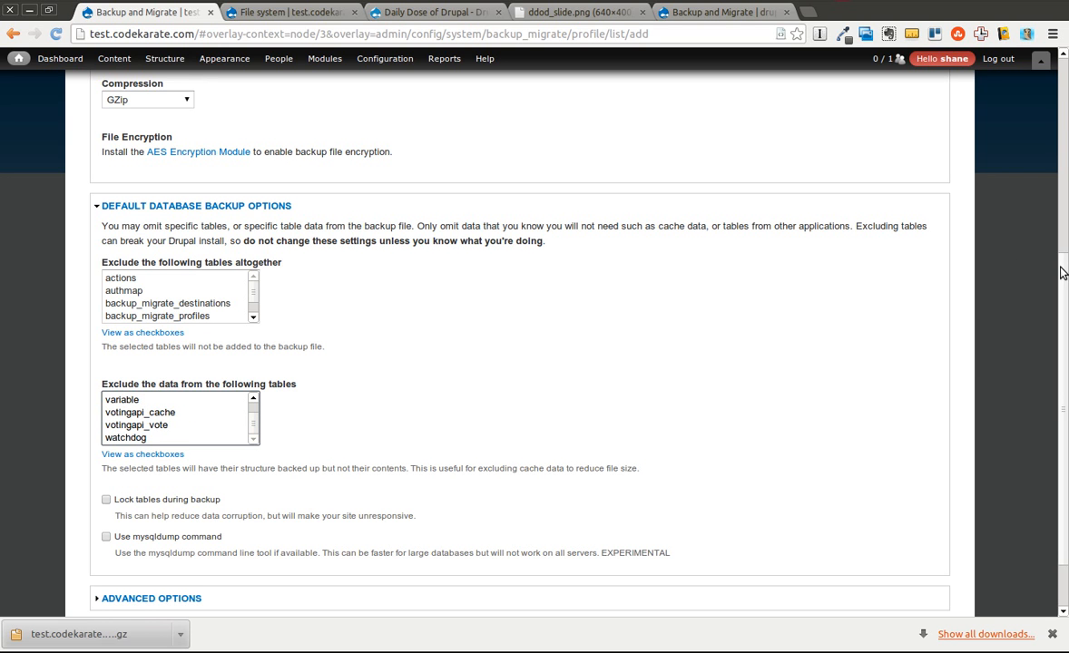
Enable 'Send an email if backup fails' and save the Logging Profile.
scroll(up, 3)
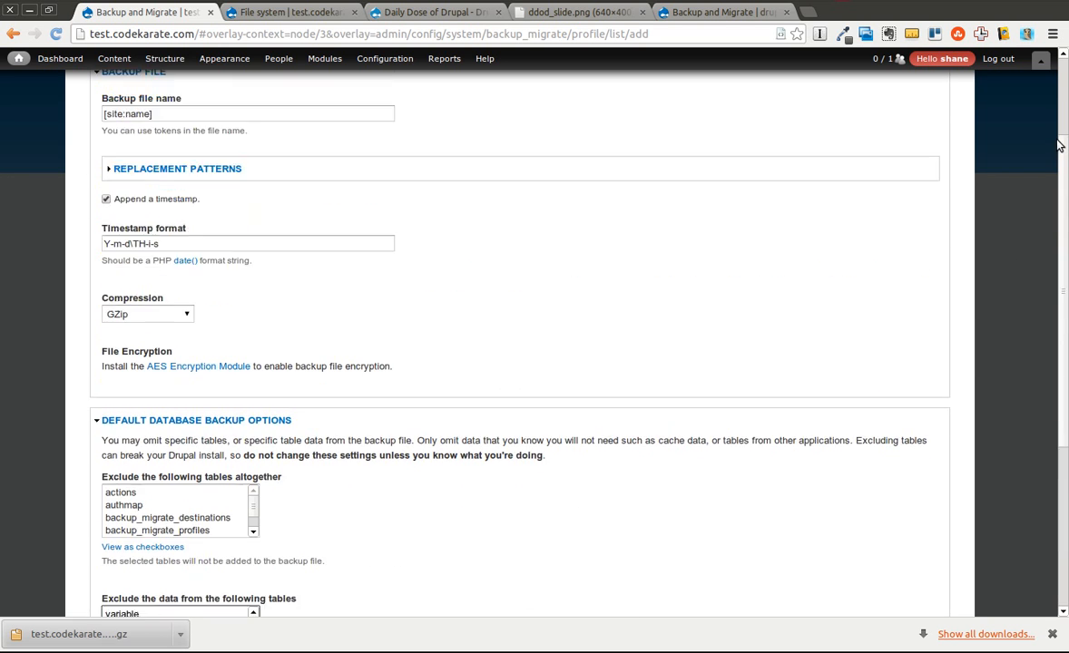
scroll(down, 3)
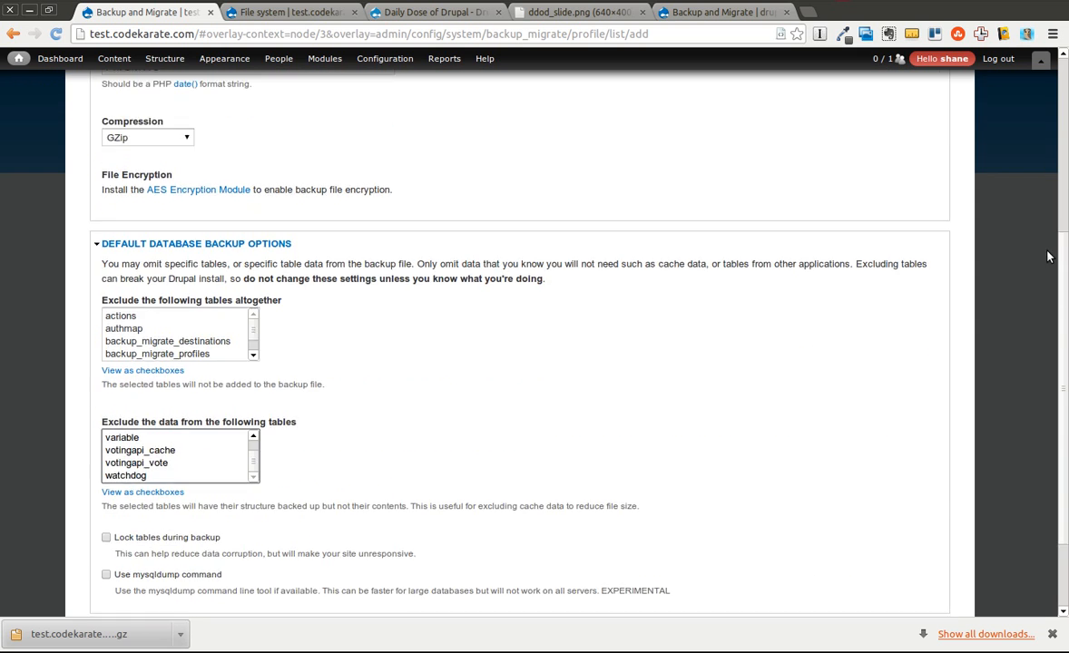
scroll(down, 3)
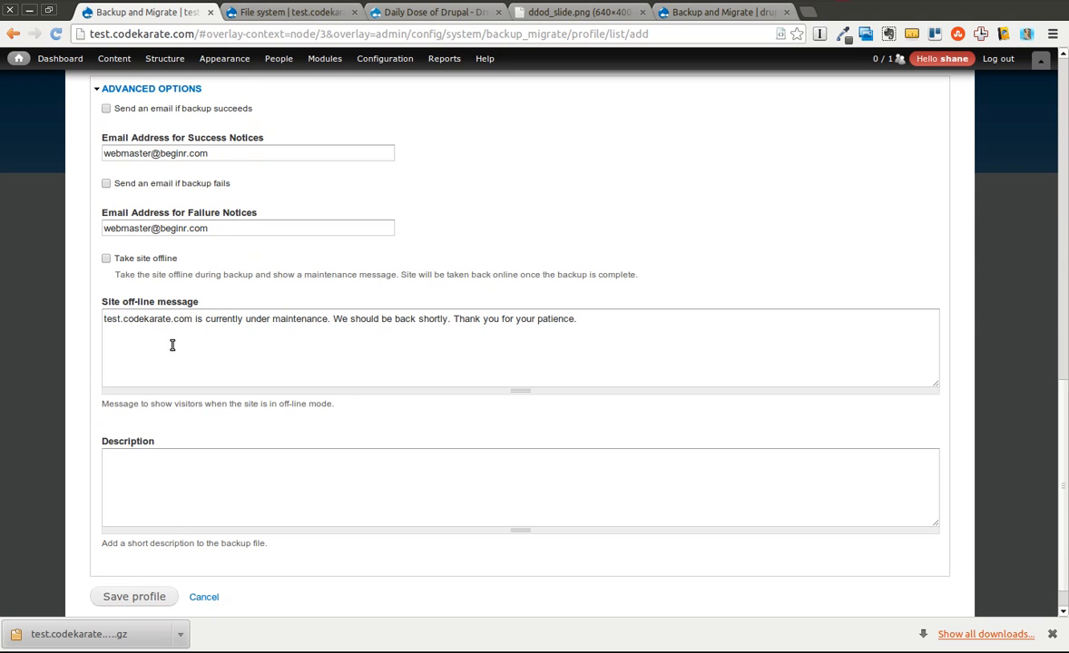
click(107, 183)
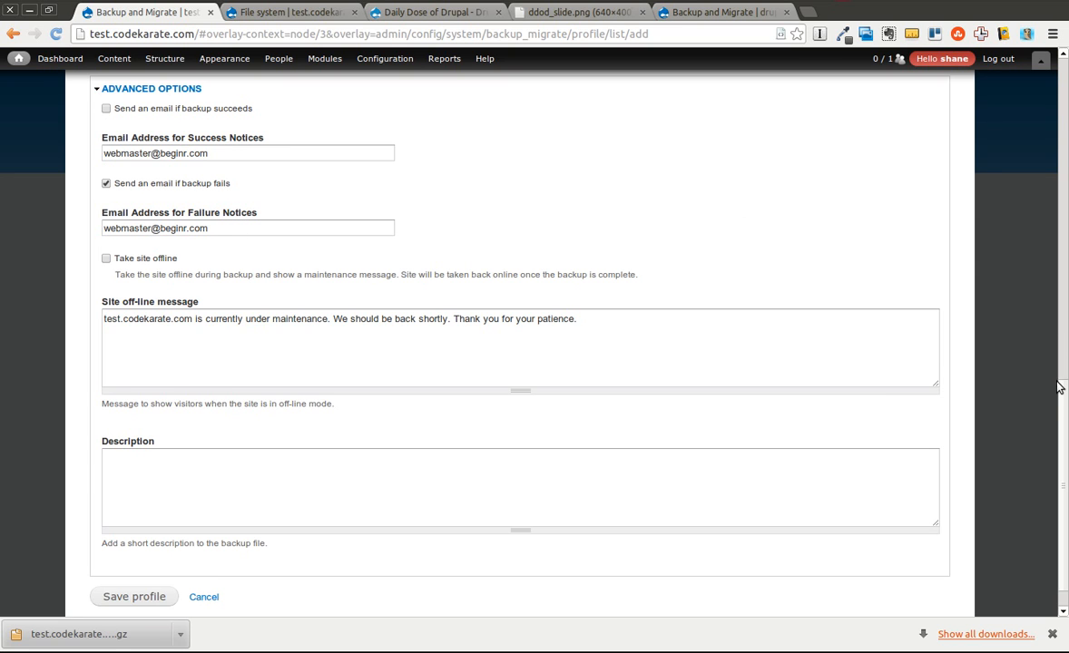
scroll(down, 3)
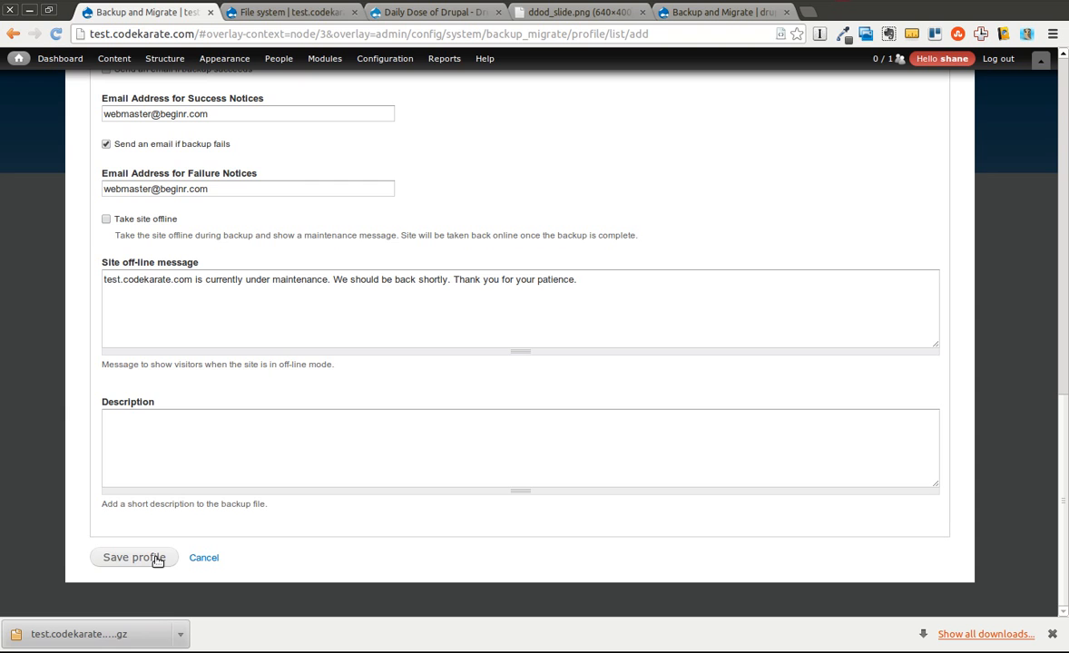
click(133, 558)
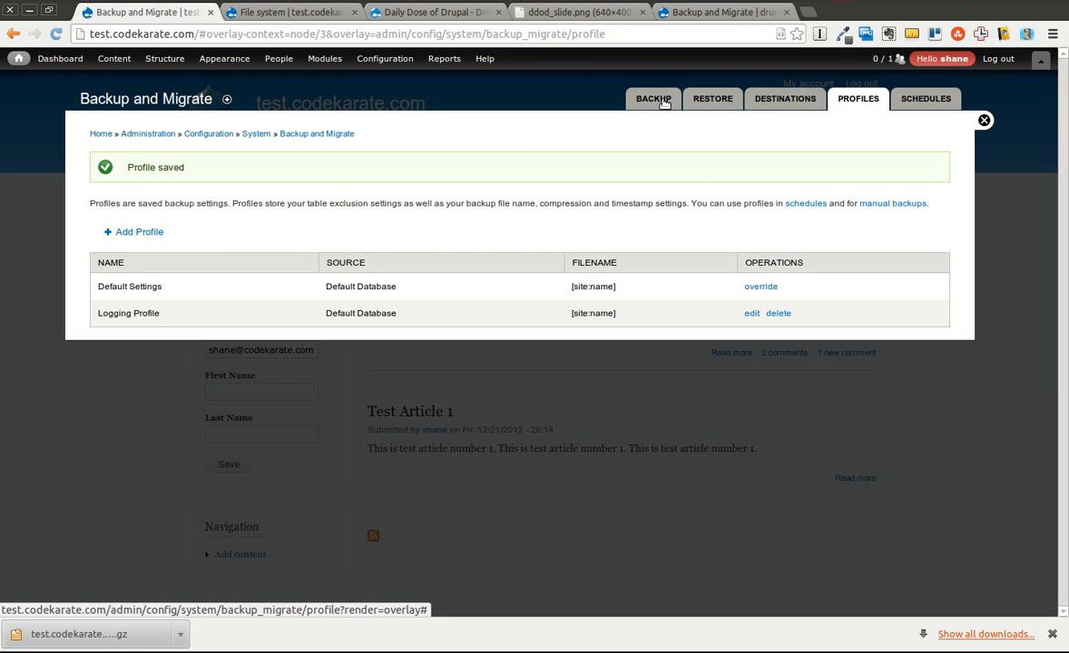
Check the quick backup settings profile choices, then view the empty Schedules list.
click(652, 98)
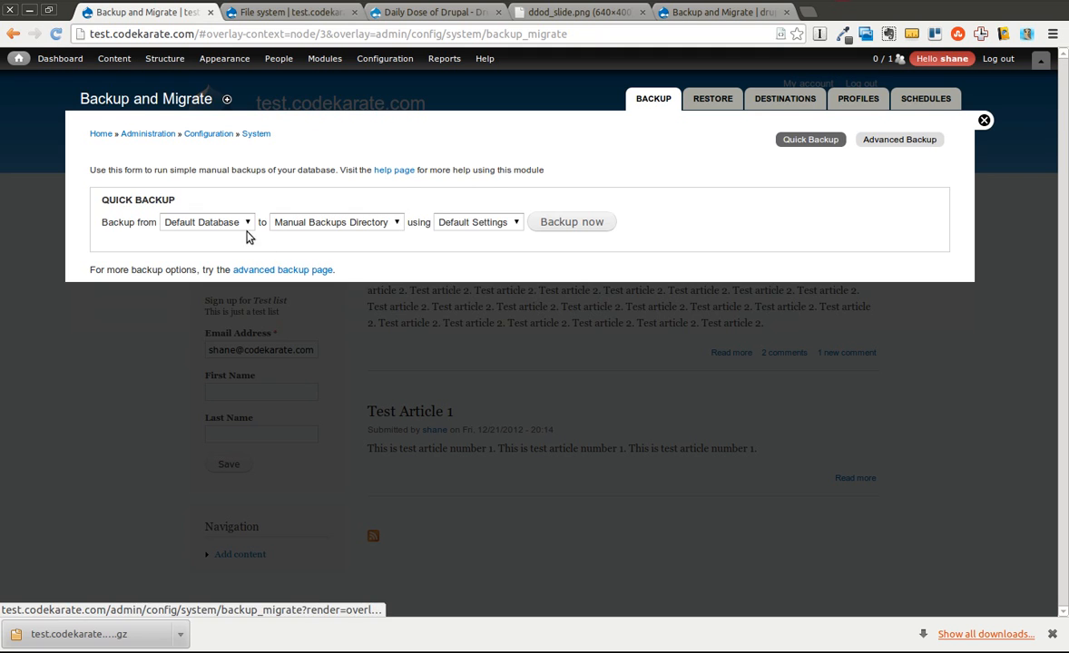
click(479, 222)
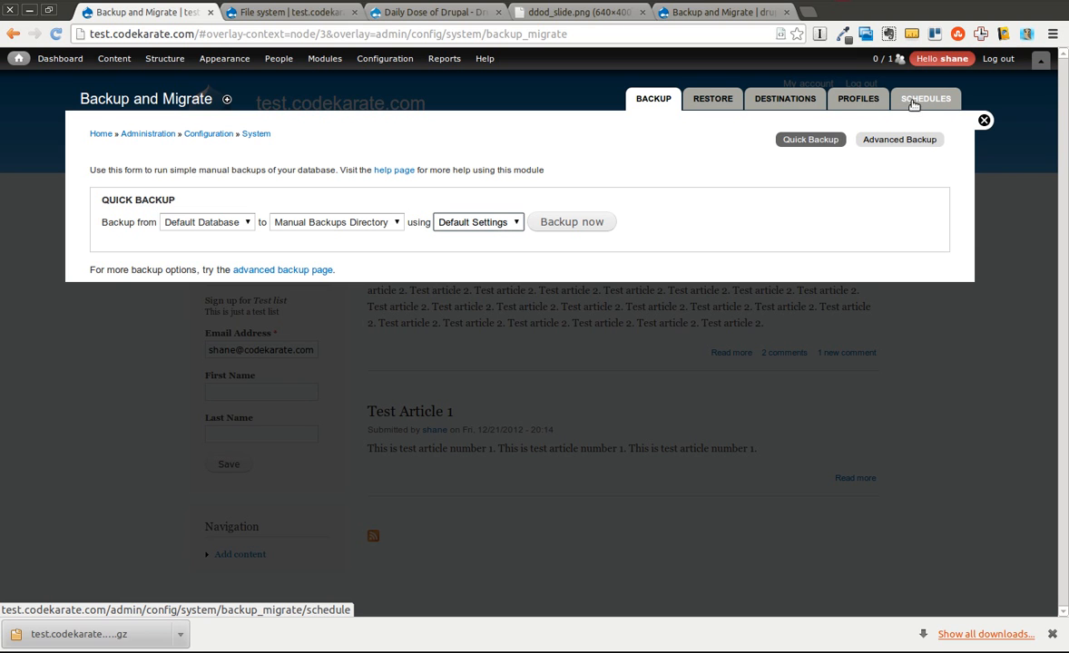
click(926, 98)
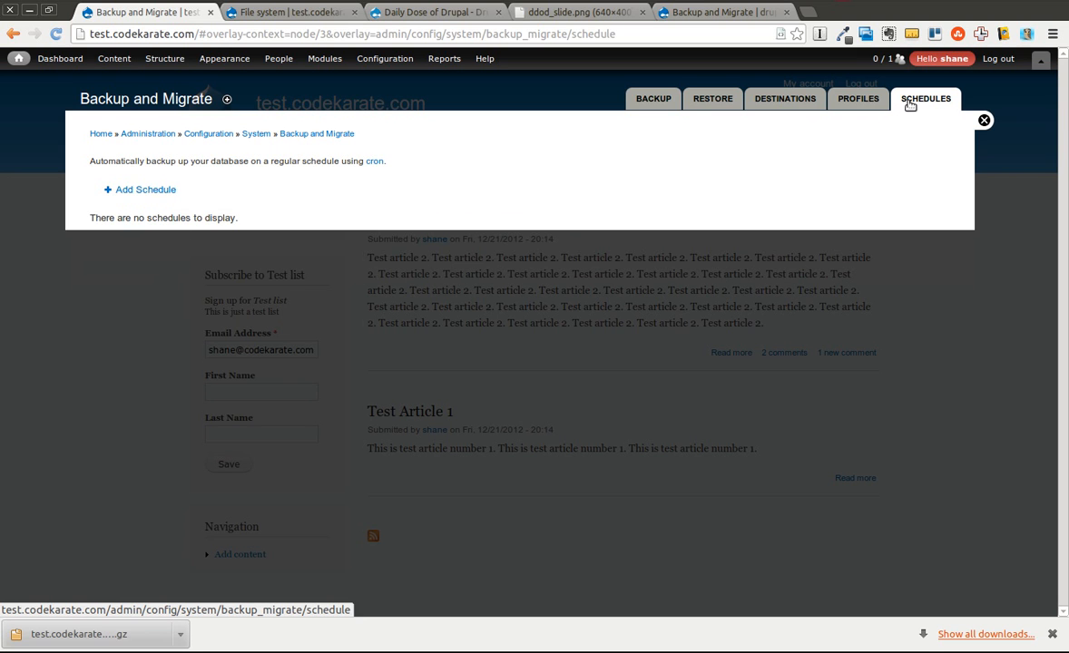
Start a new schedule named 'Daily Backups' using the Default Settings profile.
click(146, 189)
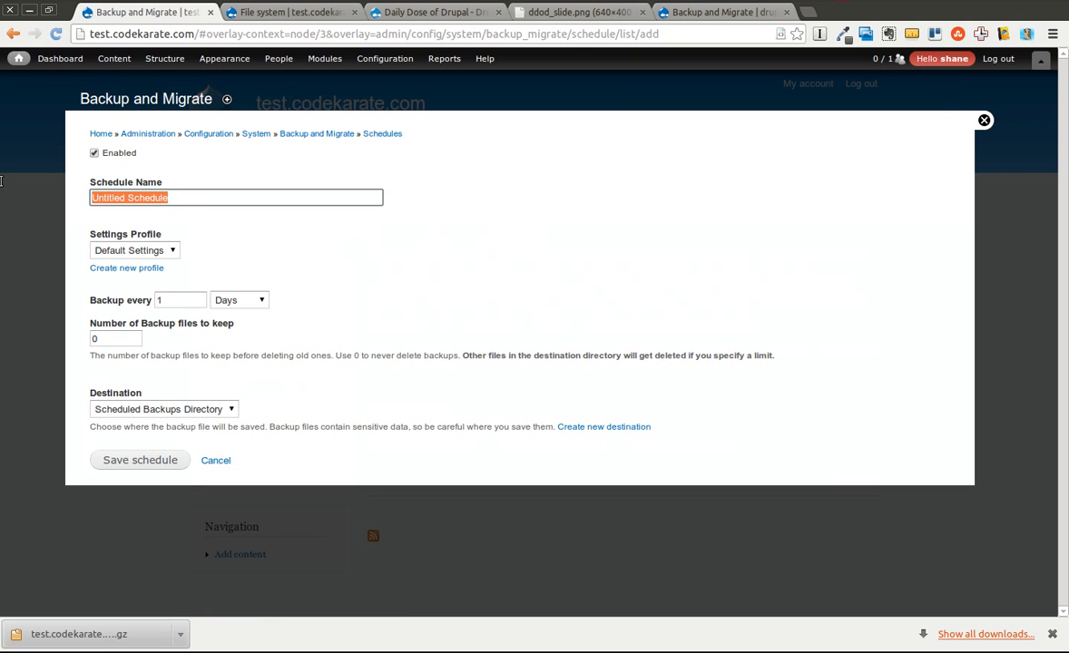
text(Daily Ba)
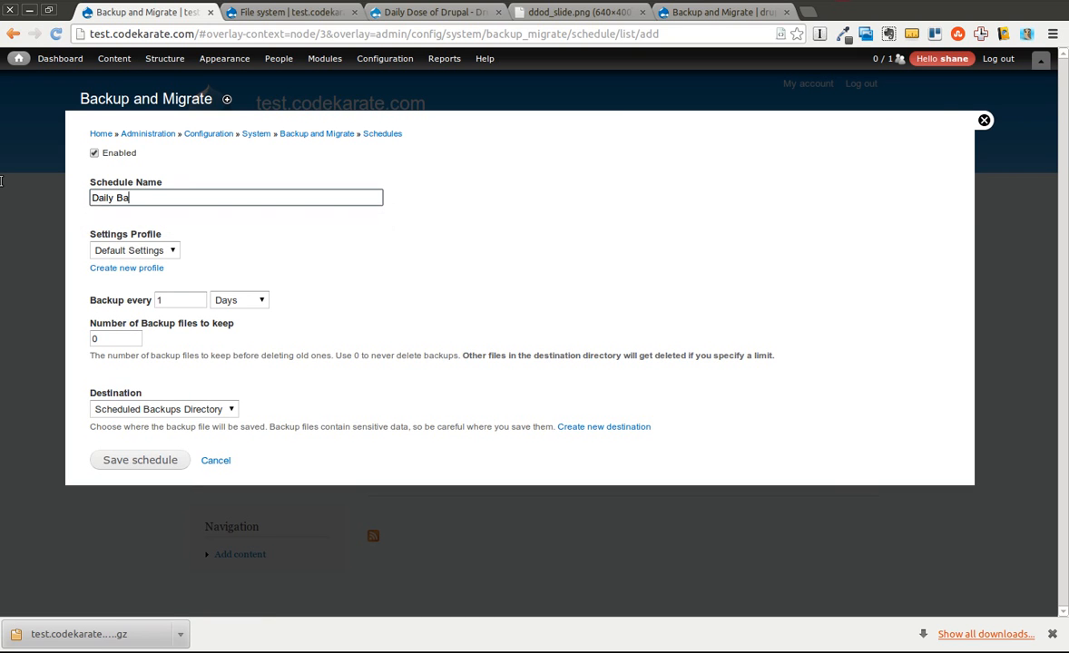
text(ckups)
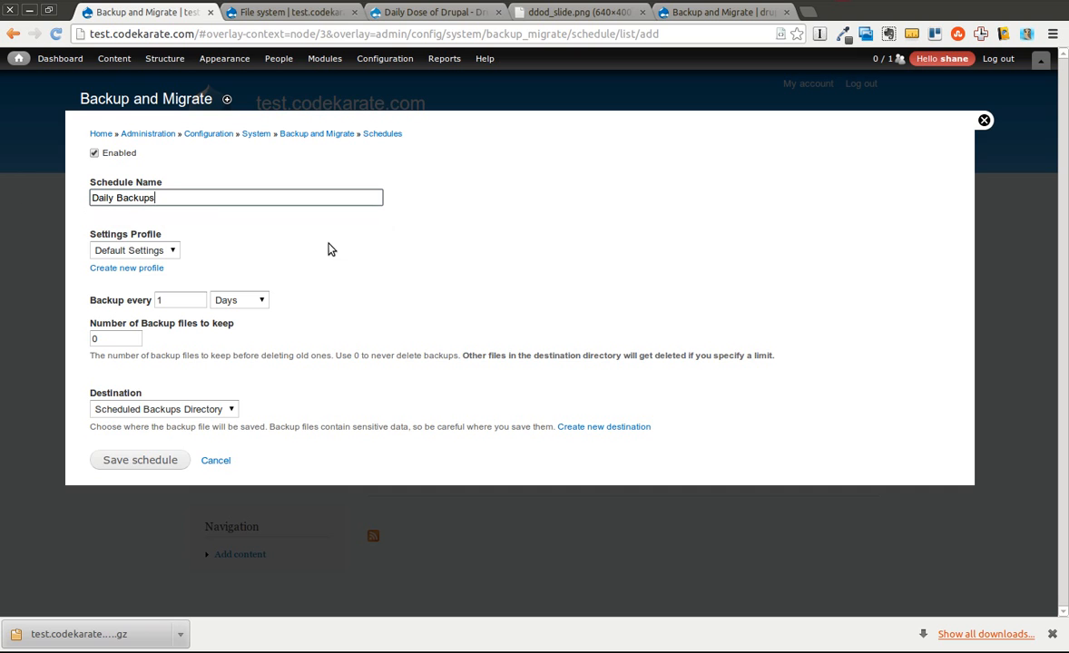
click(134, 250)
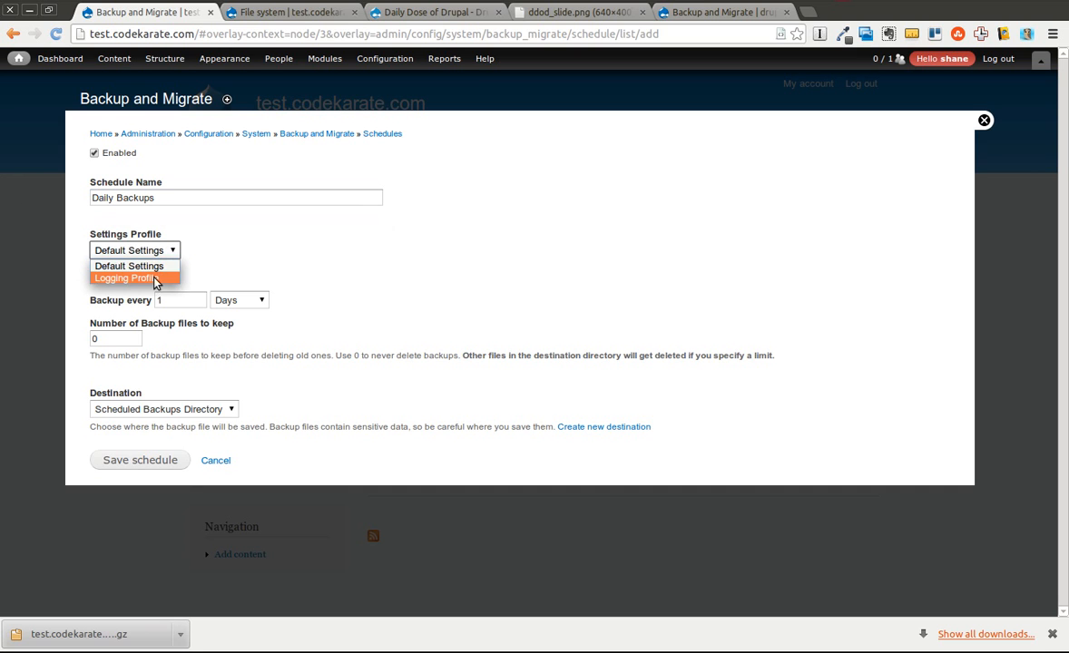
mouse_move(135, 266)
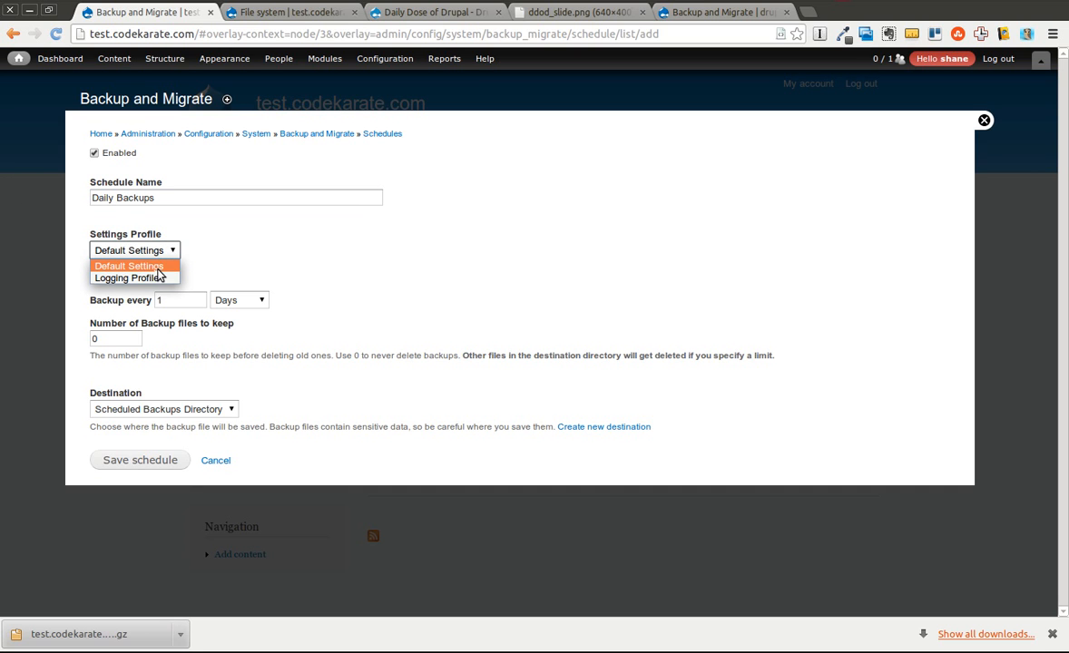
click(129, 265)
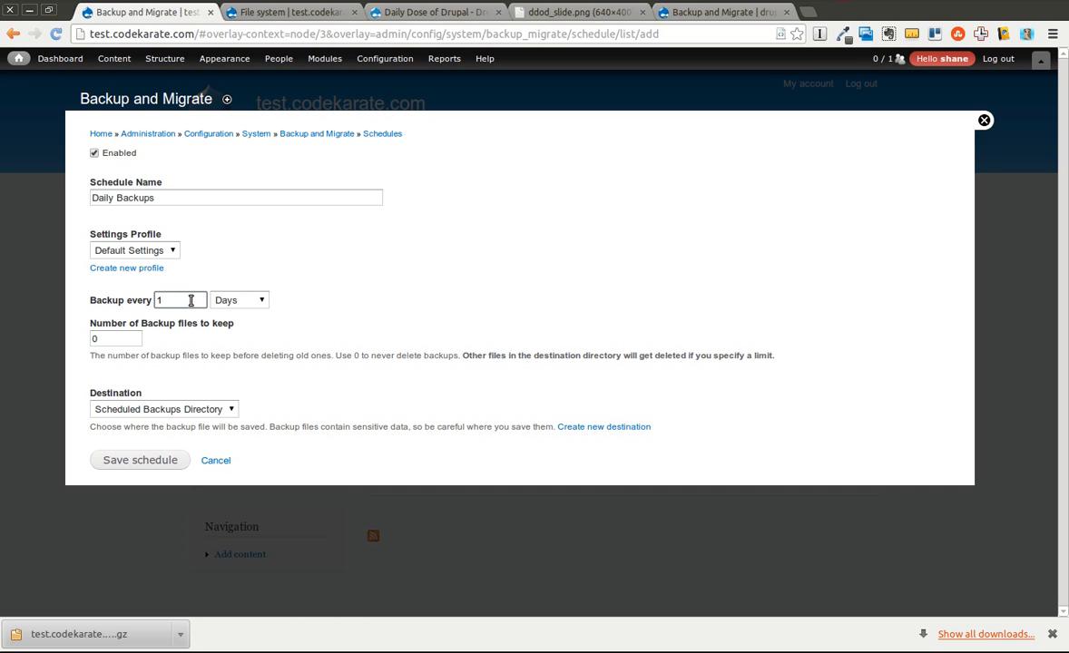
Keep Scheduled Backups Directory as destination, set 30 backup files to keep, and save the schedule.
click(115, 339)
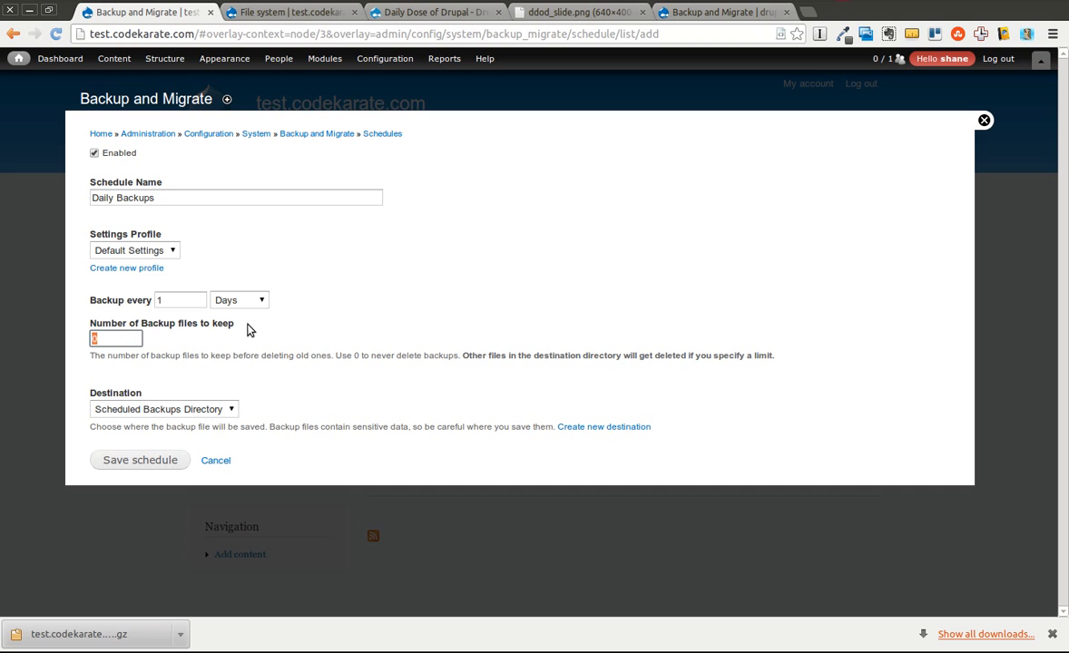
mouse_move(233, 328)
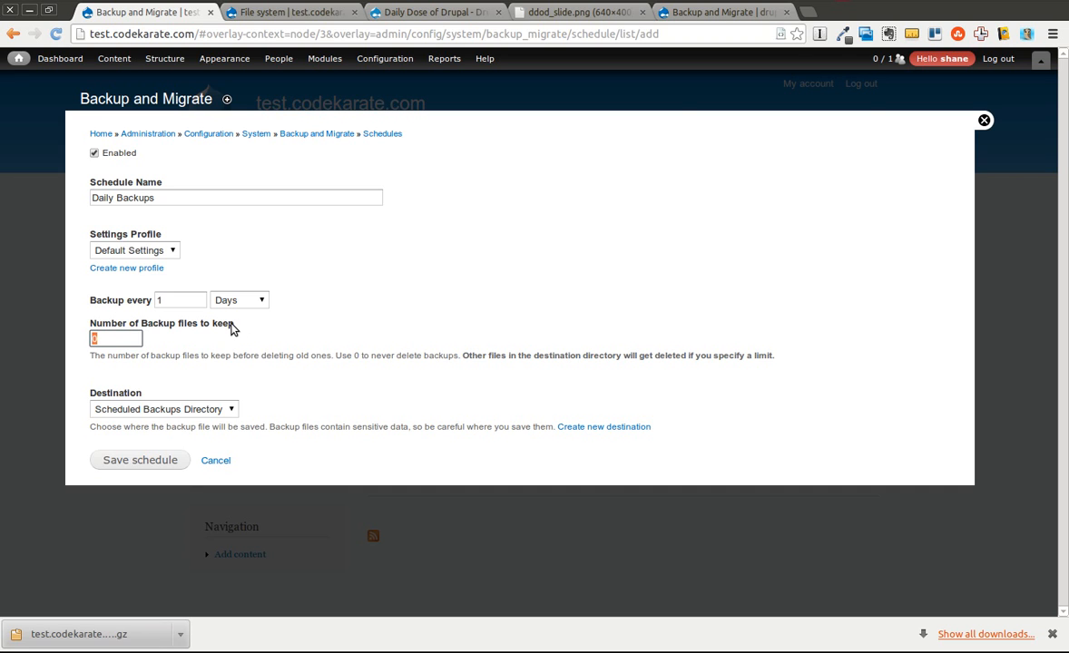
click(164, 409)
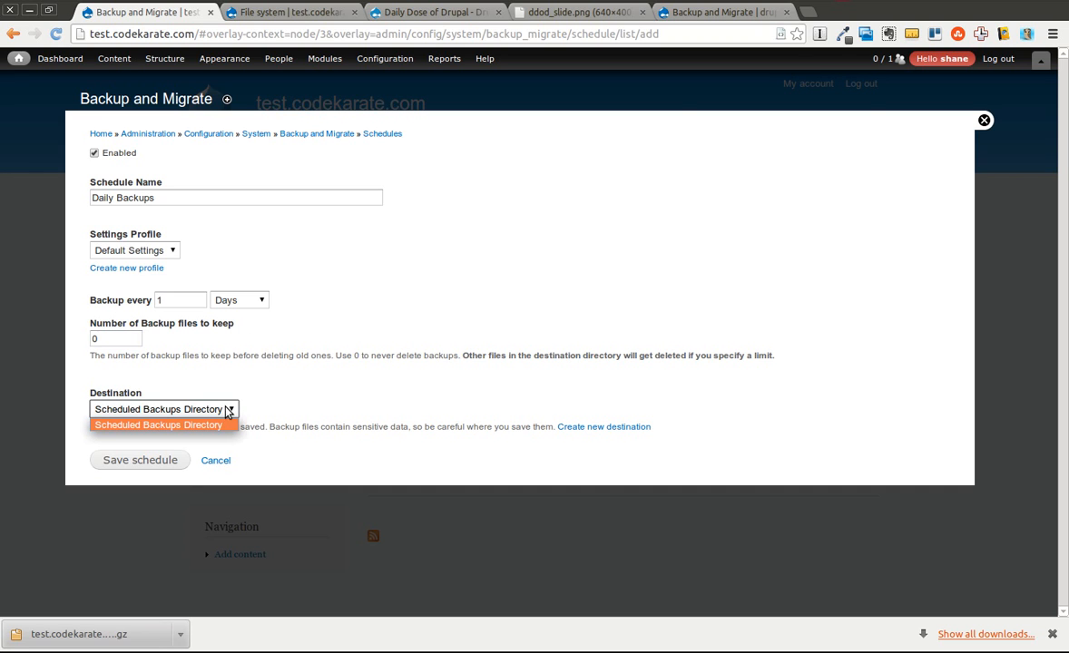
click(163, 410)
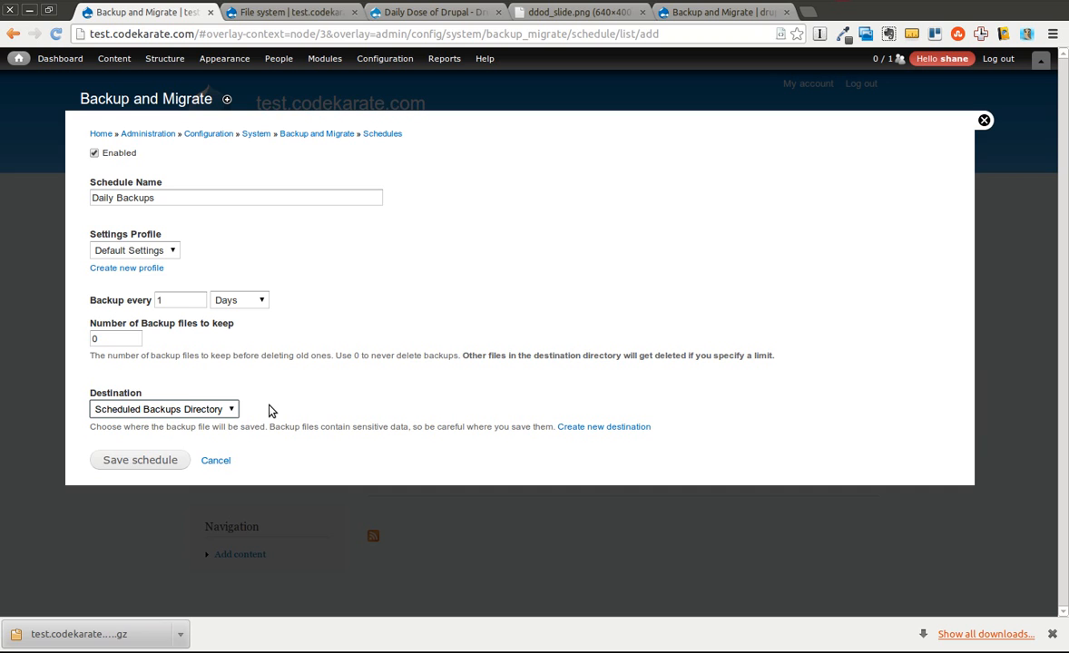
click(164, 410)
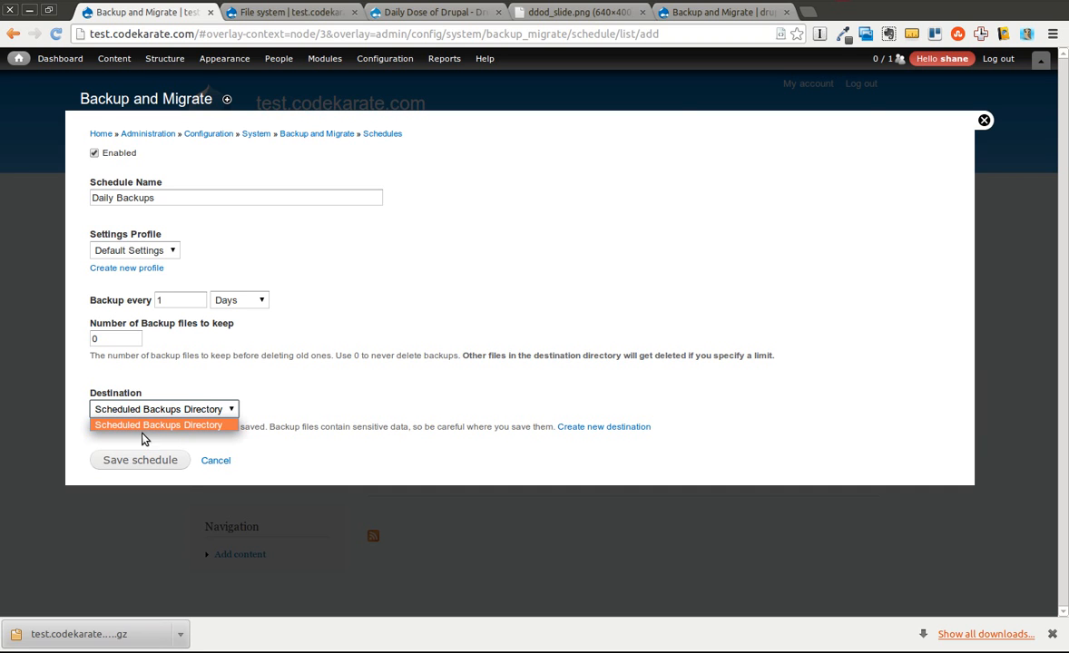
click(158, 424)
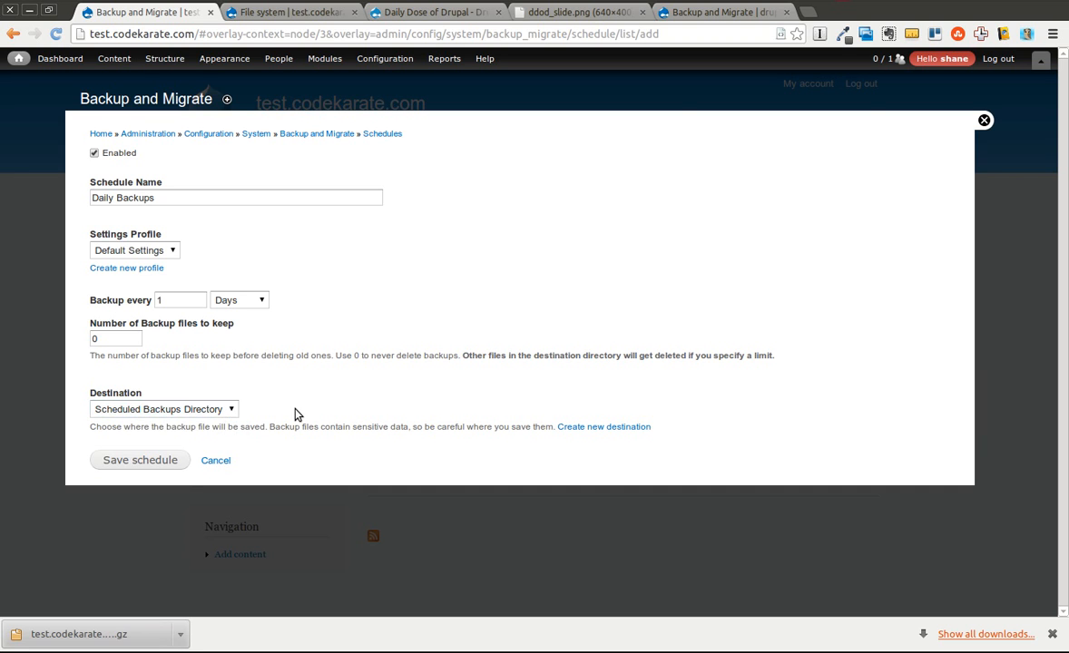
click(115, 338)
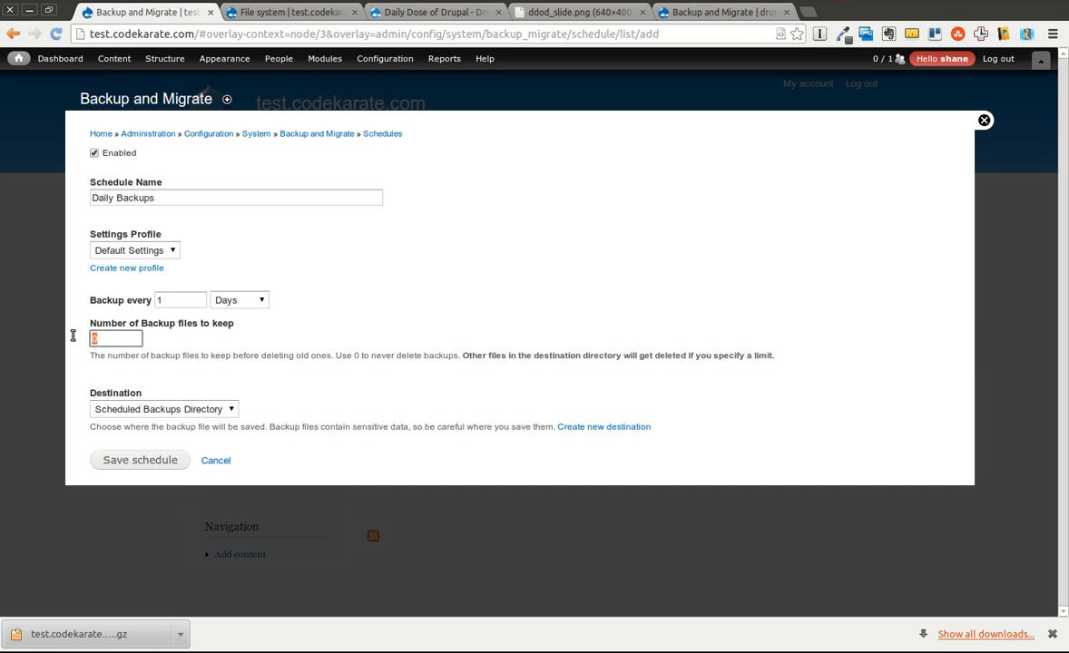
text(30)
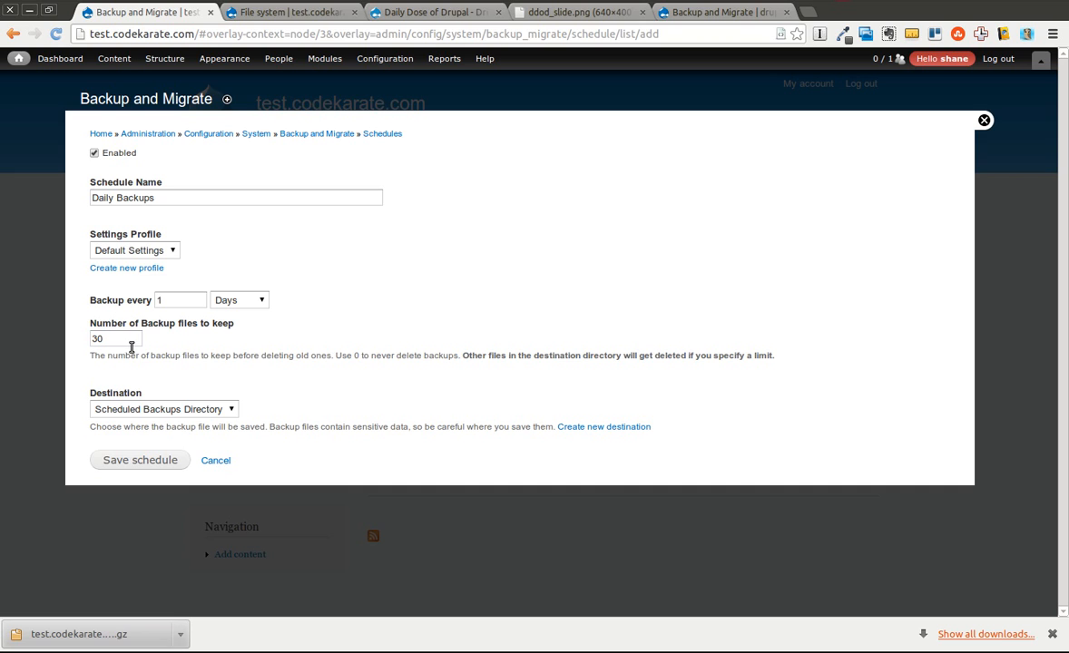
mouse_move(218, 350)
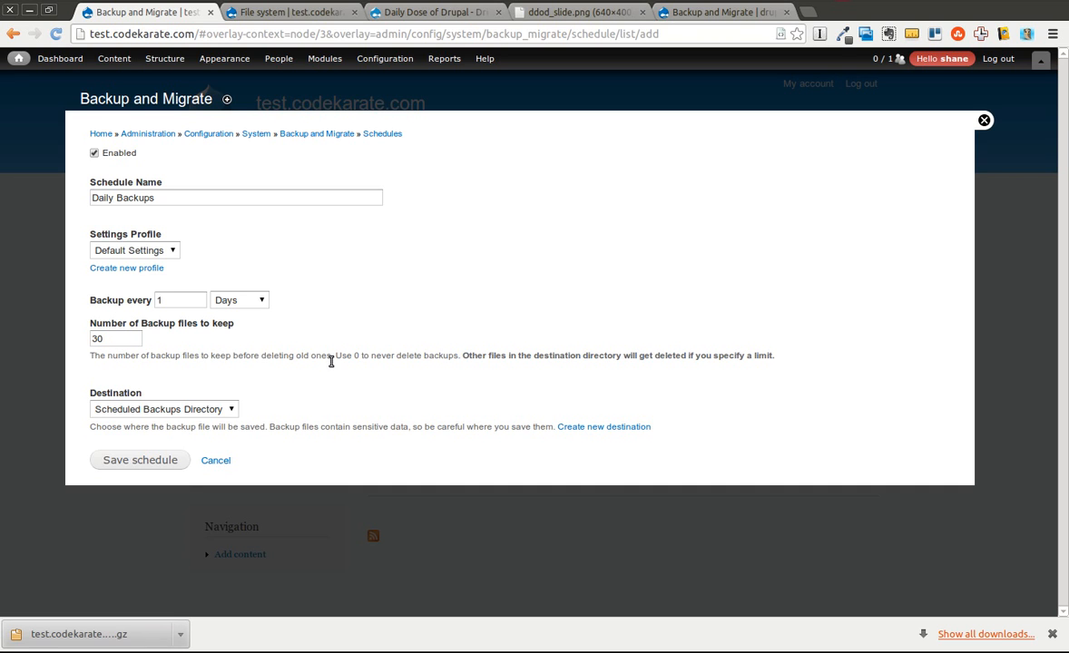
click(140, 460)
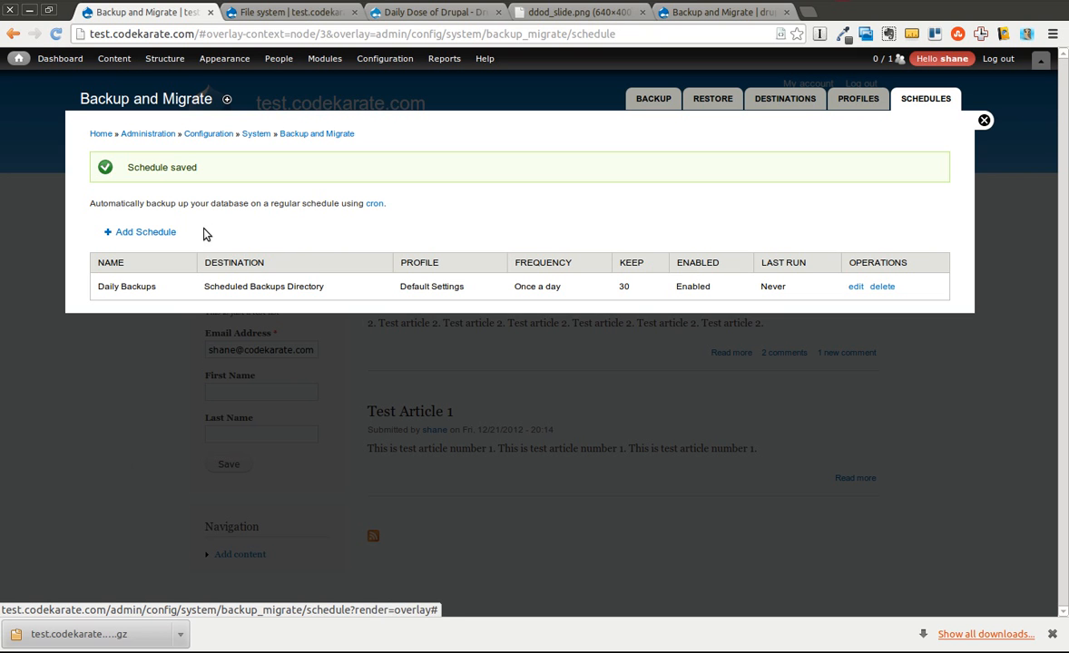
mouse_move(516, 212)
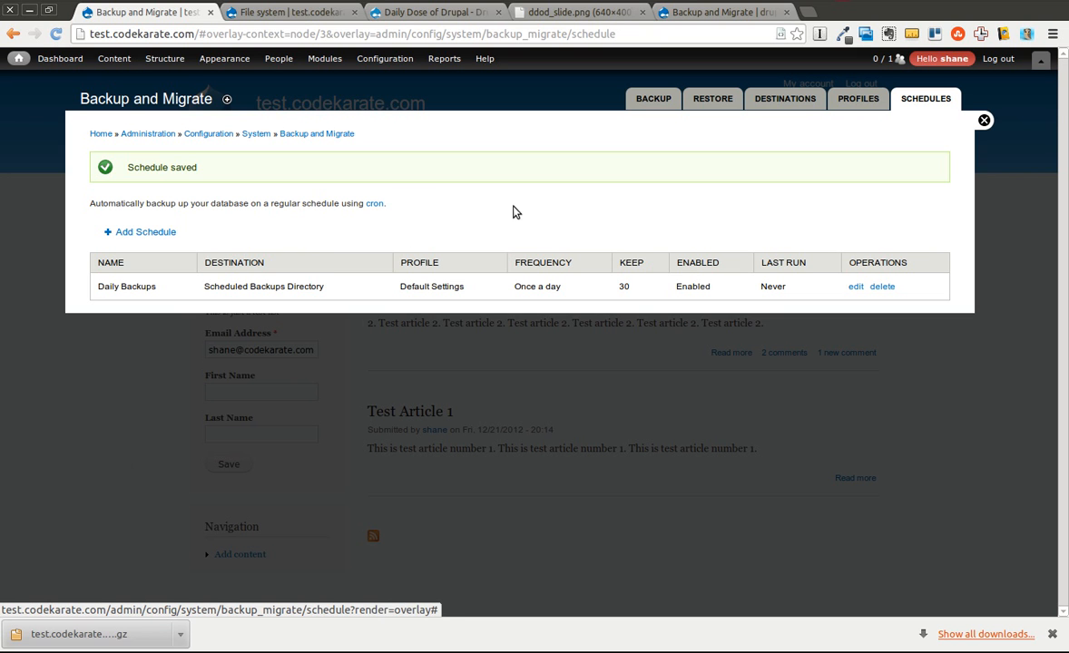
mouse_move(355, 235)
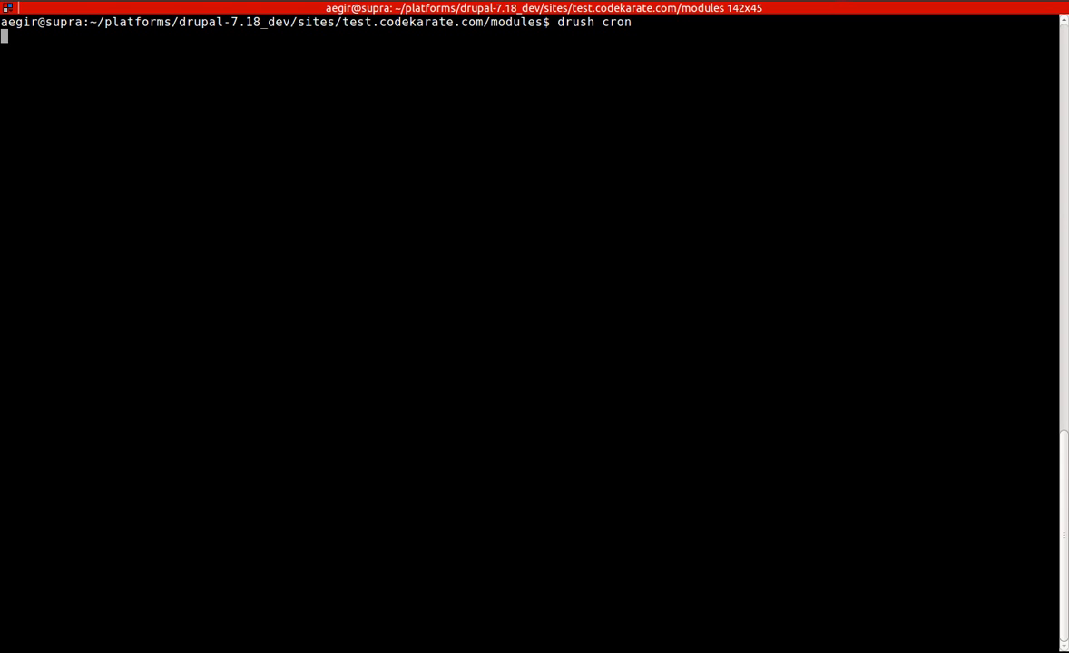
mouse_move(1030, 14)
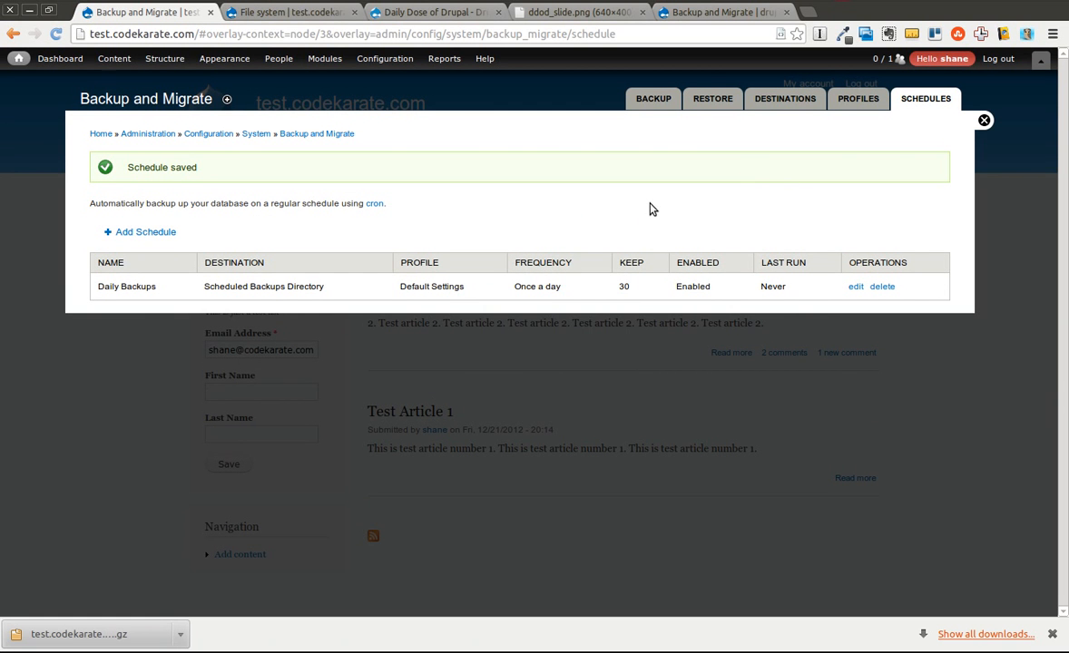
mouse_move(506, 191)
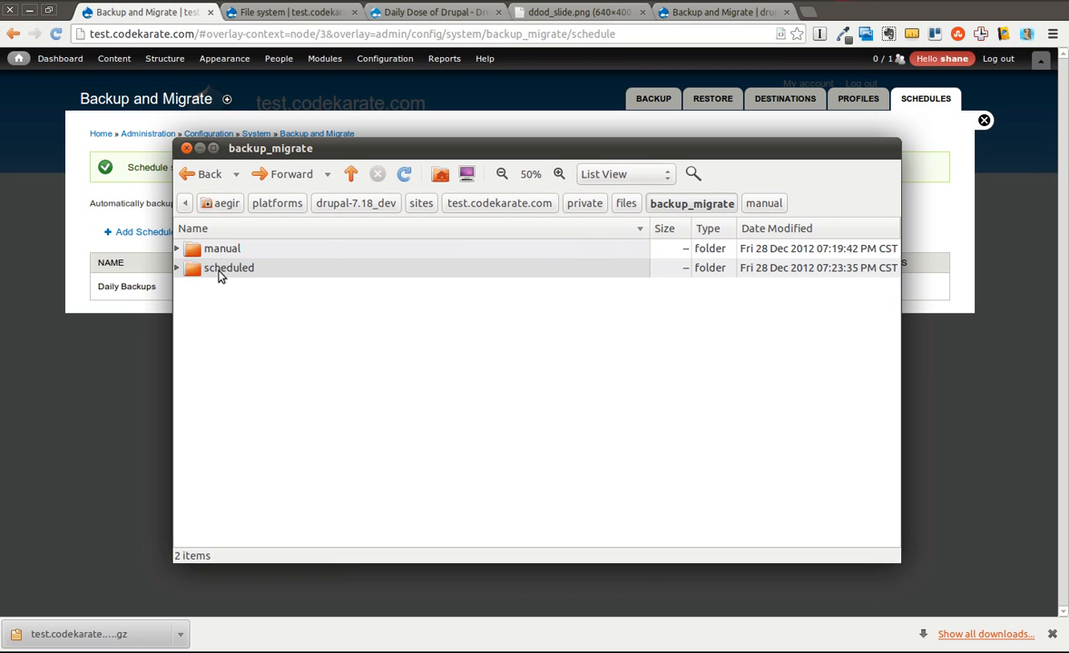
Open the scheduled folder and pick out the cron backup's .mysql.gz and info file.
double_click(228, 267)
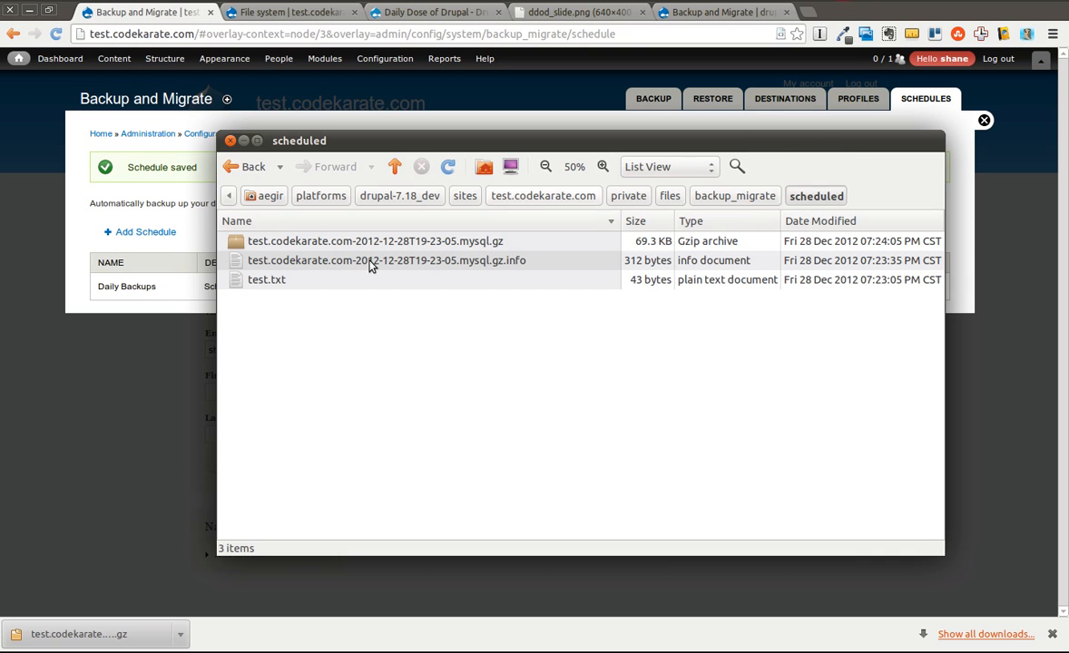
click(231, 139)
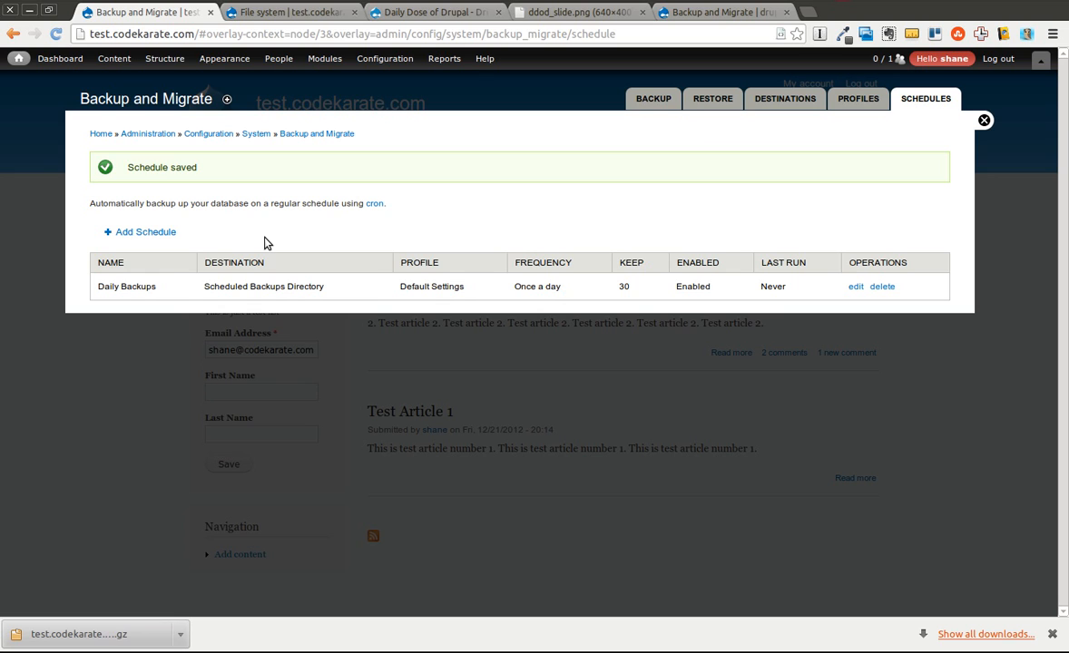
mouse_move(356, 269)
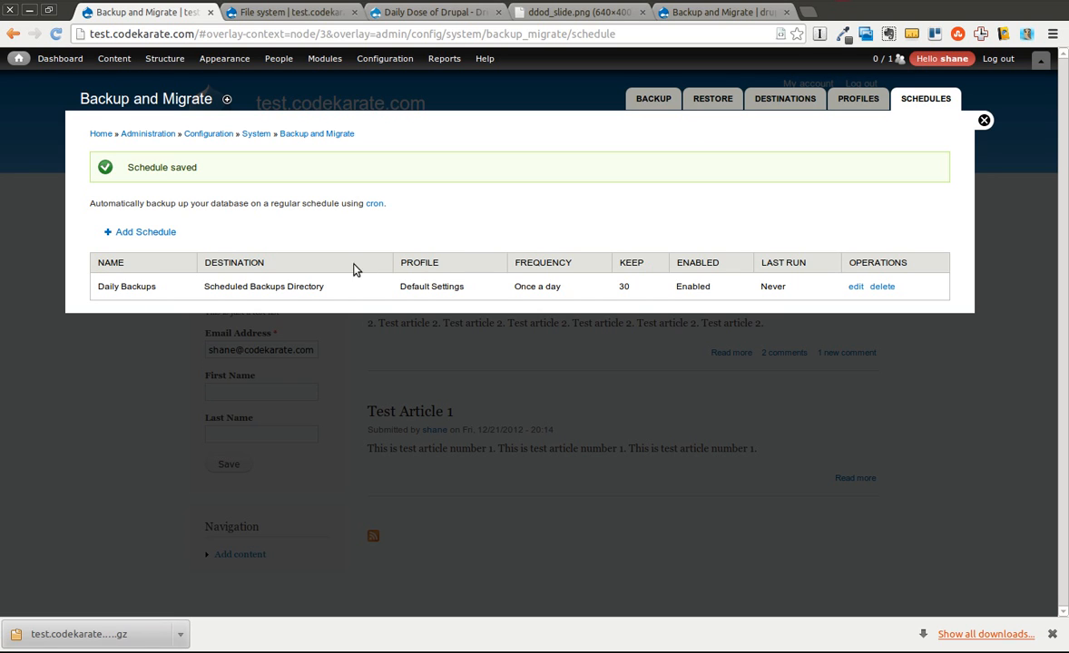
mouse_move(333, 271)
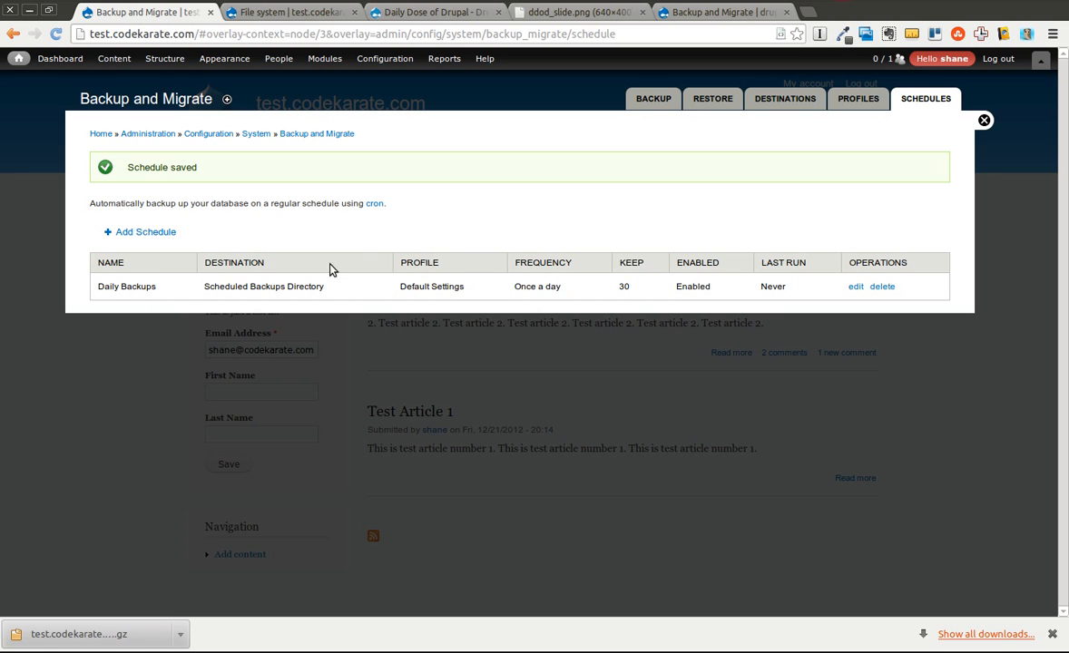
mouse_move(343, 291)
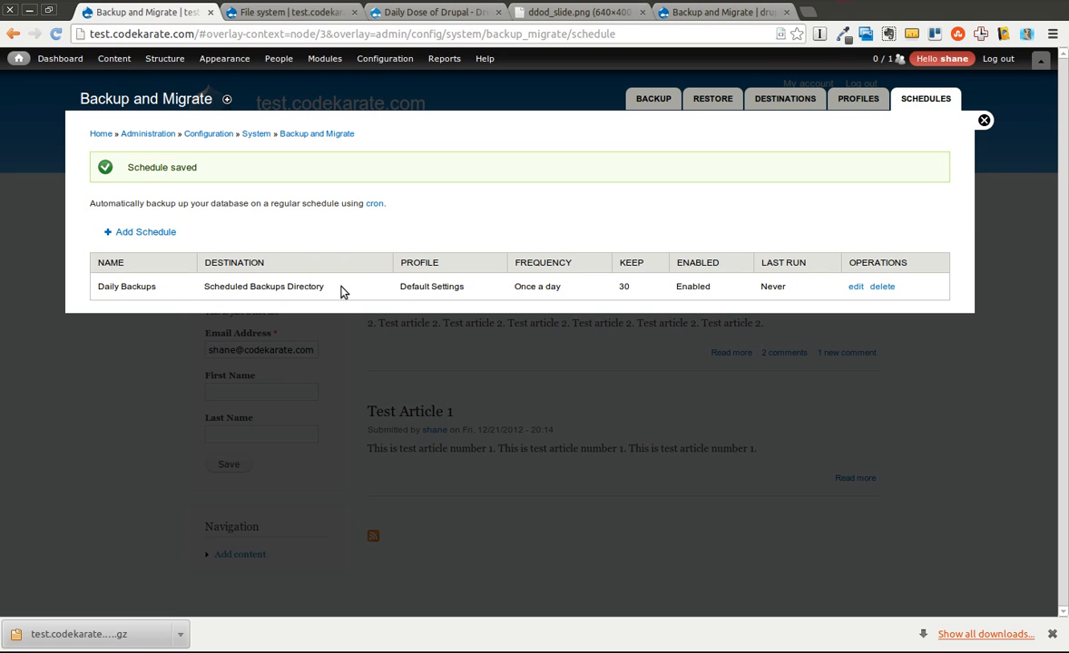
mouse_move(343, 291)
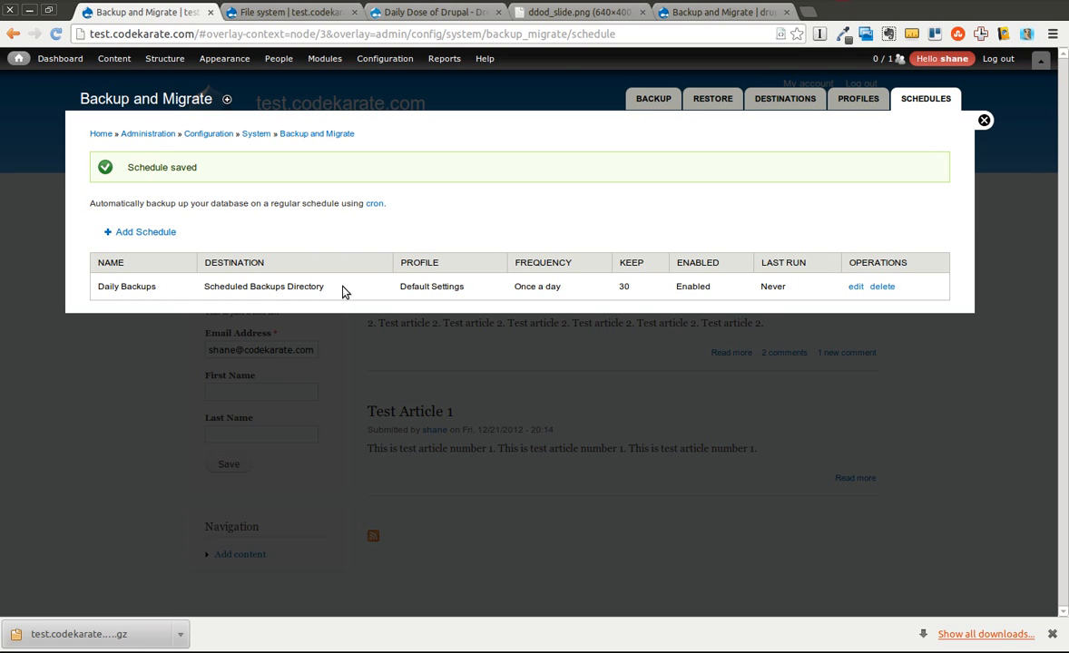
mouse_move(636, 231)
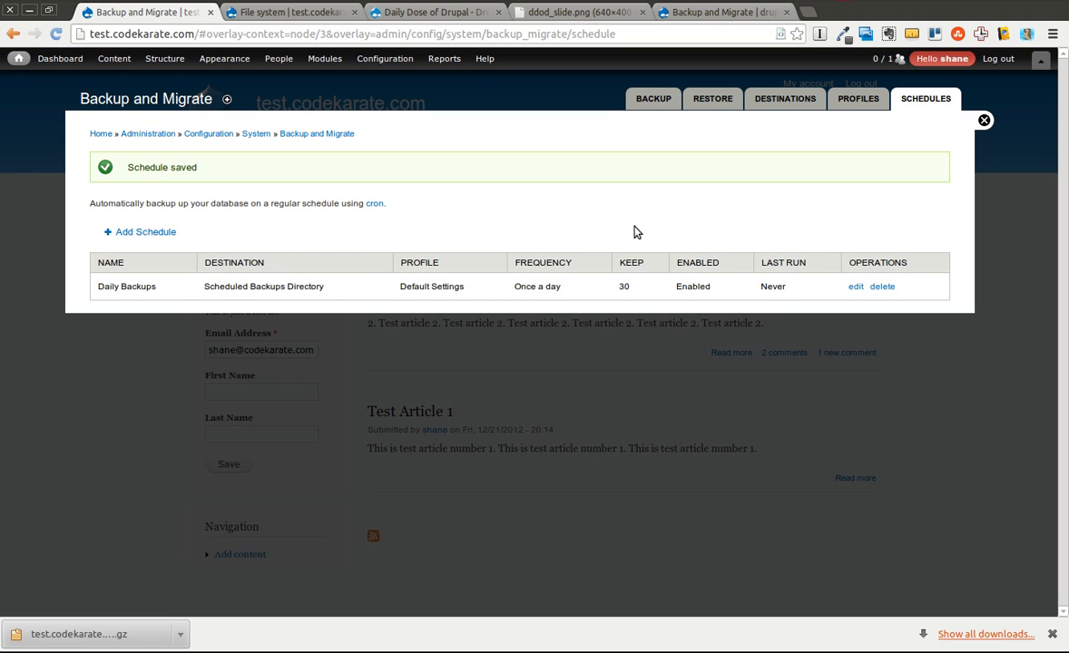
mouse_move(520, 227)
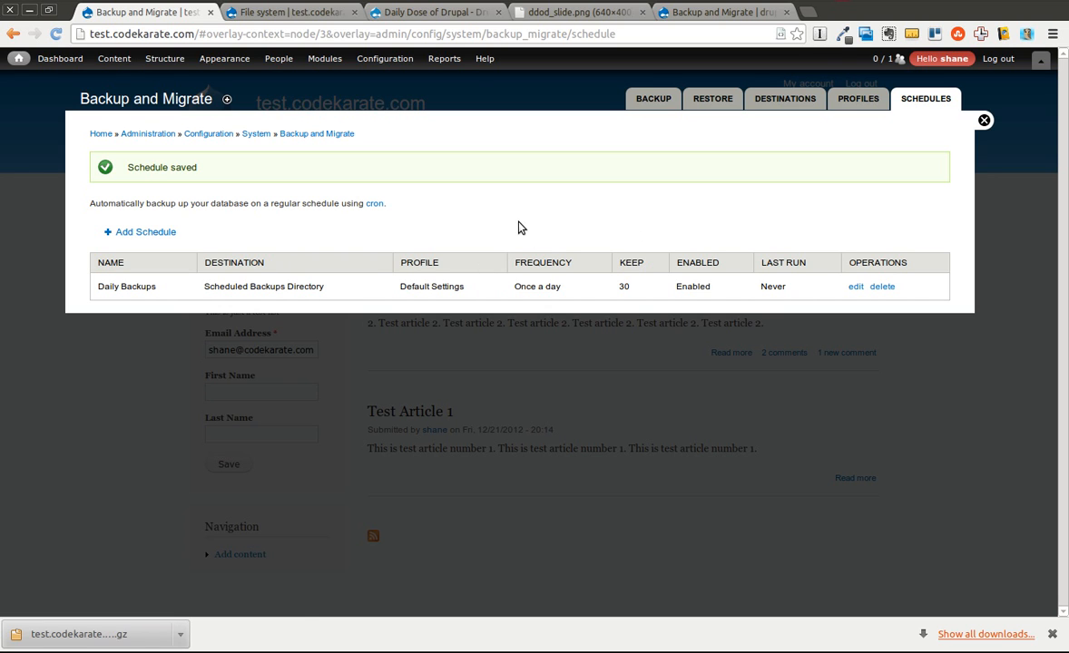
mouse_move(559, 127)
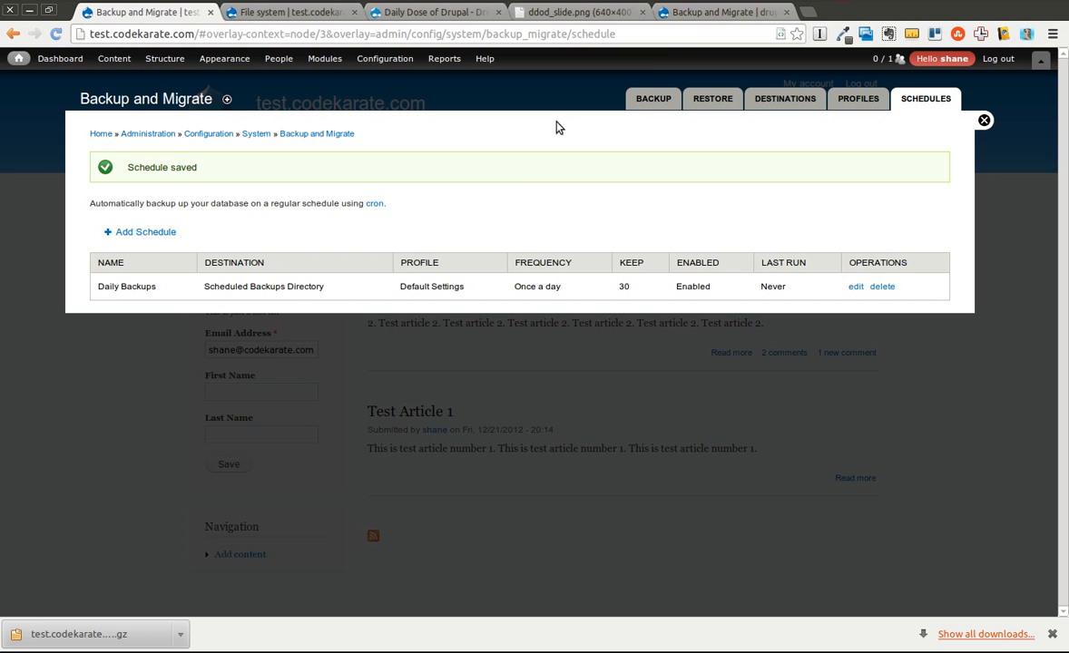
mouse_move(521, 184)
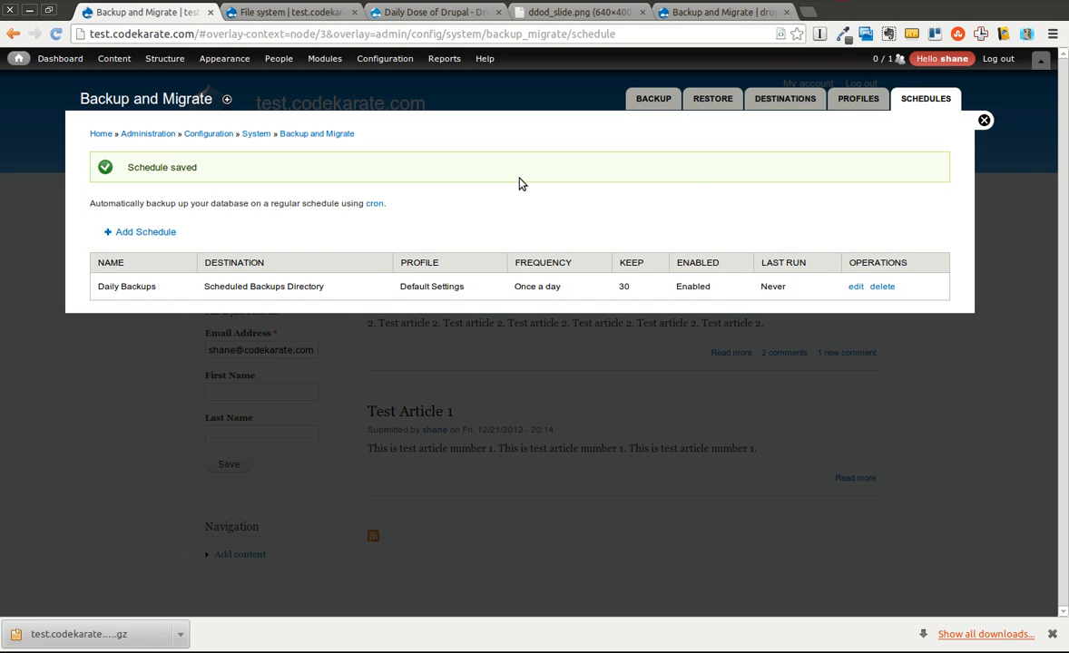
mouse_move(693, 168)
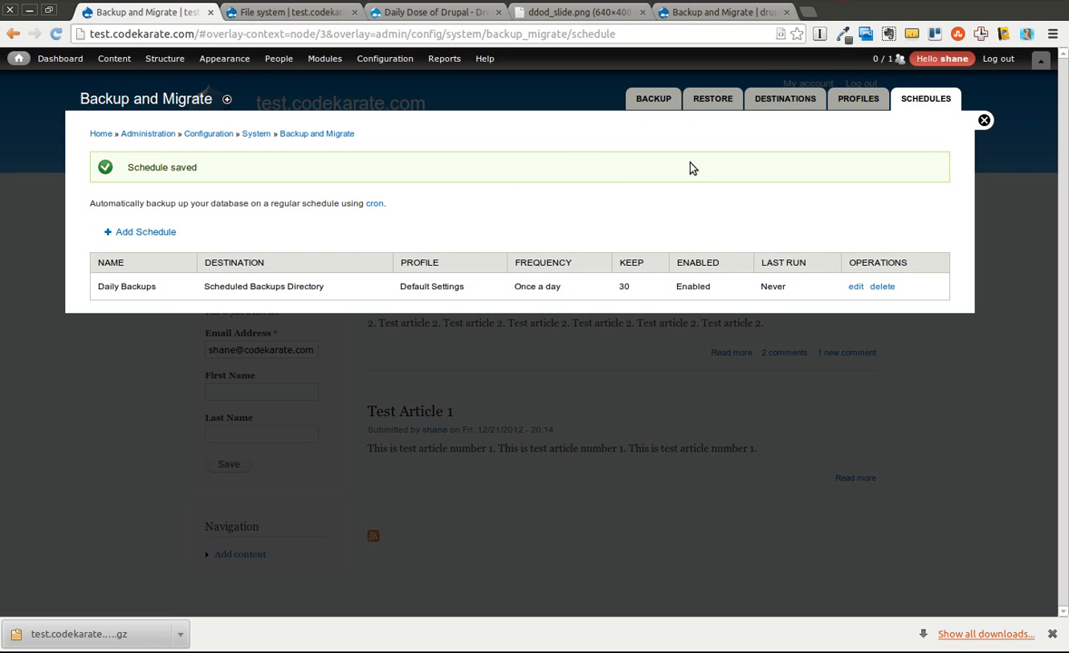